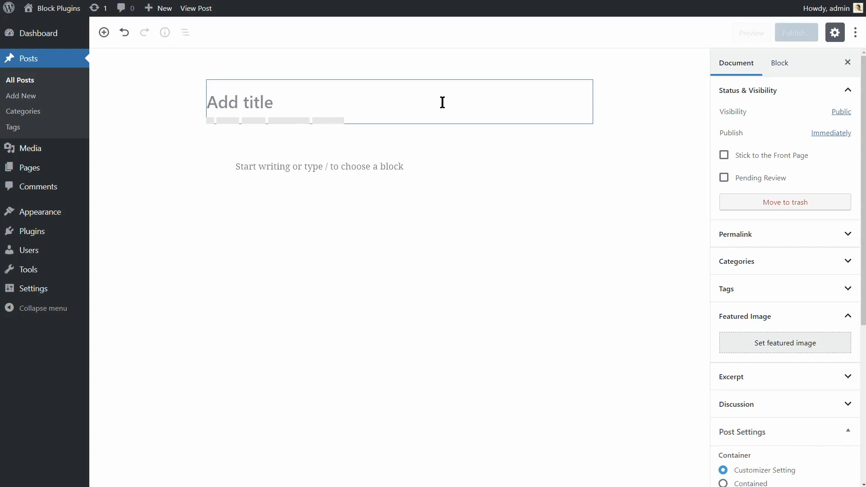
Step: Title the post 'WordPress Block Editor' and add an Otter Section using the Our Team template
type("WordPress Block Editor")
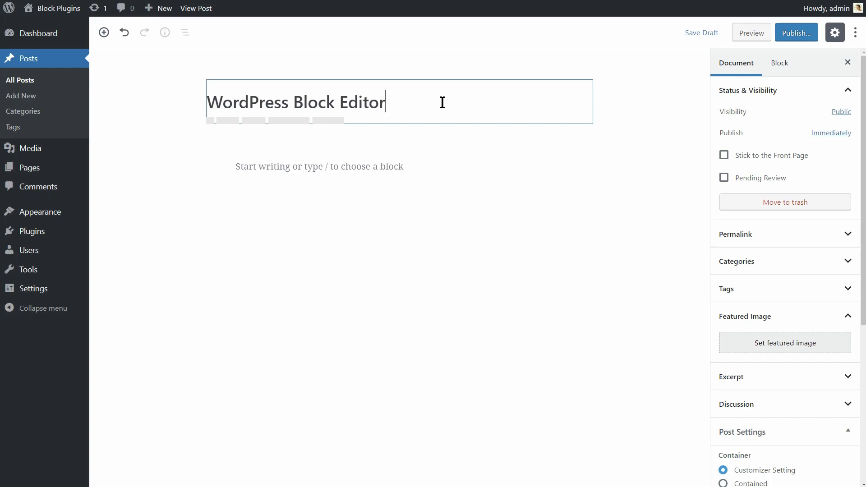
mouse_move(211, 170)
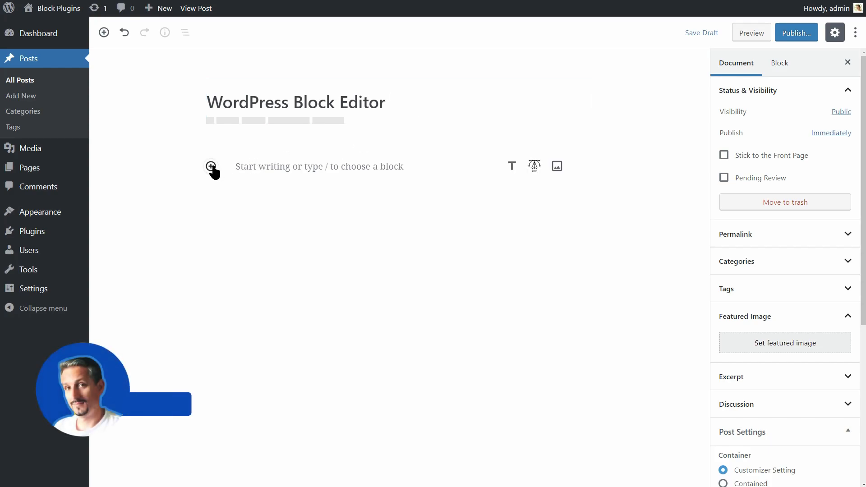
left_click(211, 166)
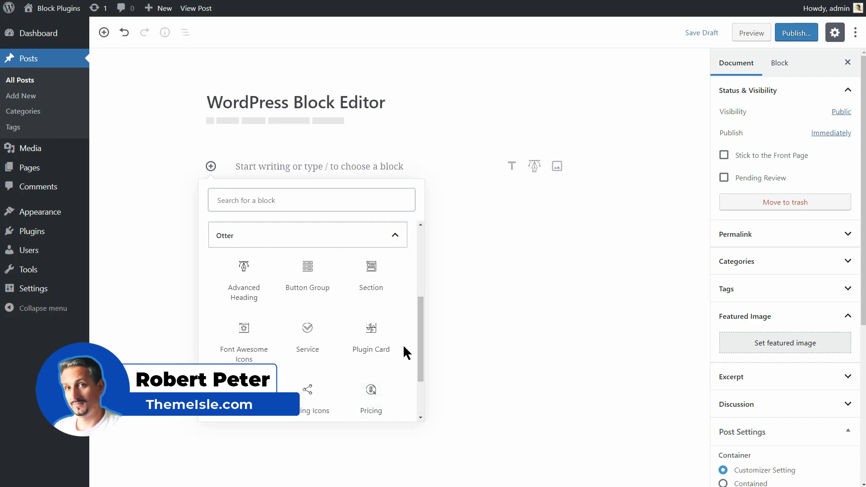
left_click(371, 271)
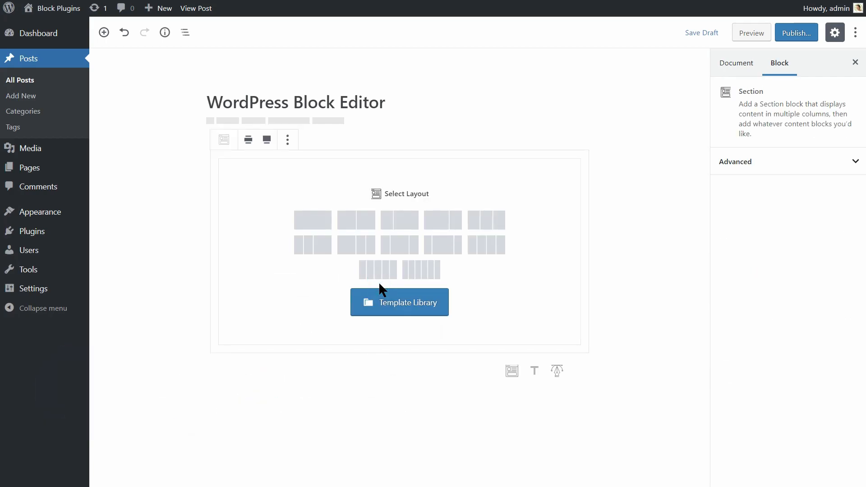
left_click(399, 302)
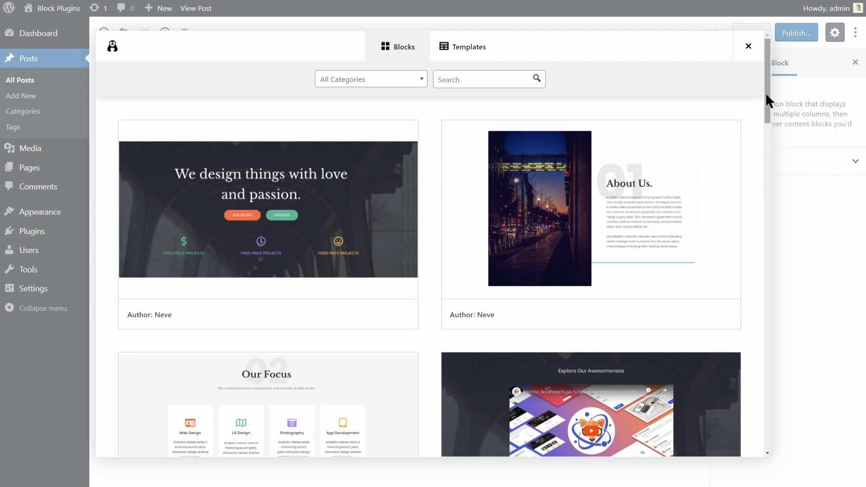
scroll("down", 3)
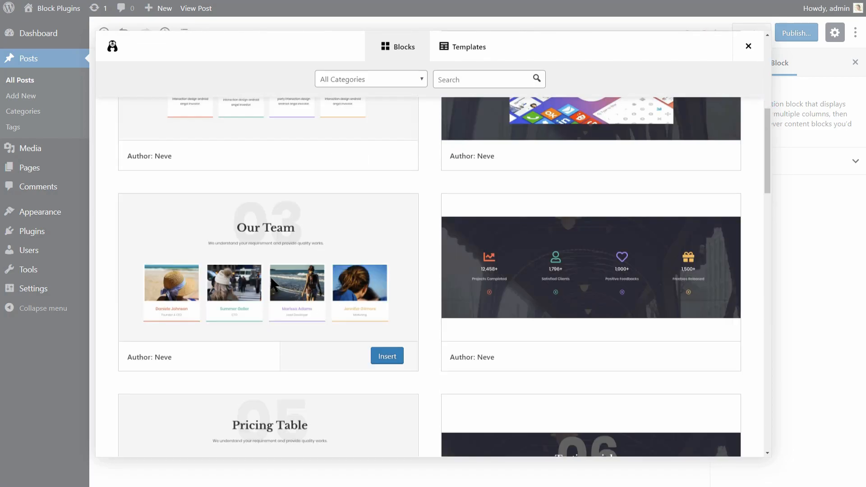
left_click(386, 356)
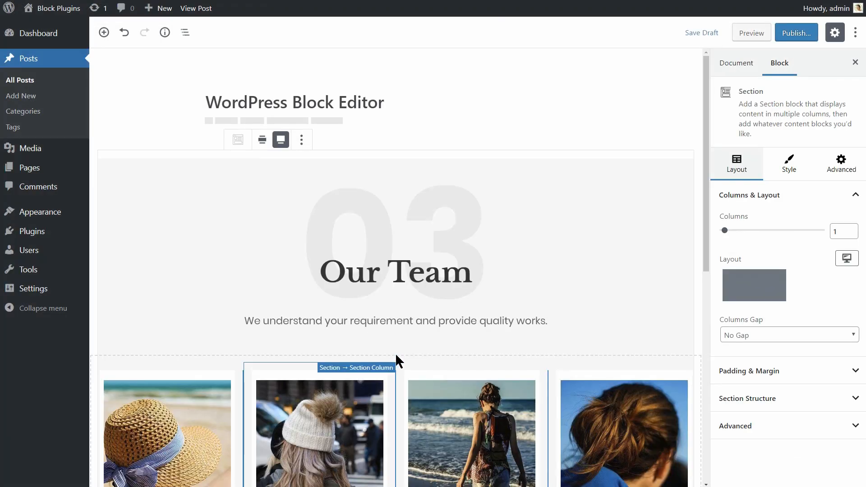
scroll("down", 3)
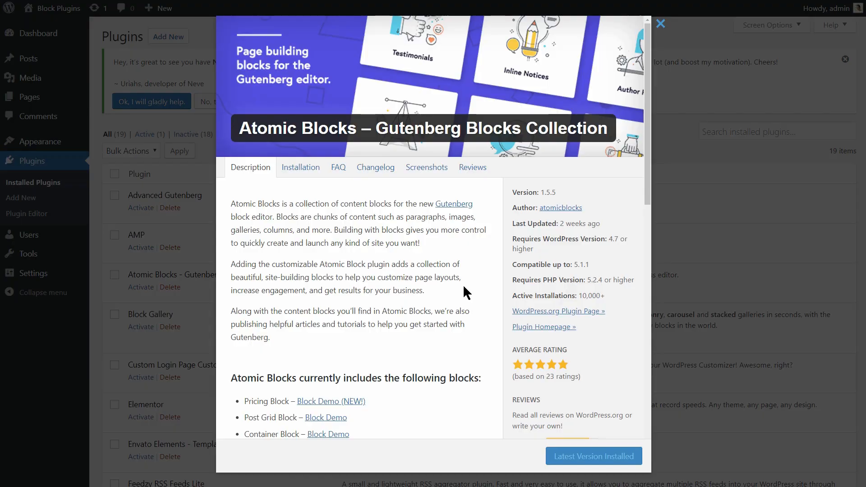
Step: Scroll the Atomic Blocks 1.5.5 plugin details, then close the popup
scroll("down", 3)
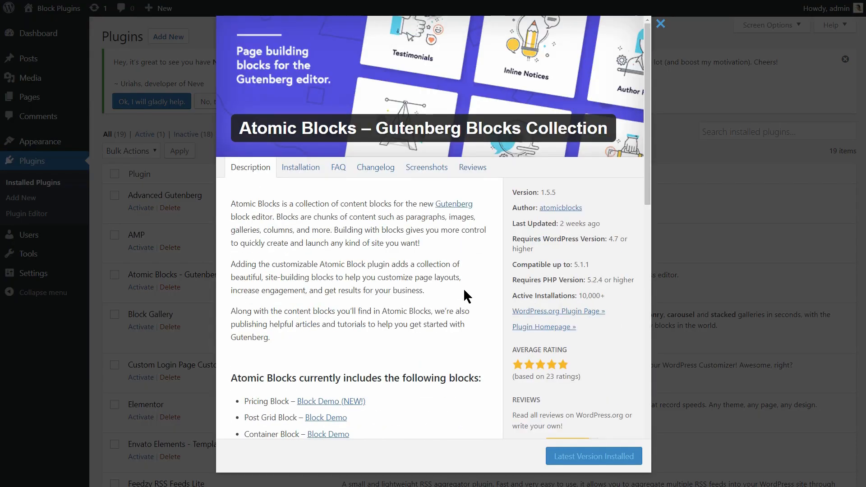
mouse_move(647, 69)
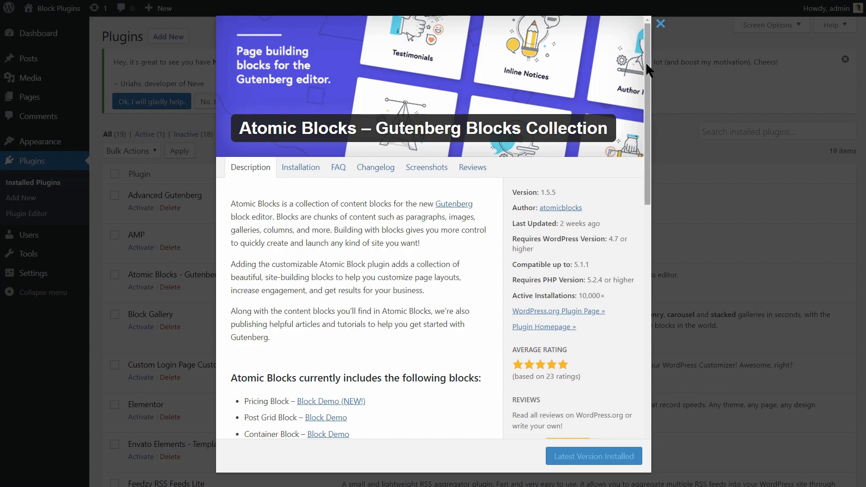
left_click(660, 24)
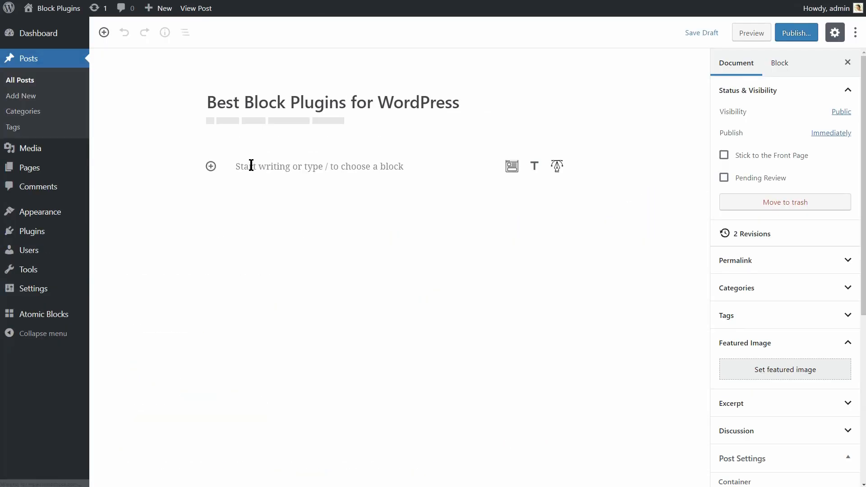
Step: Insert an Atomic Blocks Testimonial block into the post
left_click(210, 165)
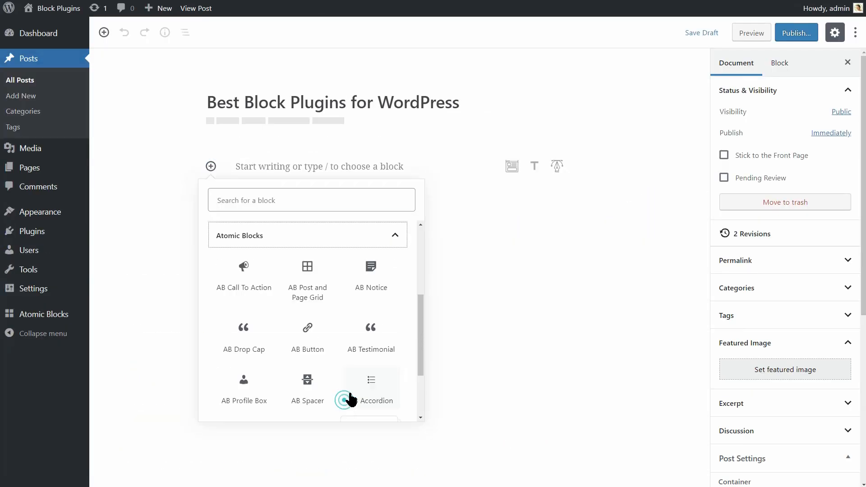
scroll("down", 3)
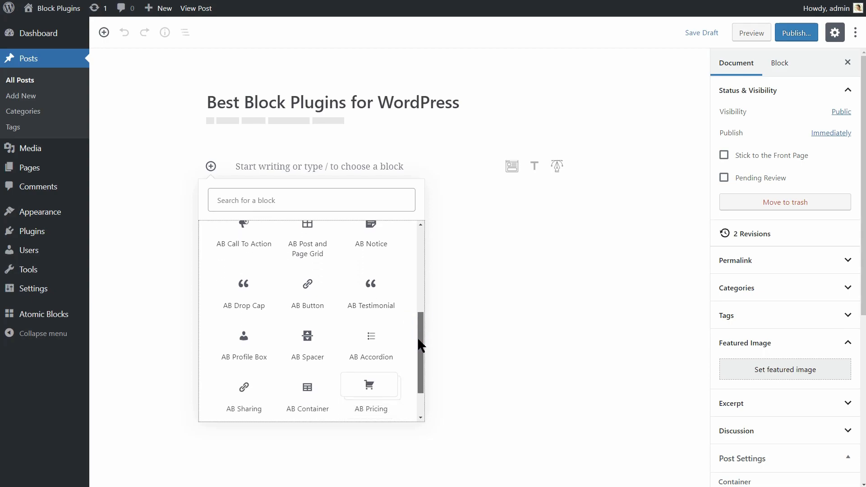
scroll("down", 3)
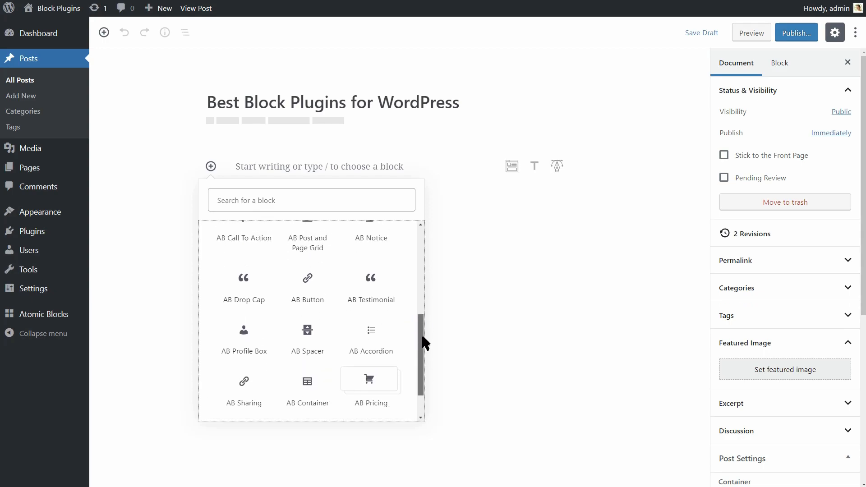
scroll("up", 3)
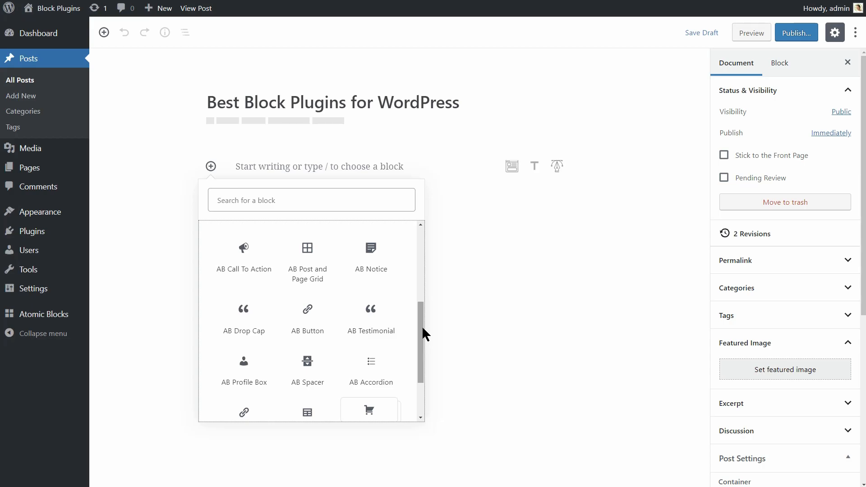
mouse_move(308, 260)
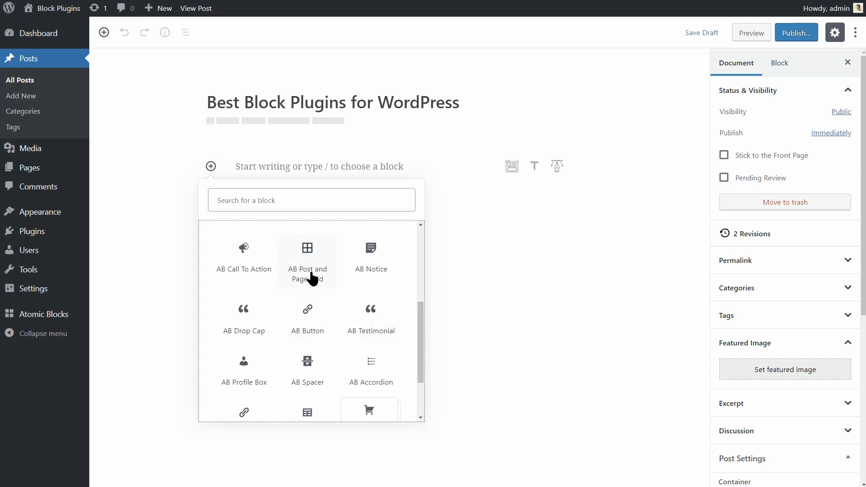
left_click(307, 258)
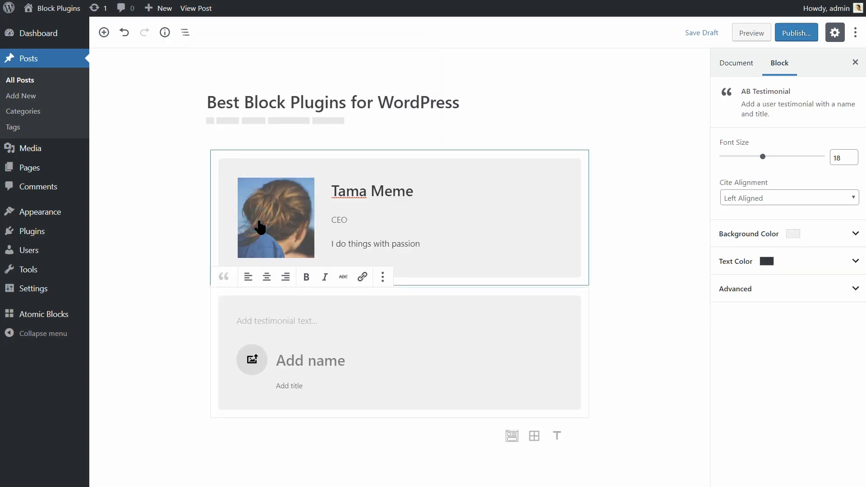
Step: Give the second testimonial a Media Library photo, name 'Nama Meric' and title 'CEO'
left_click(251, 360)
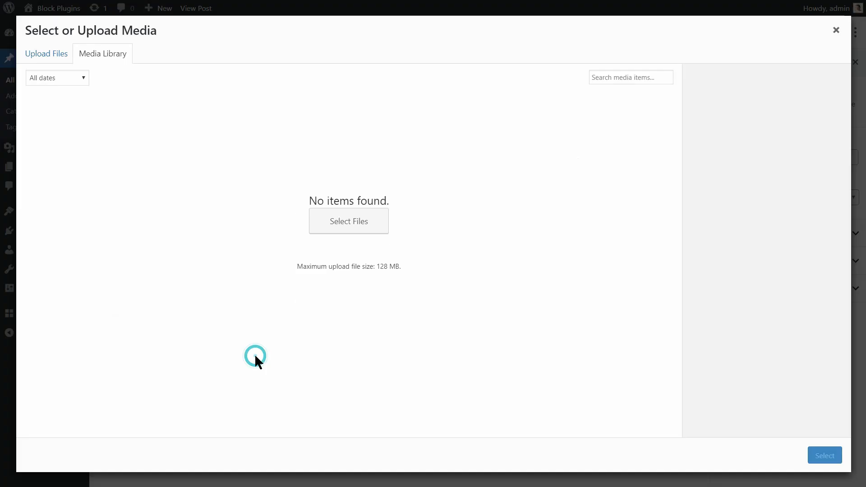
left_click(835, 30)
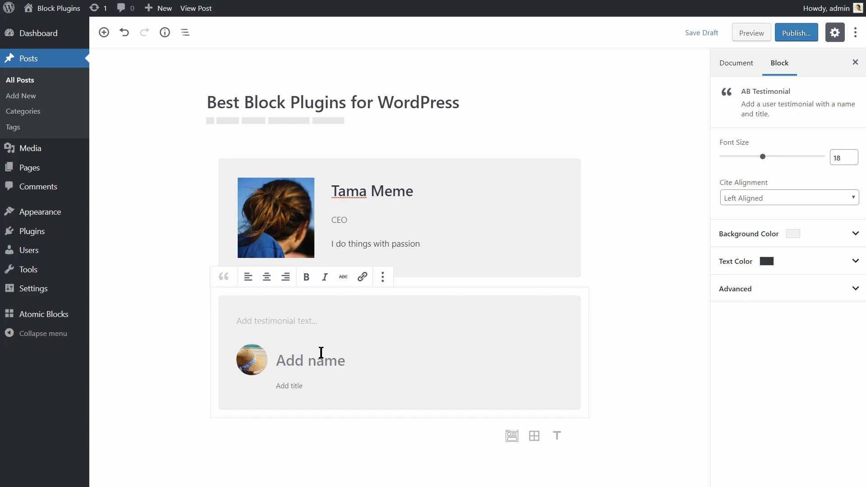
type("Nama Meric")
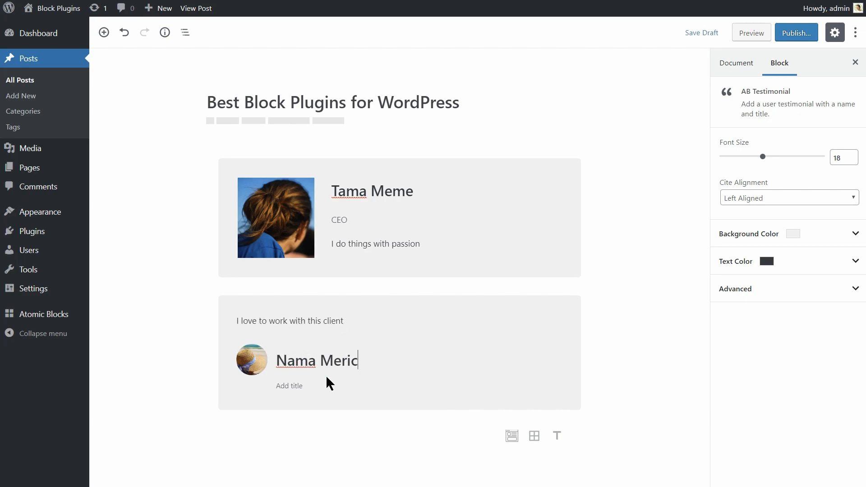
type("CEO")
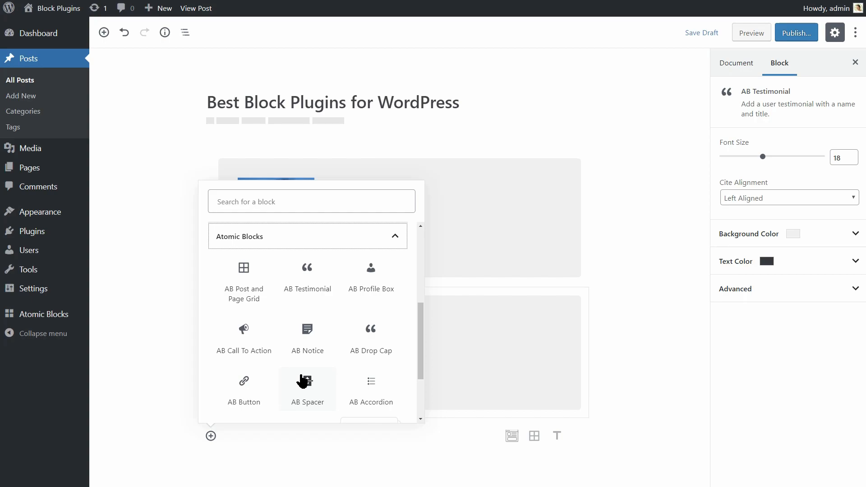
Step: Add a button below the testimonials and a spacer above the button
left_click(244, 389)
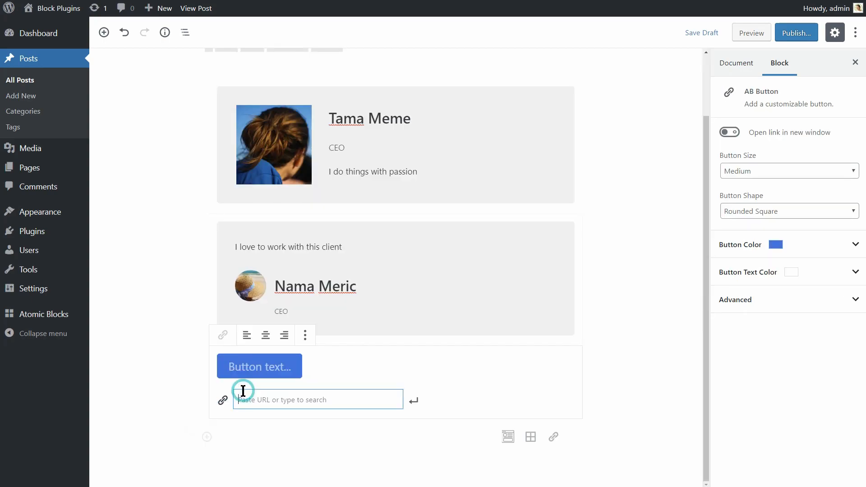
mouse_move(206, 445)
type("CLICK ME")
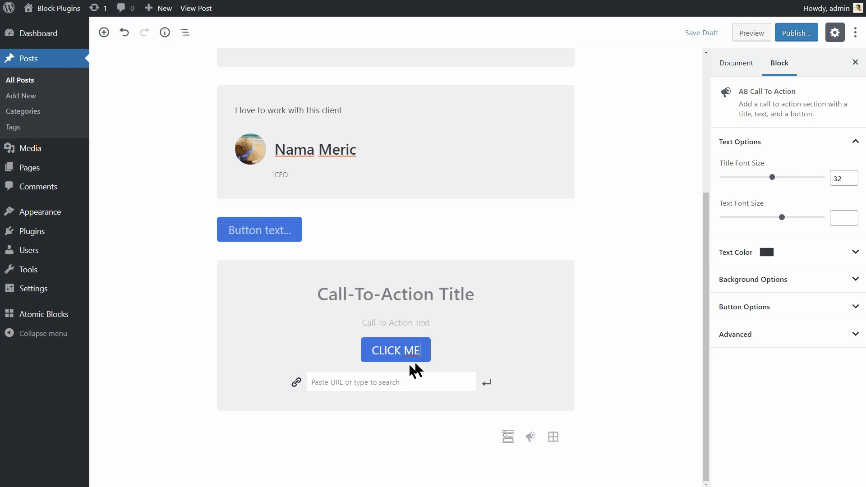
left_click(259, 230)
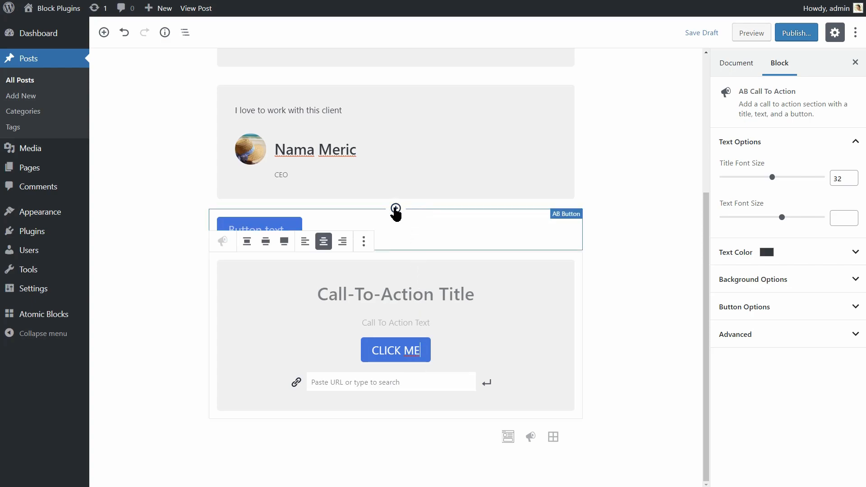
left_click(395, 209)
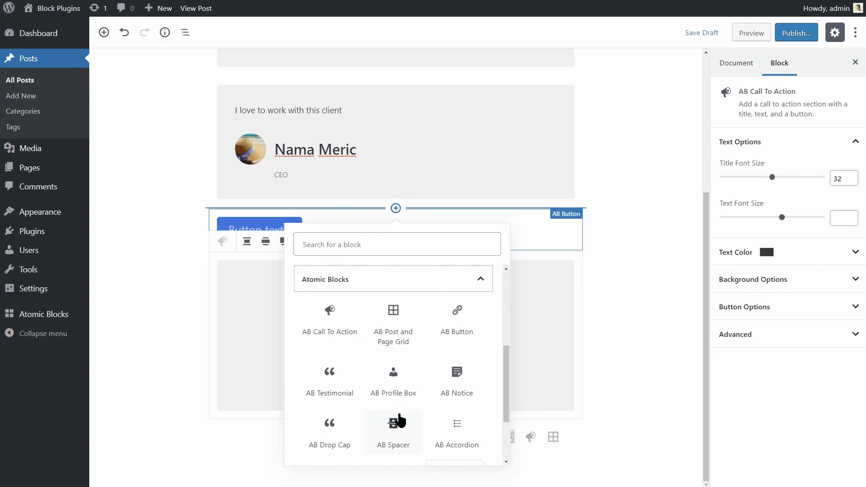
Step: Add an AB Notice block above the call-to-action and choose its teal notice colour
left_click(394, 431)
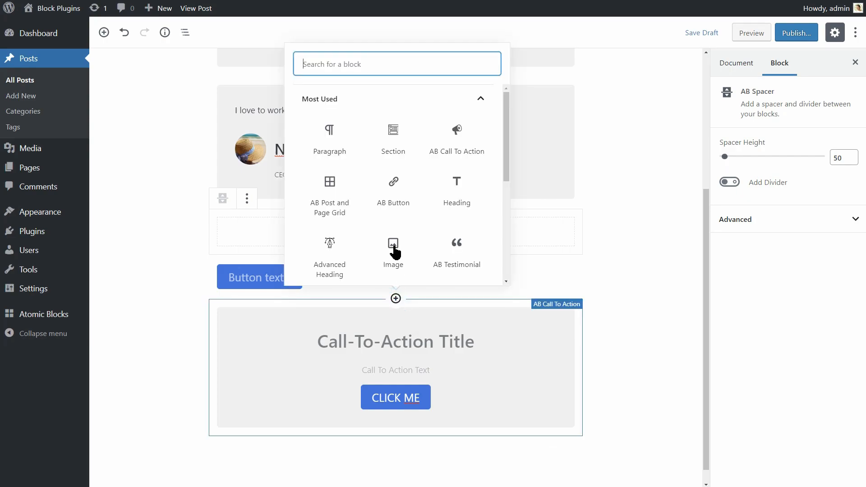
scroll("down", 3)
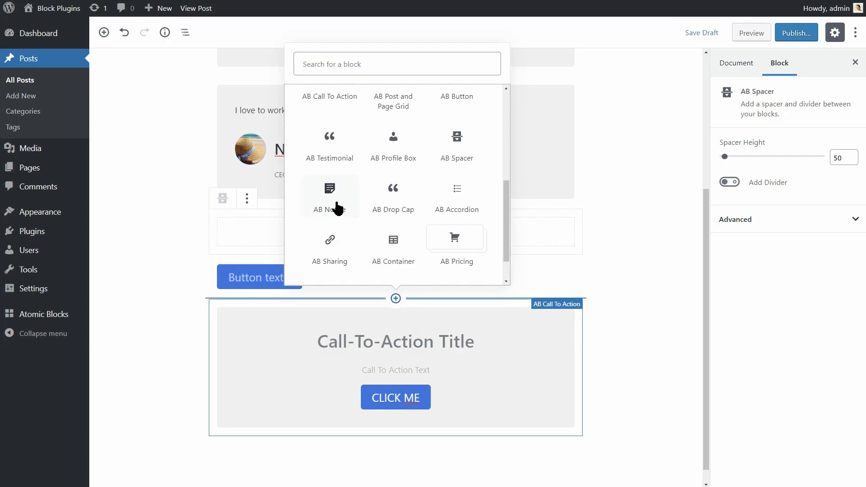
left_click(330, 196)
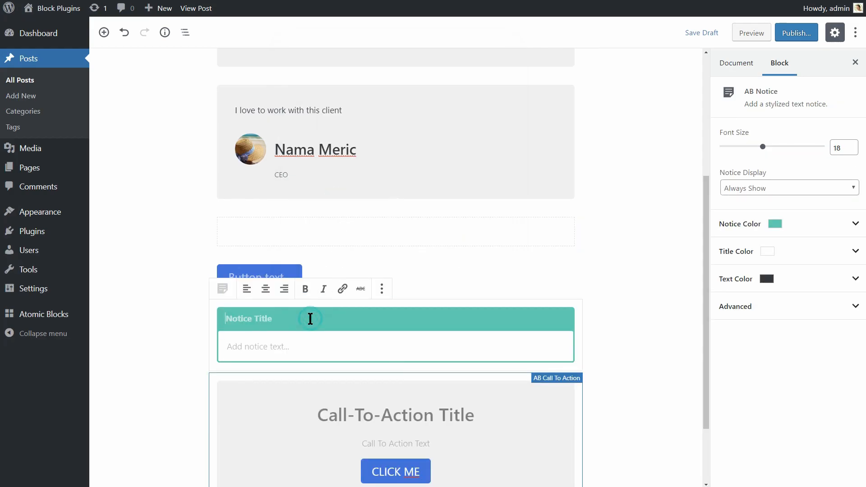
left_click(856, 224)
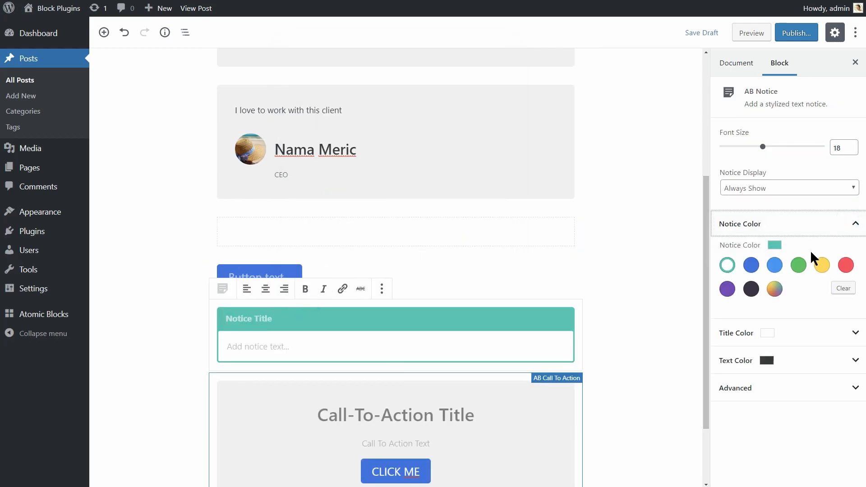
left_click(774, 265)
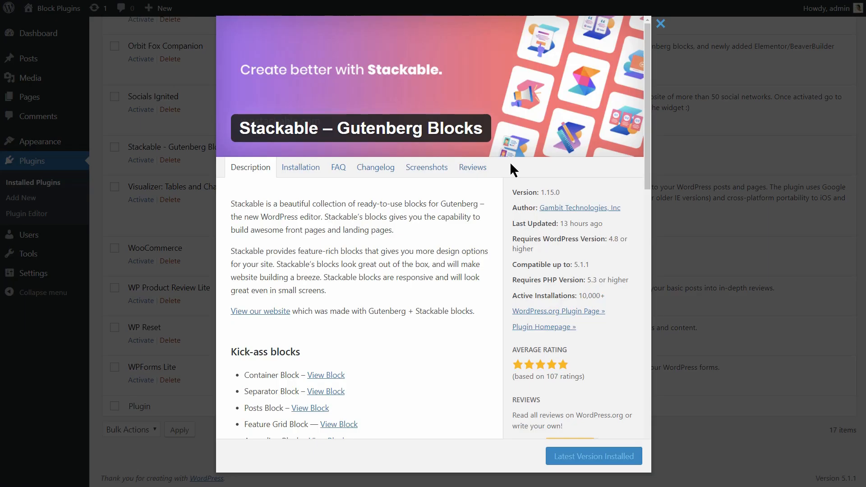
Step: Scroll Stackable's Description tab to view the list of blocks it provides
scroll("down", 3)
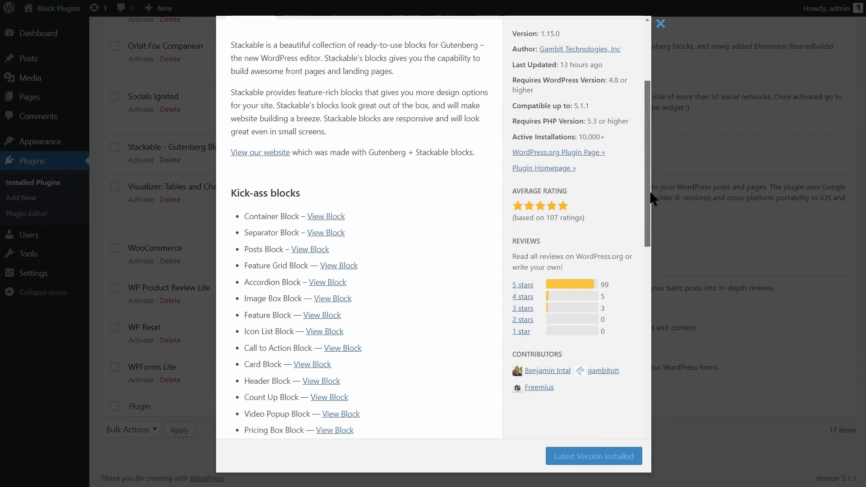
scroll("down", 3)
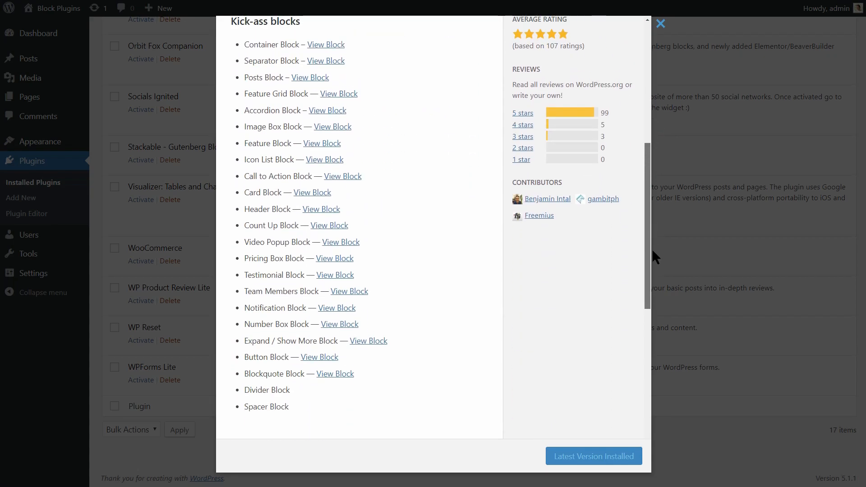
scroll("up", 3)
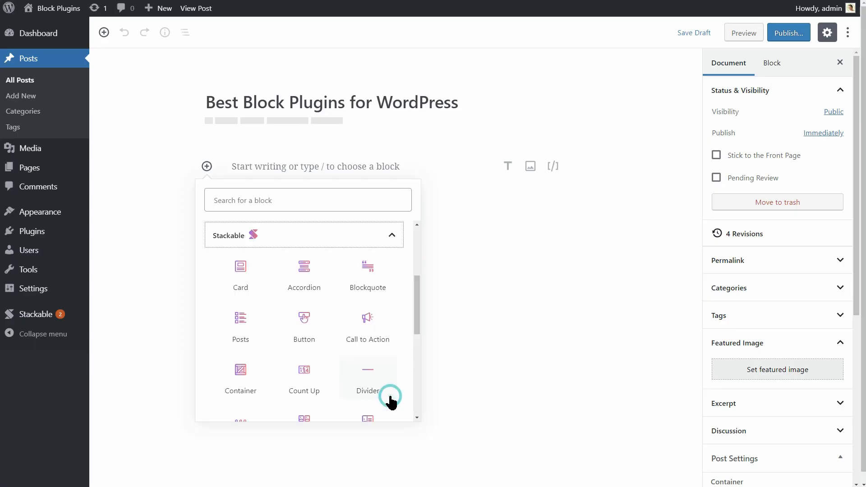
Step: Add a Stackable Number Box block with boxes 01–03 to the post
scroll("down", 3)
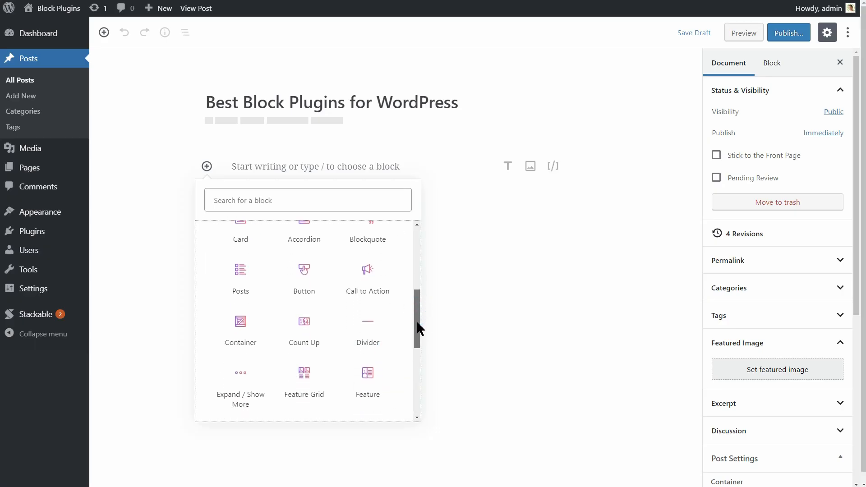
scroll("down", 3)
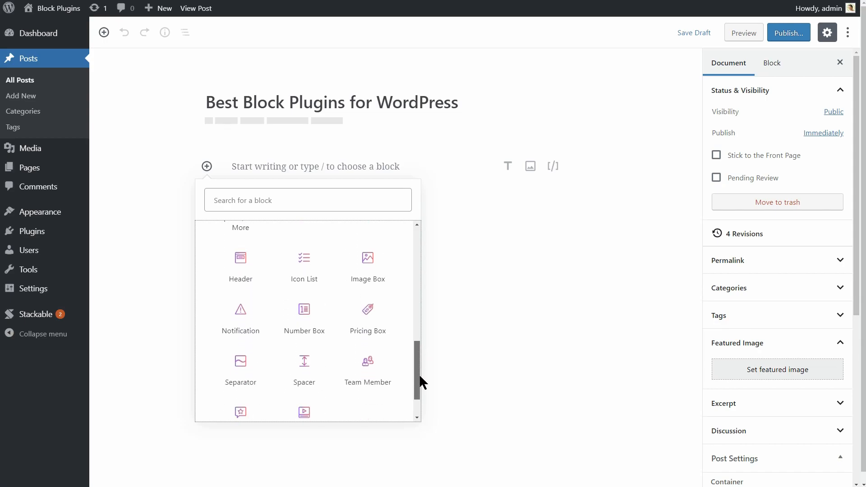
scroll("down", 3)
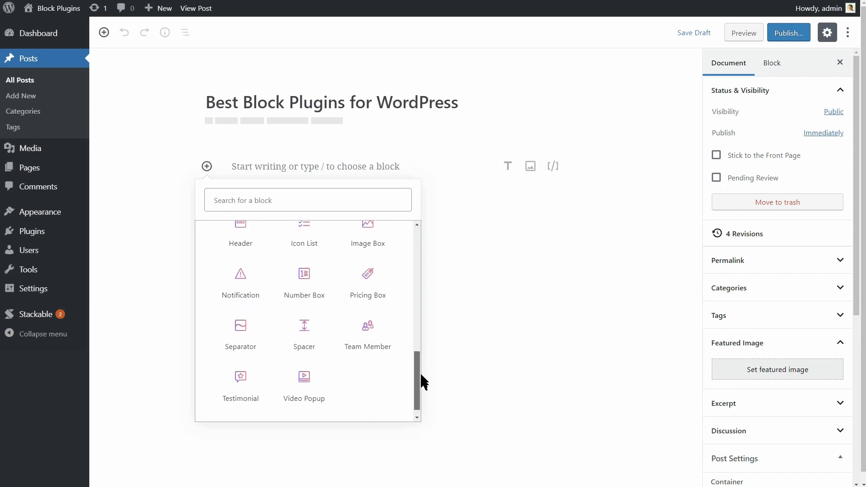
scroll("up", 3)
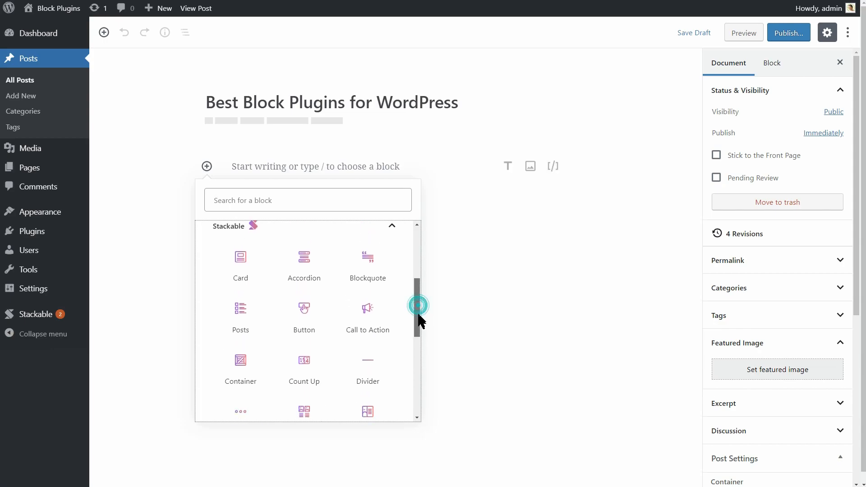
scroll("down", 3)
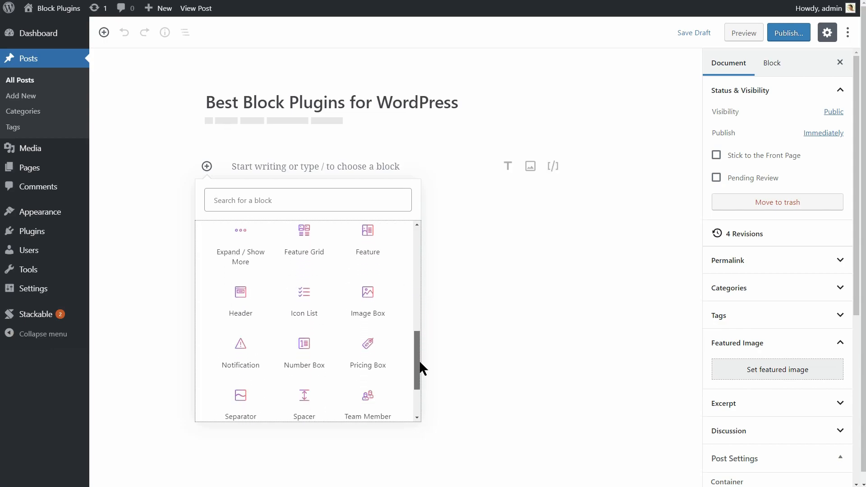
scroll("down", 3)
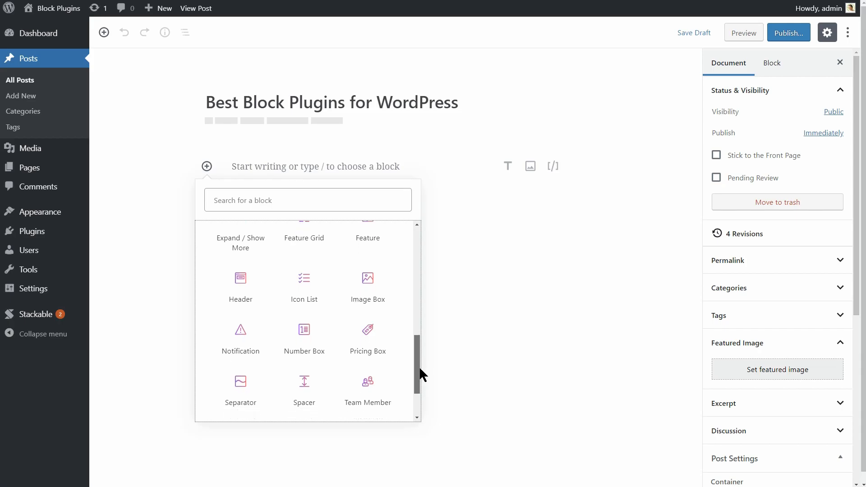
left_click(303, 306)
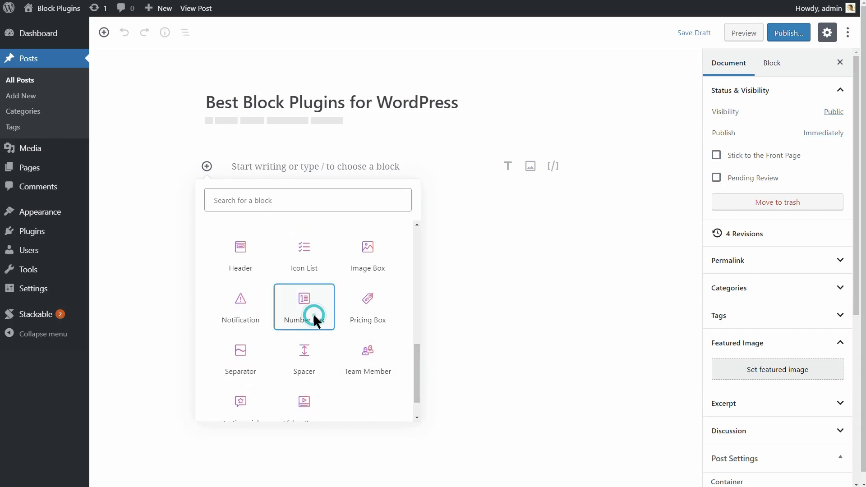
Step: Add a chevron-icon Icon List below the number boxes, plus a show-more text block
left_click(304, 307)
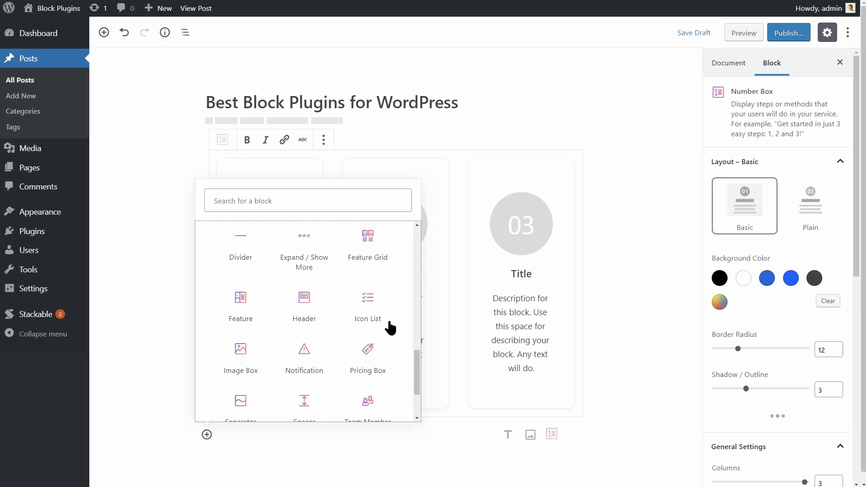
left_click(367, 298)
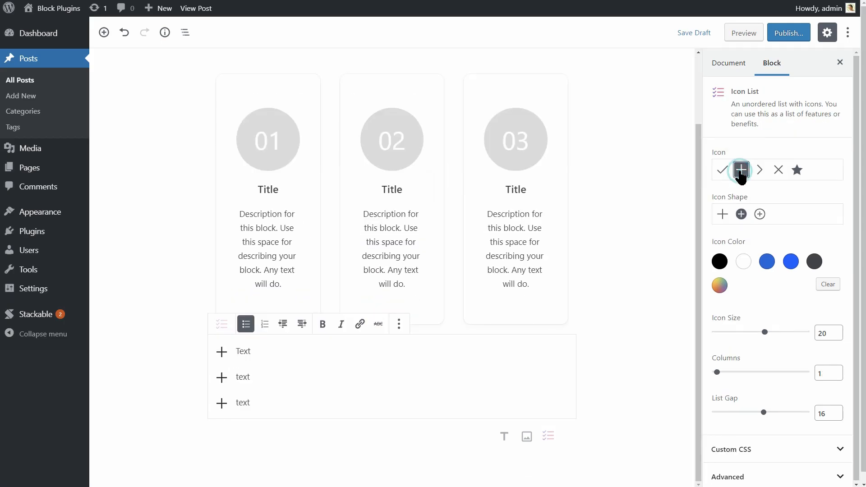
left_click(760, 169)
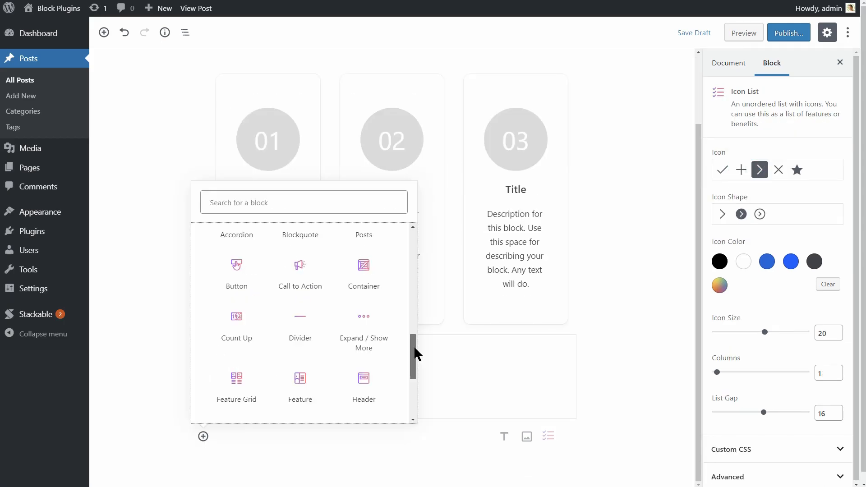
left_click(364, 325)
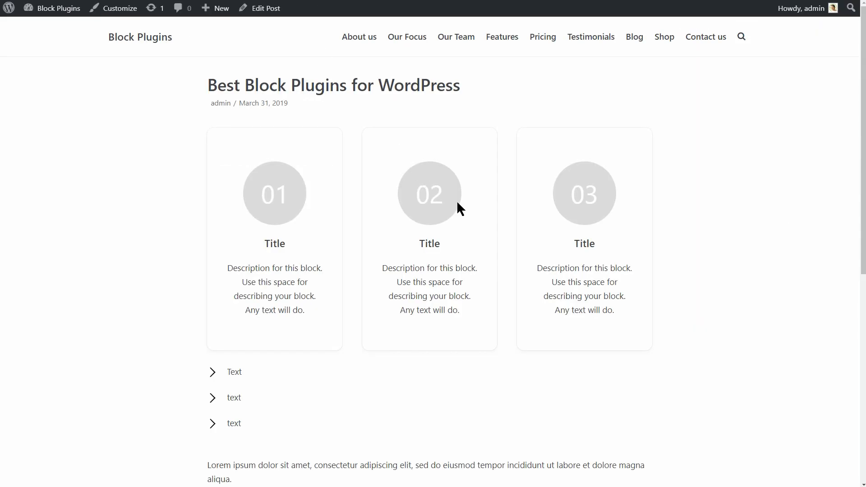
mouse_move(436, 352)
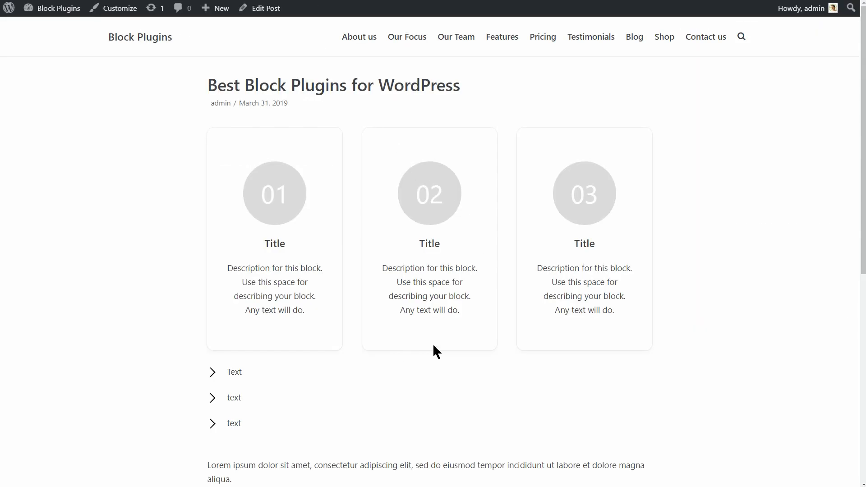
scroll("down", 3)
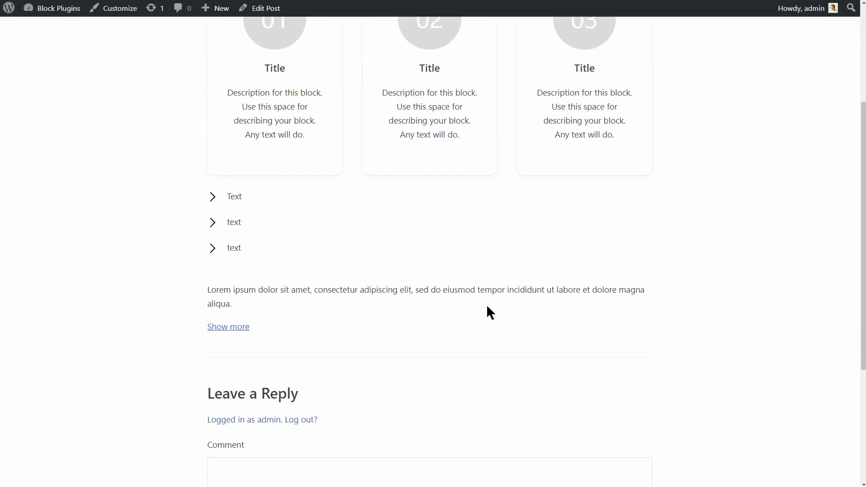
left_click(229, 327)
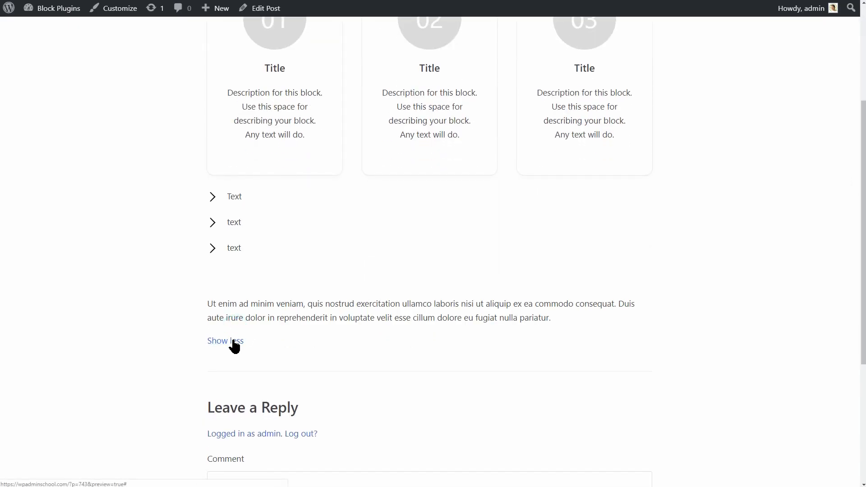
left_click(225, 341)
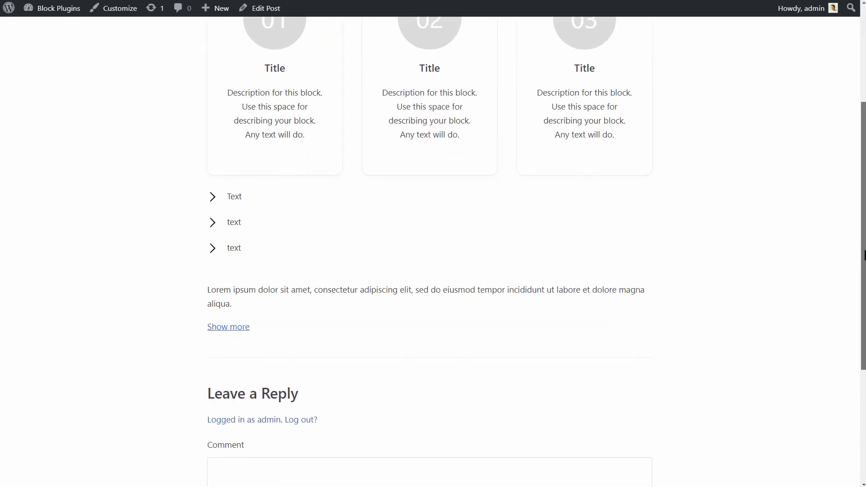
Step: Back in the editor, add a Stackable Feature block below the show-more text
left_click(265, 8)
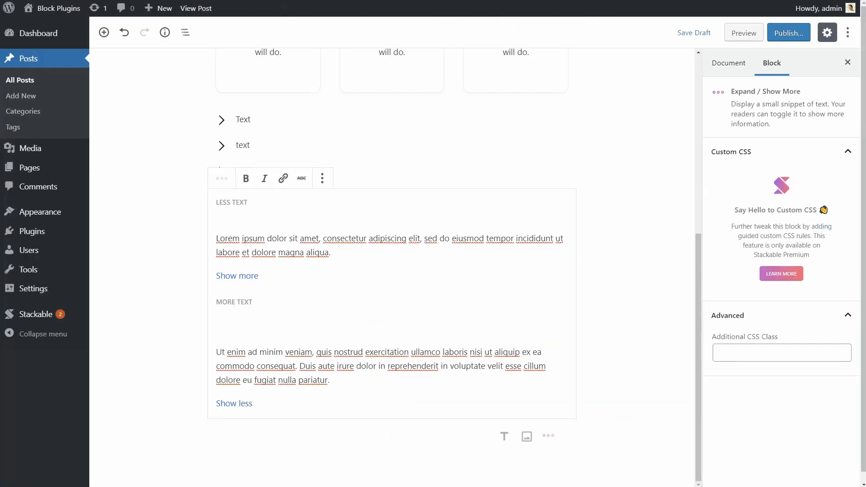
left_click(204, 438)
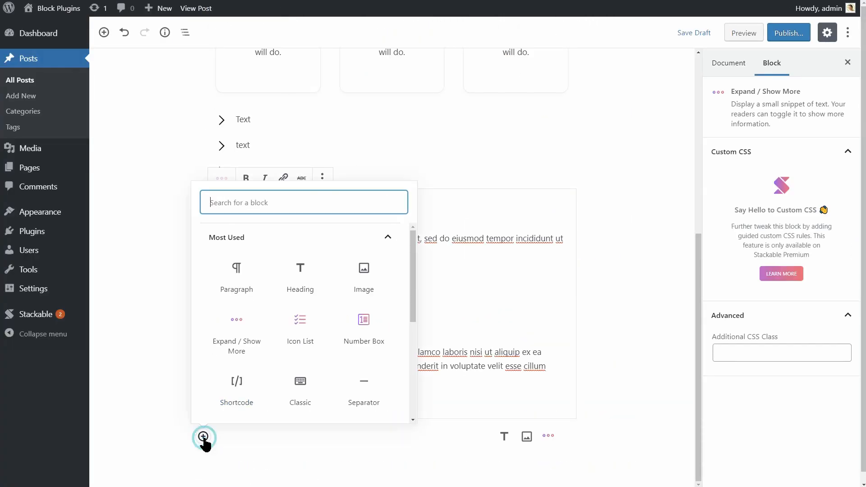
type("feat")
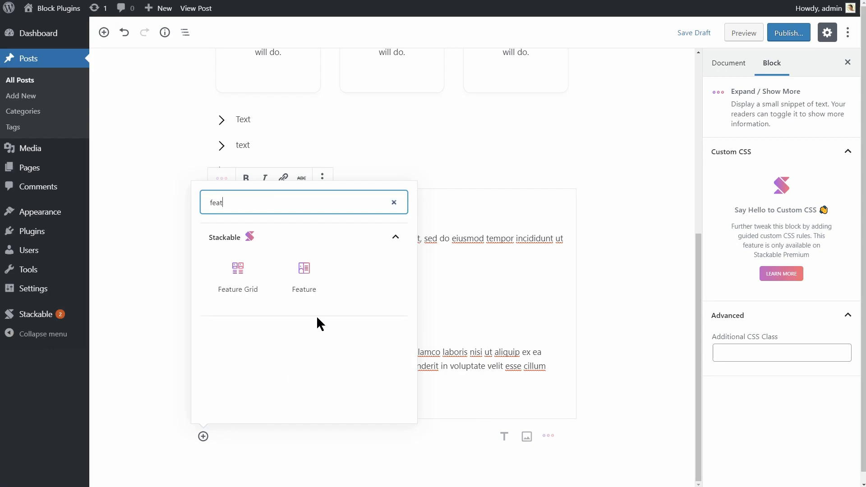
left_click(304, 268)
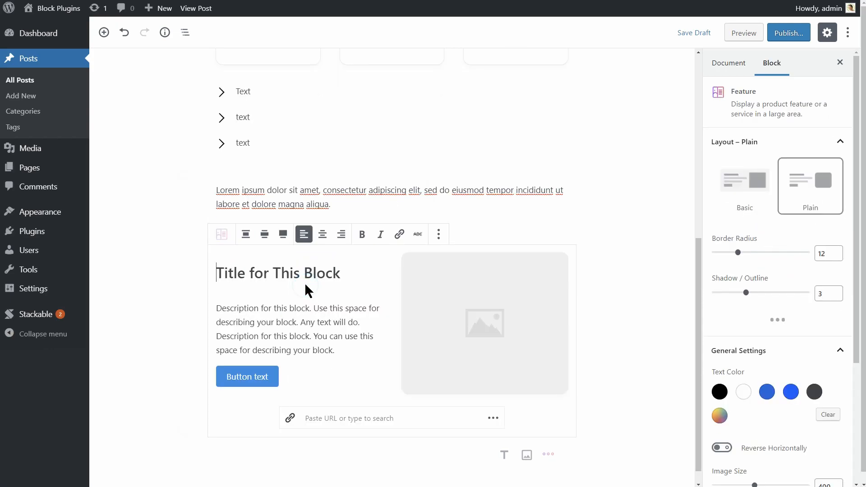
Step: Add a Stackable Card block and select its description text
type("card")
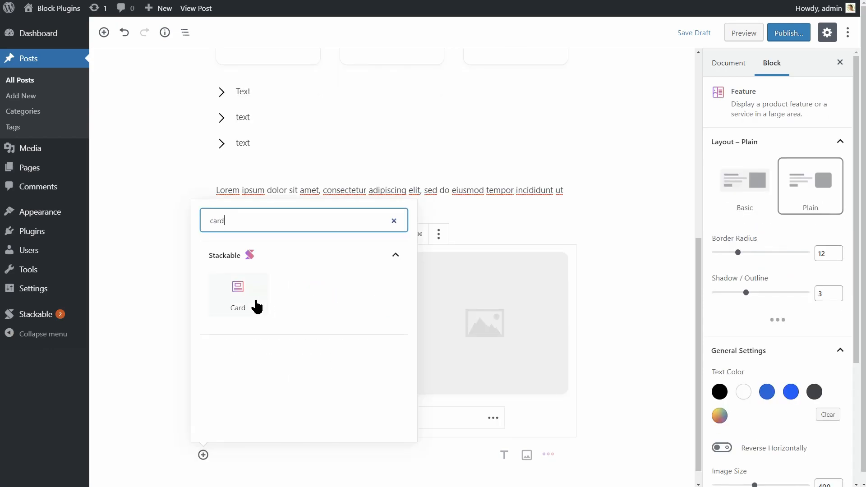
left_click(238, 290)
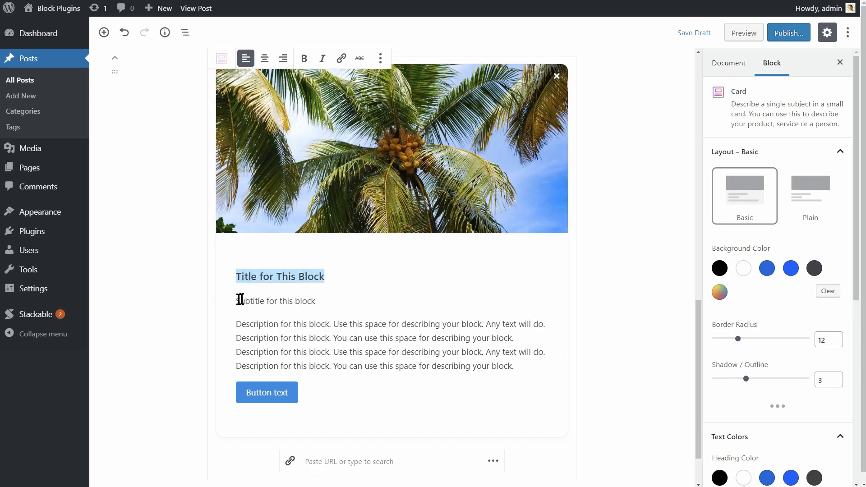
left_click(275, 301)
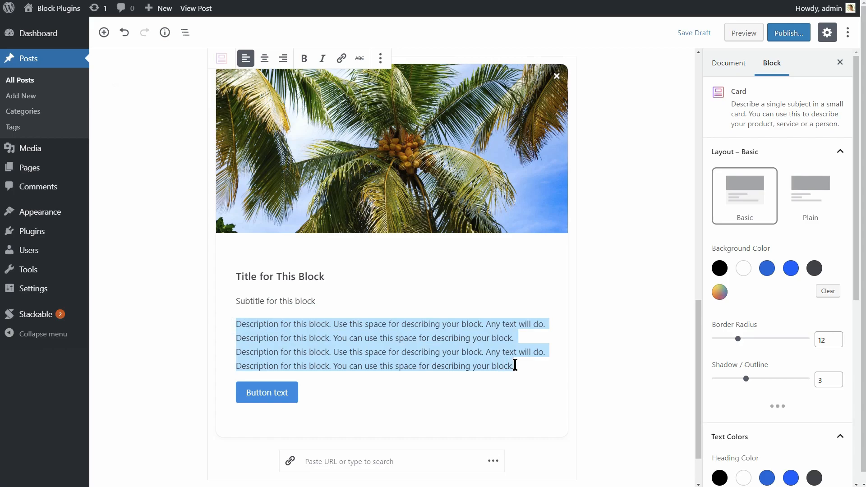
mouse_move(267, 392)
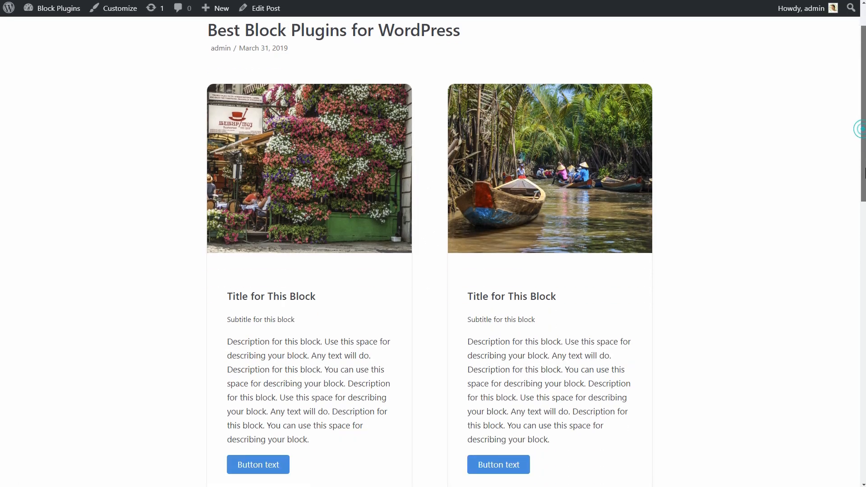
Step: Check the two photo cards in the preview and relabel the first card's button 'Read m…'
scroll("down", 3)
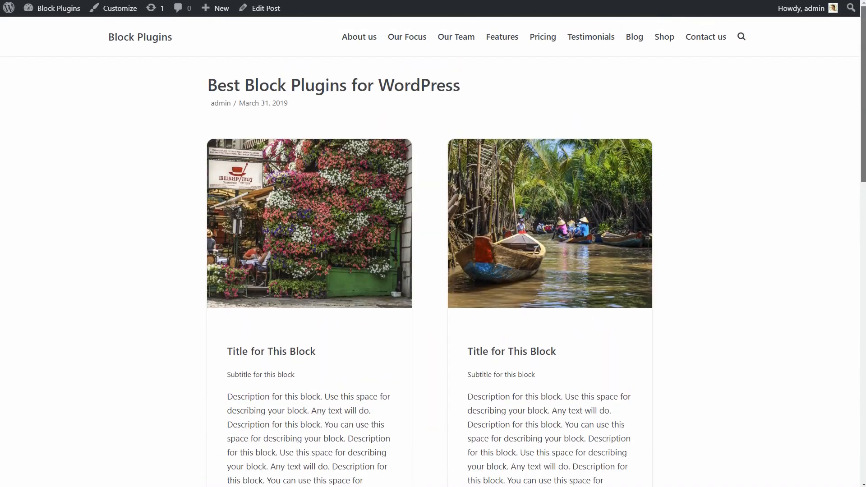
left_click(265, 7)
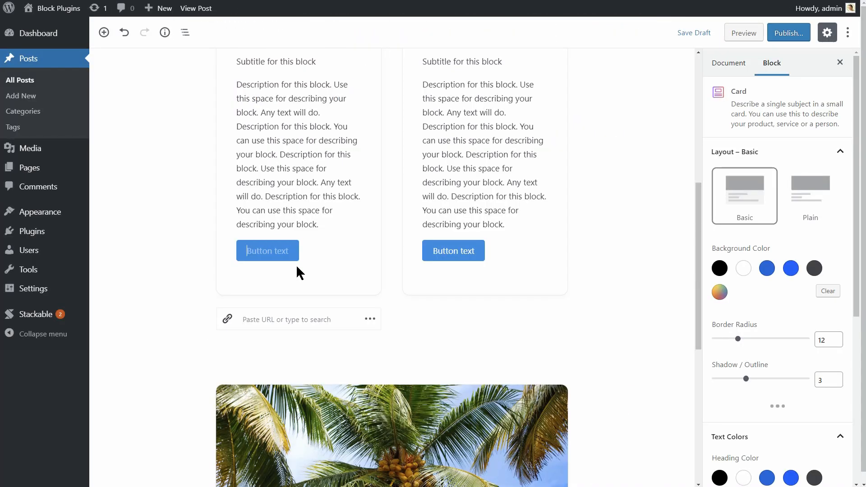
type("Read m")
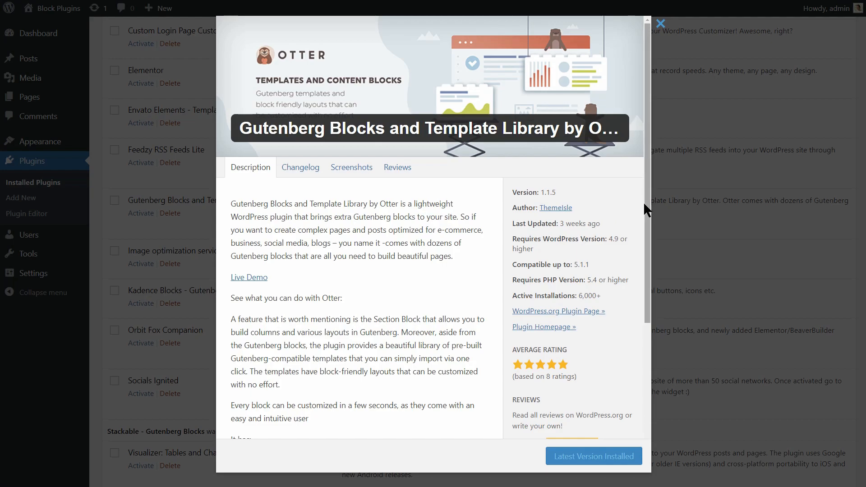
Step: Scroll the Gutenberg Blocks and Template Library by Otter details, then dismiss them
scroll("down", 3)
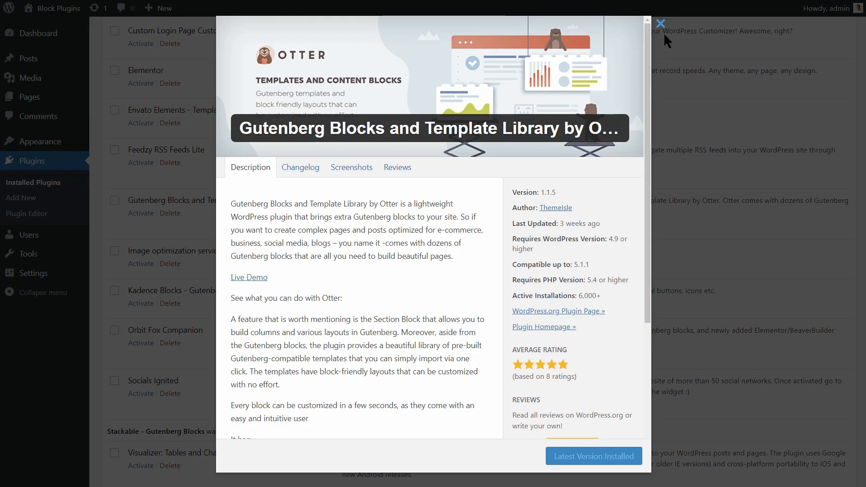
left_click(660, 24)
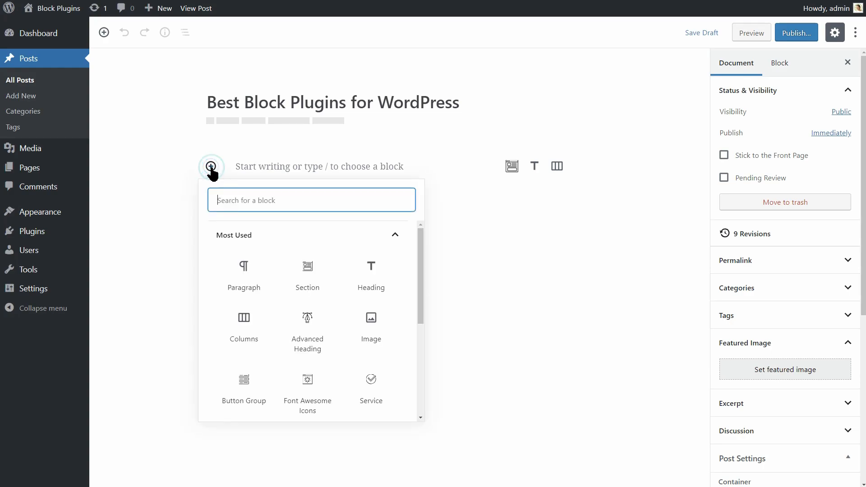
Step: Collapse Most Used, expand the Otter category and add a Section block
left_click(394, 234)
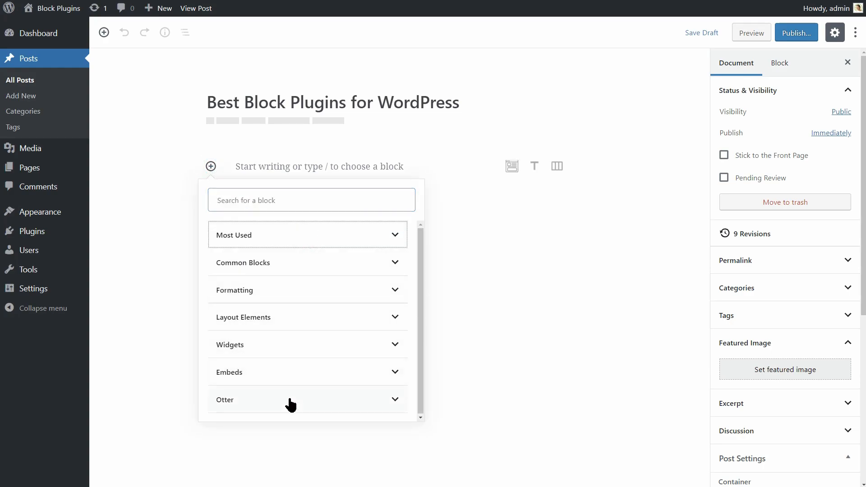
left_click(307, 400)
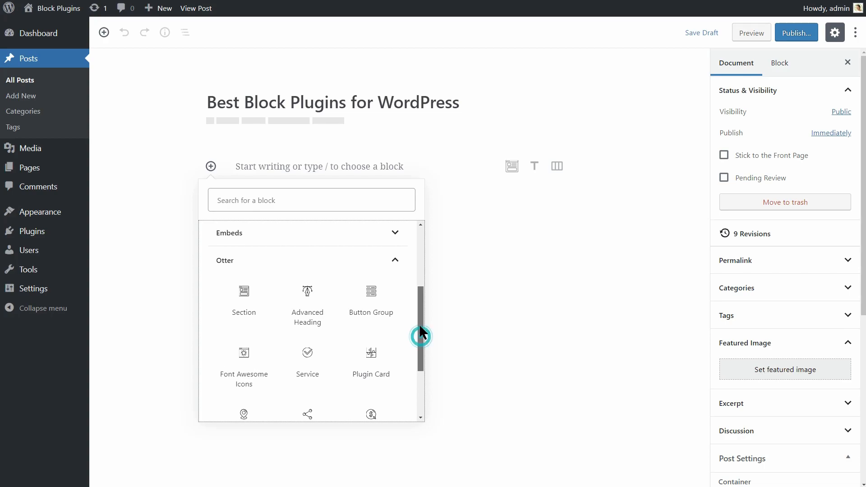
scroll("down", 3)
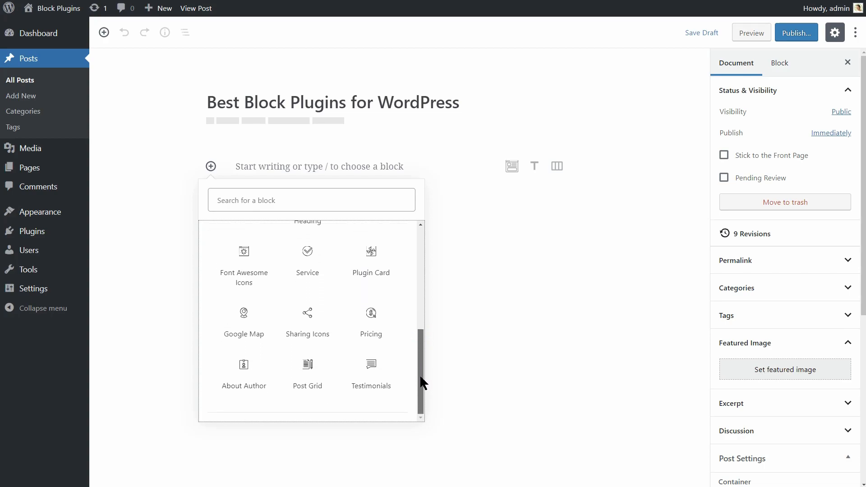
scroll("up", 3)
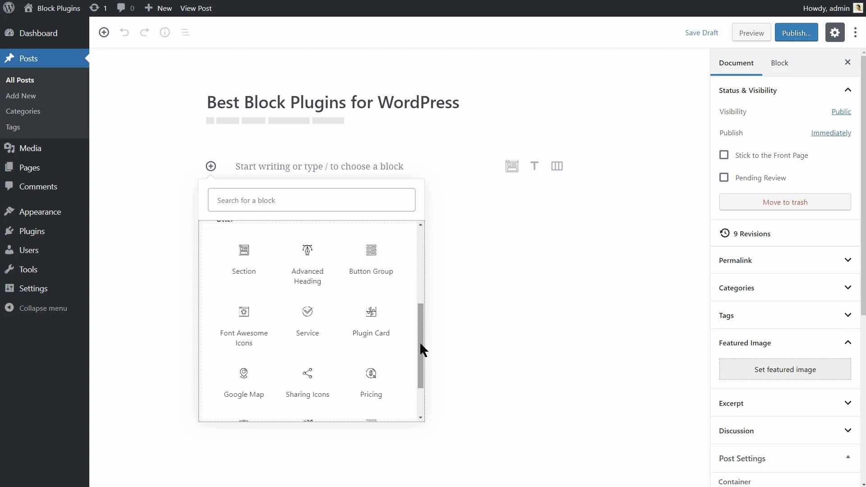
left_click(244, 251)
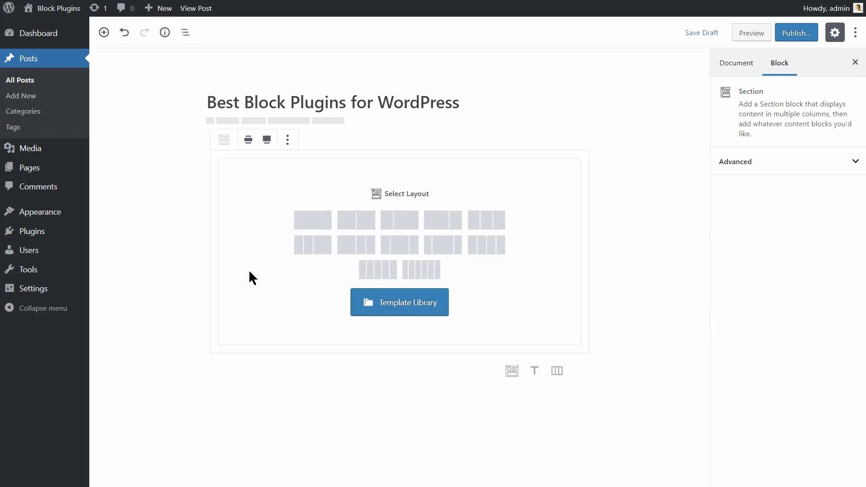
Step: Insert the Our Team template from the Template Library into the section
left_click(399, 302)
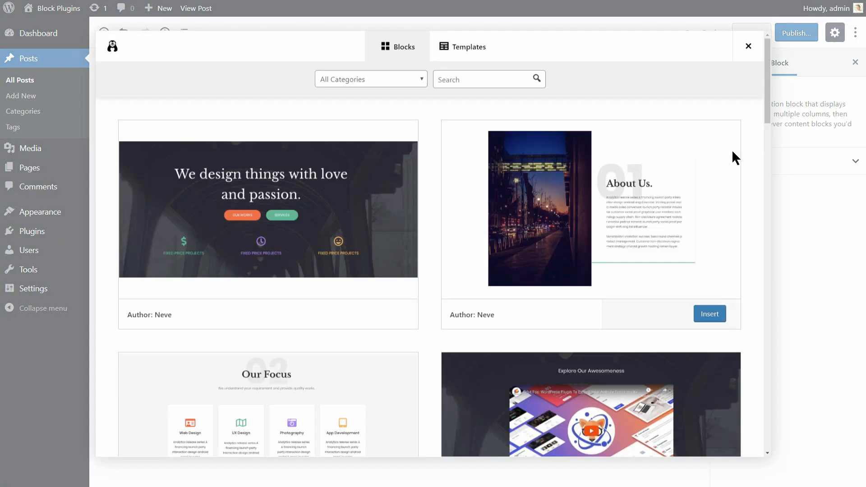
scroll("down", 3)
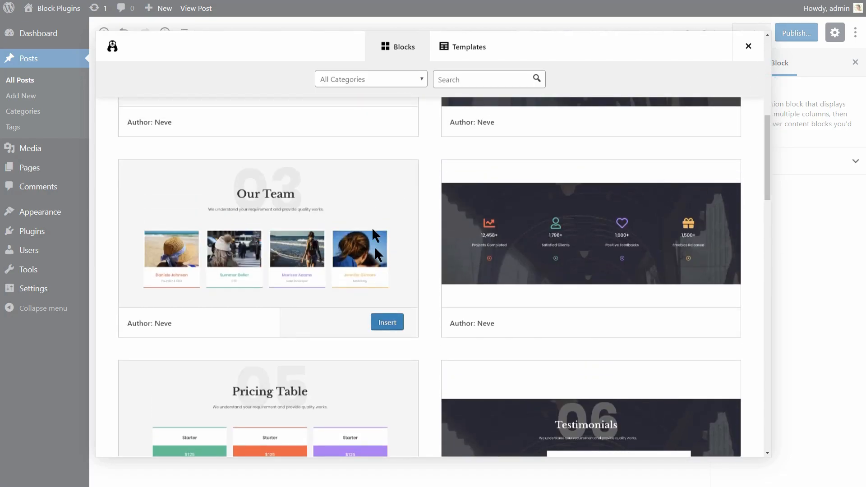
left_click(387, 322)
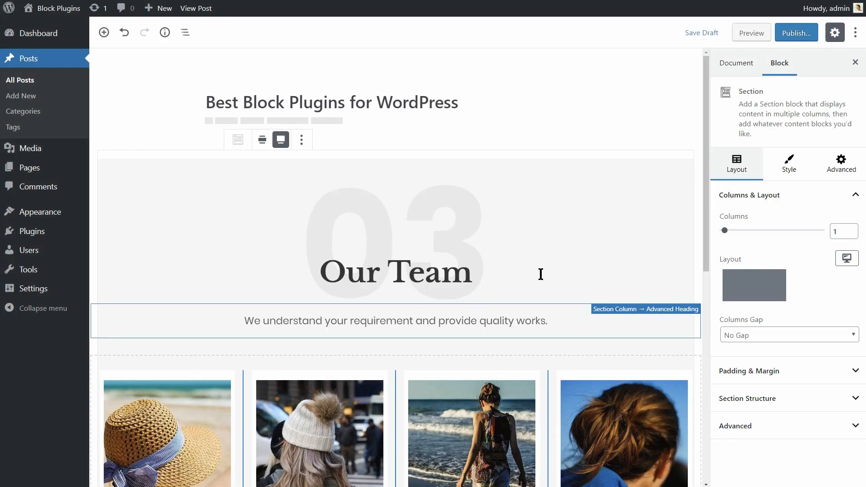
scroll("down", 3)
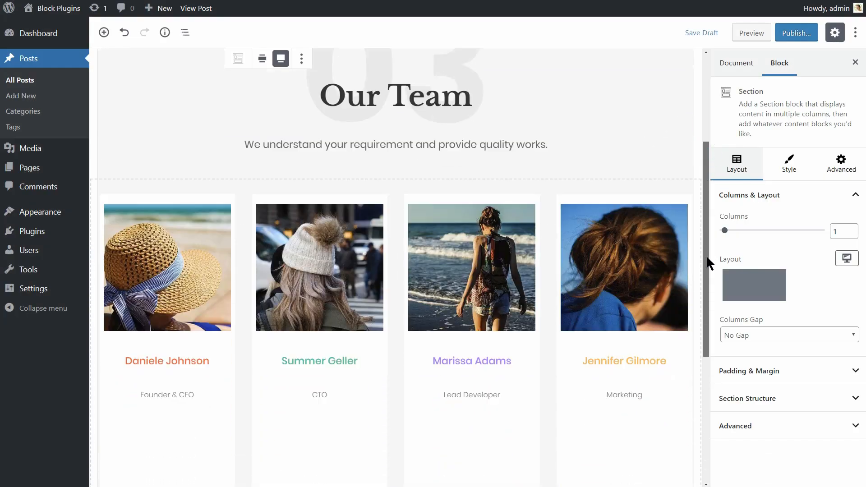
scroll("down", 3)
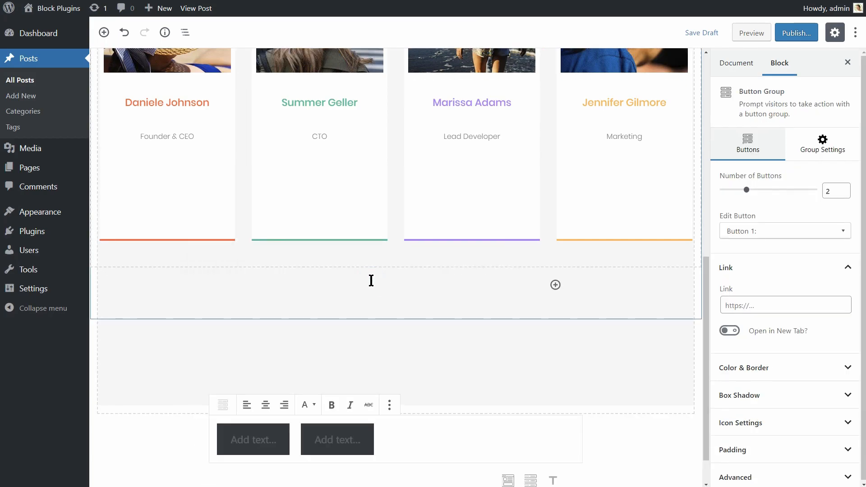
Step: Switch the button group to three buttons and back to two, then add a Google Map block
left_click(842, 188)
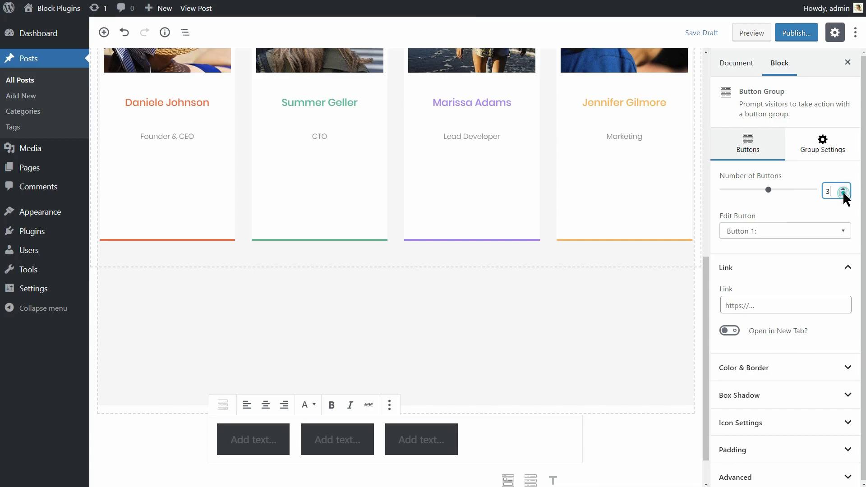
left_click(842, 192)
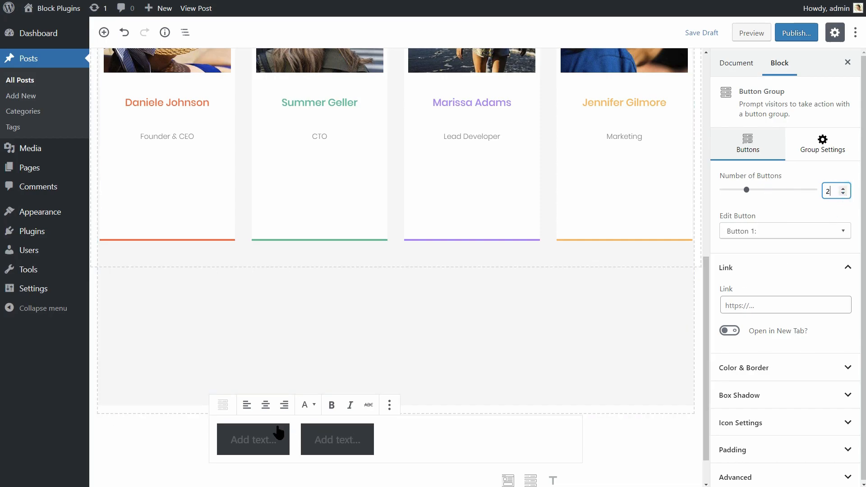
left_click(266, 405)
type("map")
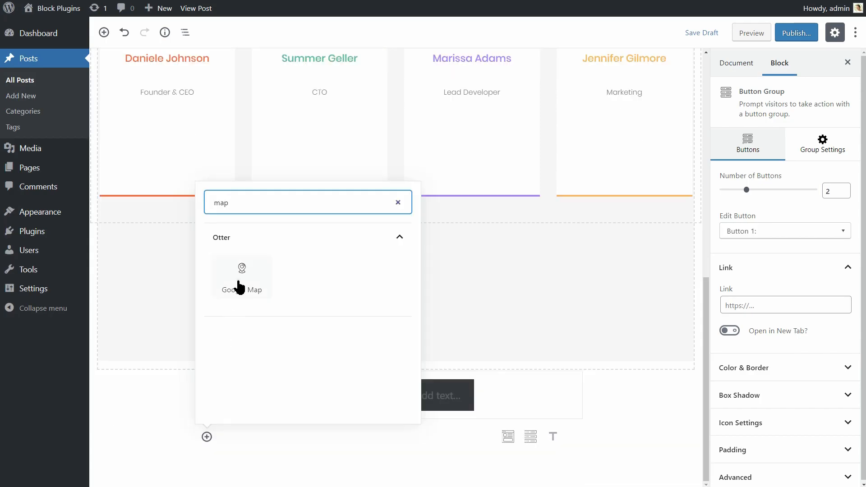
left_click(241, 276)
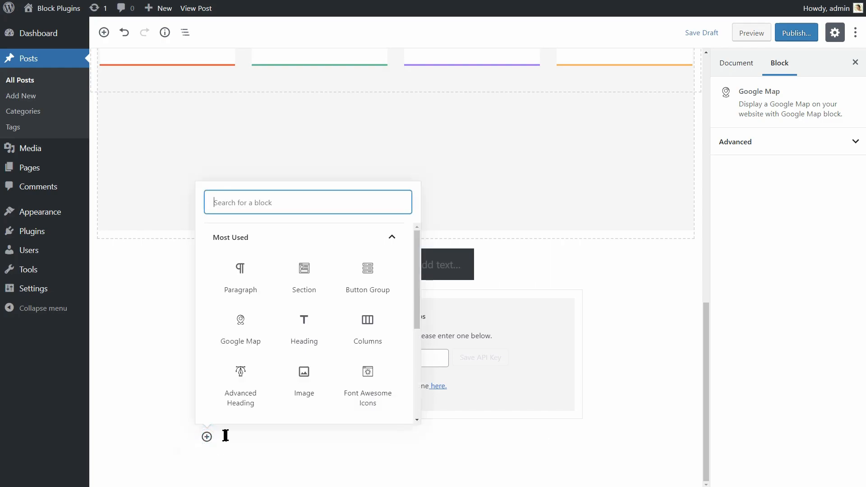
left_click(303, 276)
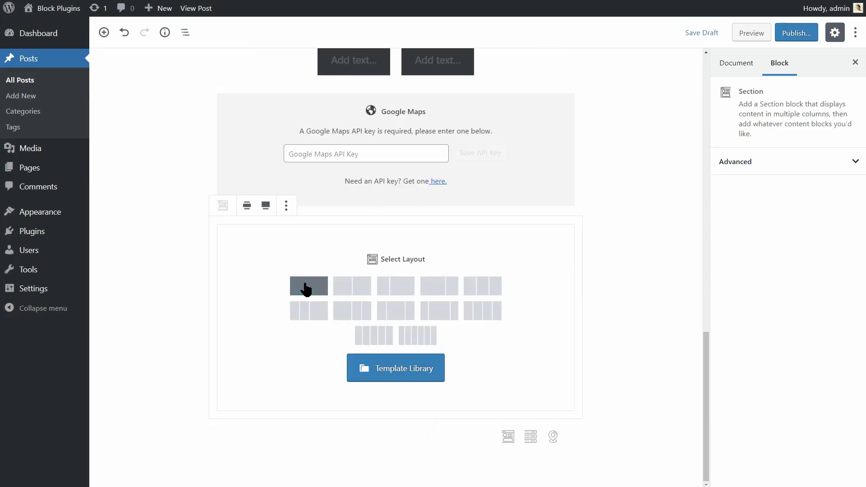
left_click(395, 368)
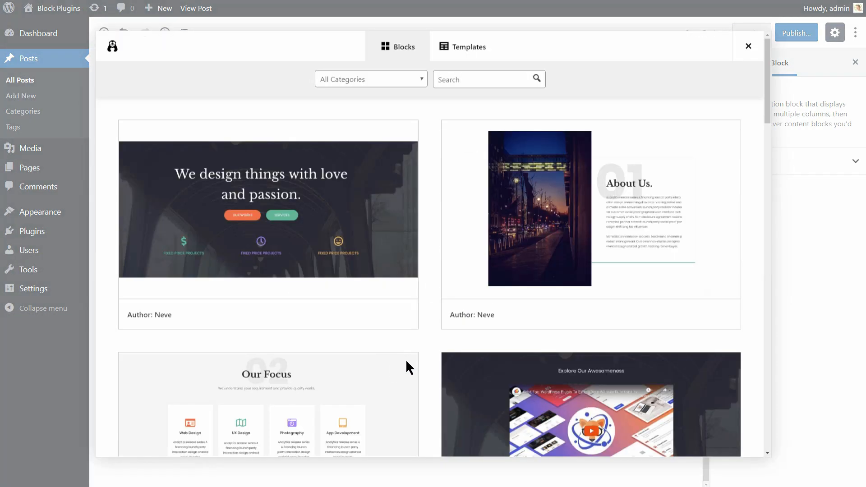
scroll("down", 3)
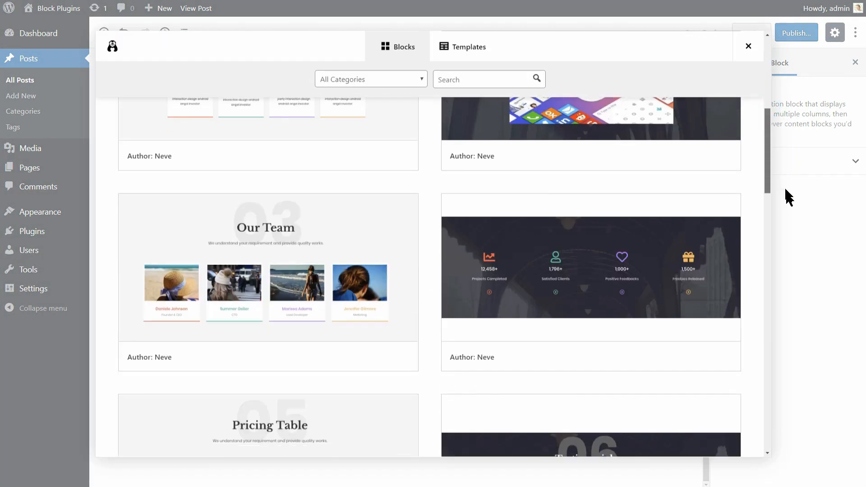
scroll("down", 3)
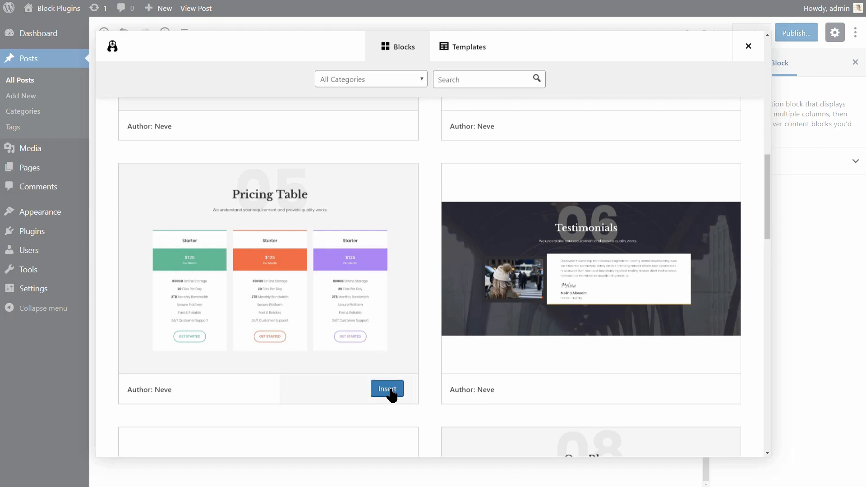
left_click(387, 389)
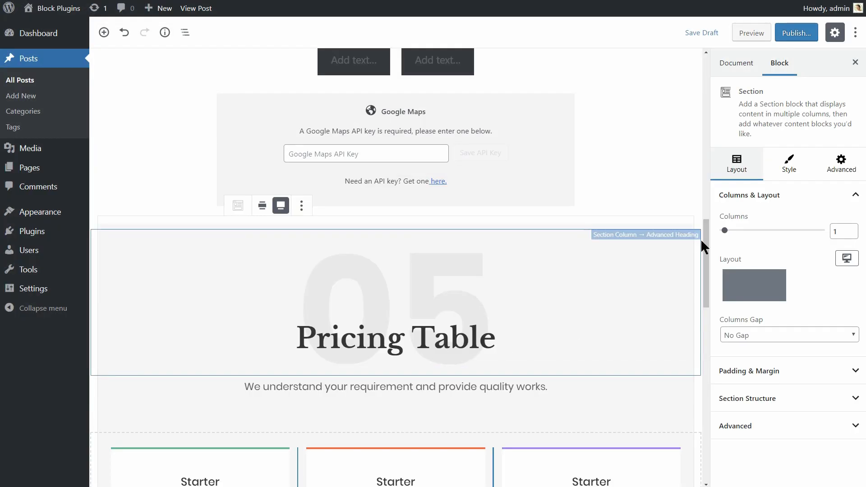
scroll("down", 3)
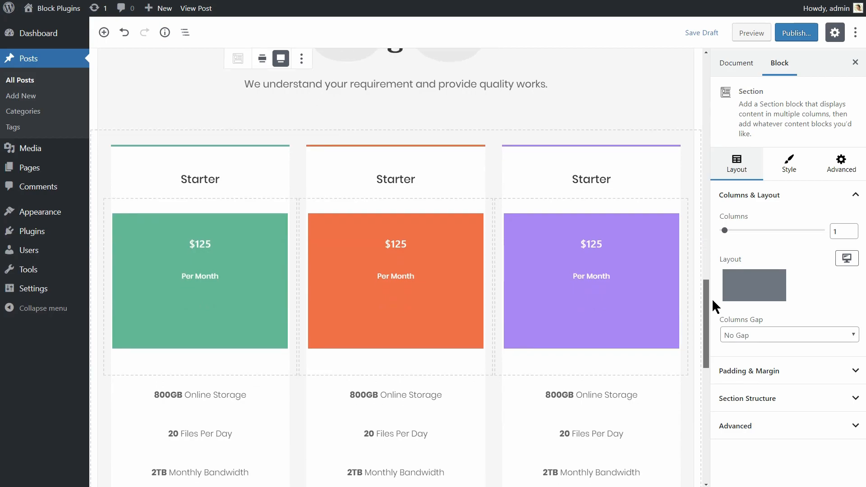
Step: Insert an Otter Advanced Heading block below the pricing section
scroll("down", 3)
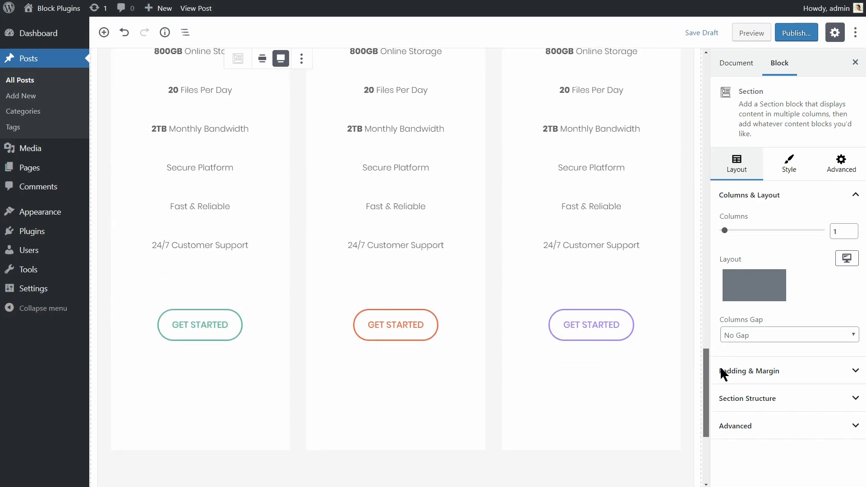
left_click(207, 436)
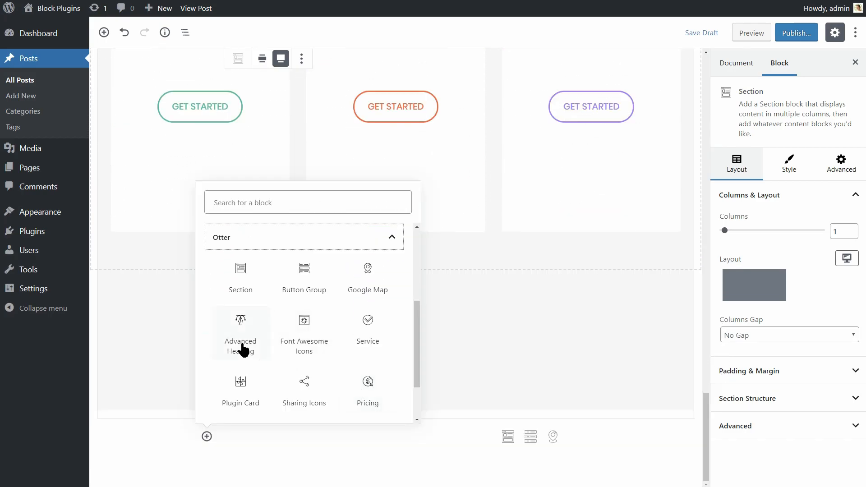
left_click(240, 332)
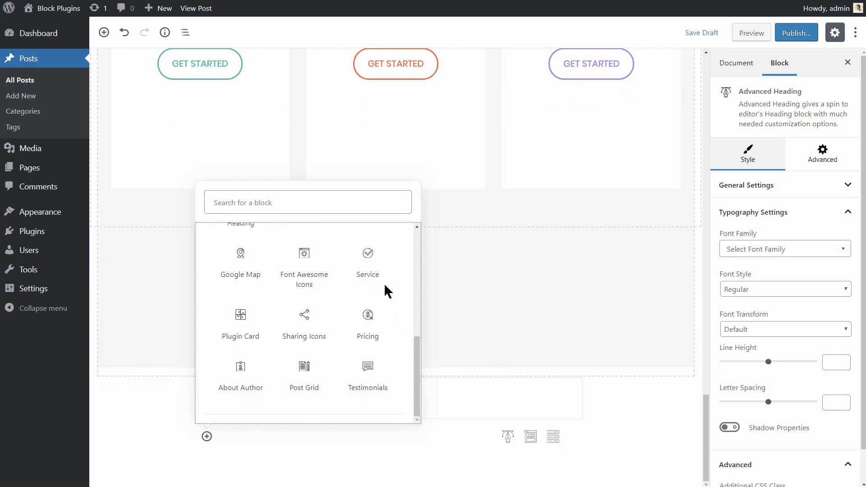
Step: Add a Font Awesome Icons block and open its icon picker
left_click(303, 254)
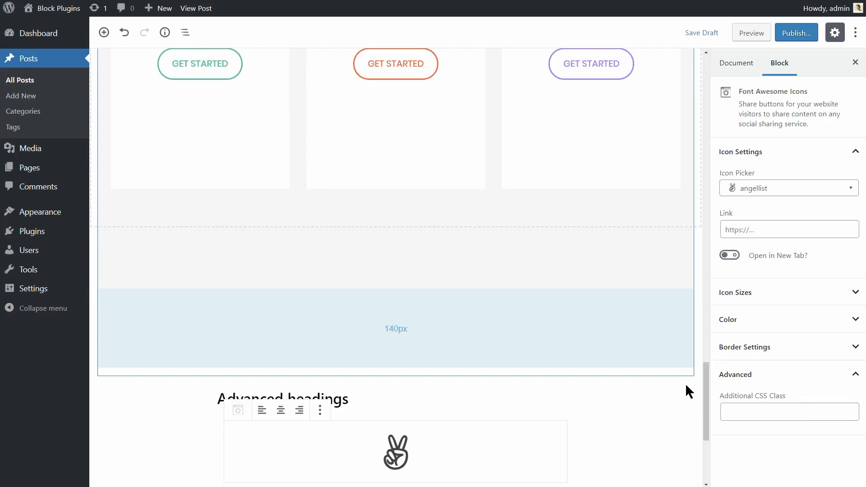
scroll("down", 3)
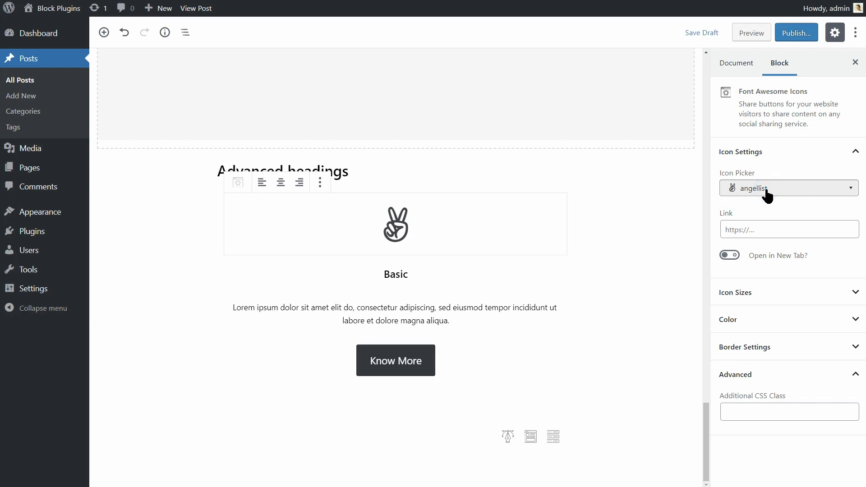
left_click(788, 188)
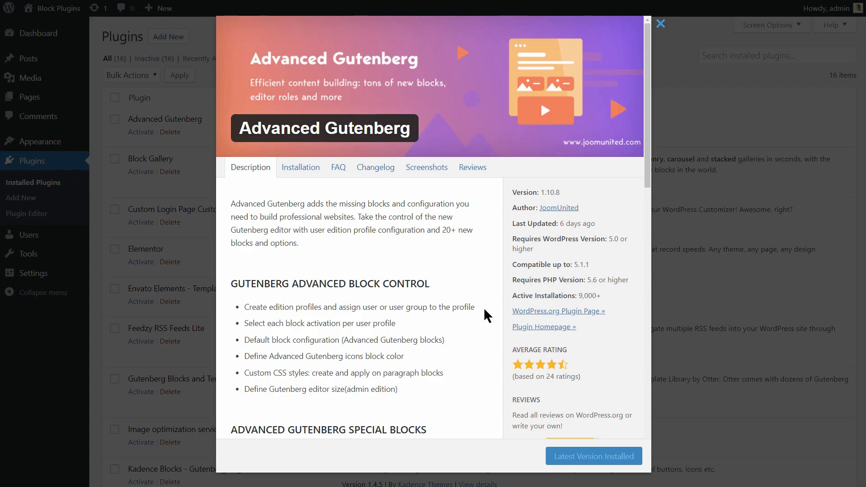
mouse_move(659, 47)
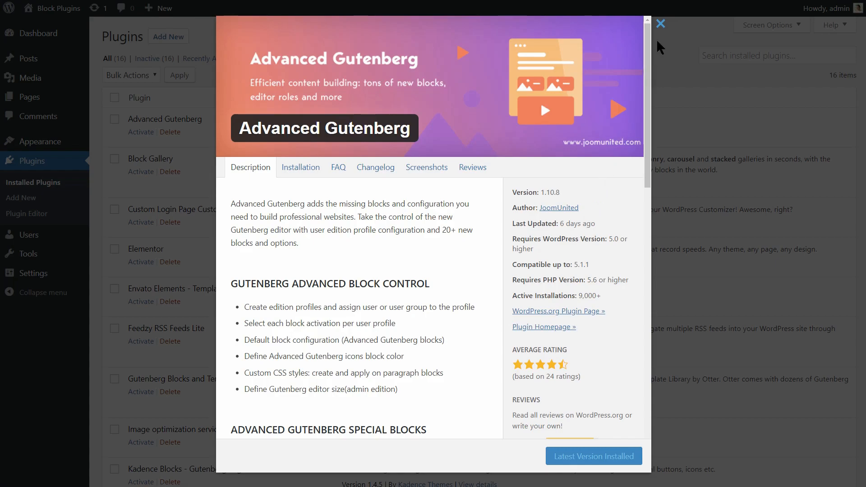
Step: Close the Advanced Gutenberg plugin details popup
left_click(661, 24)
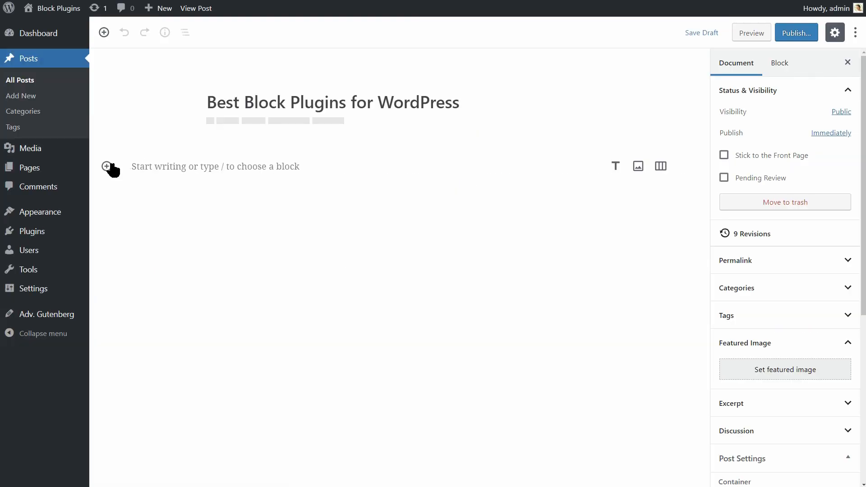
Step: Open the block library in the empty post and browse to the Advanced Gutenberg category
left_click(111, 170)
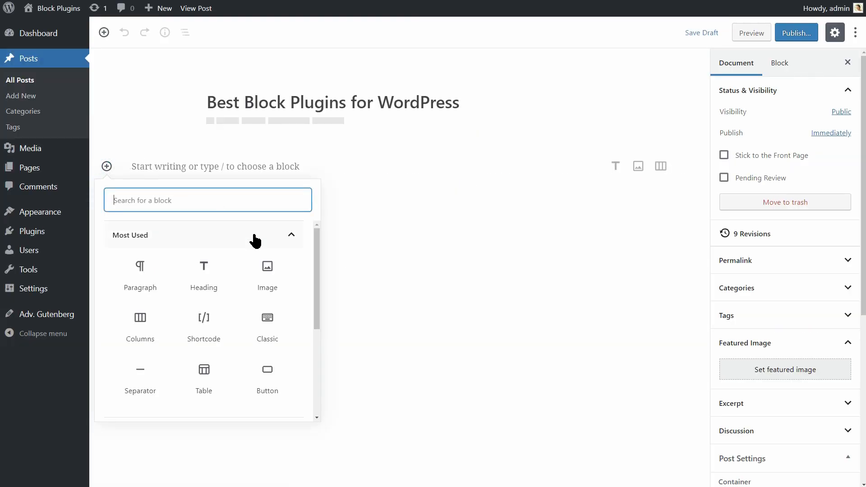
scroll("down", 3)
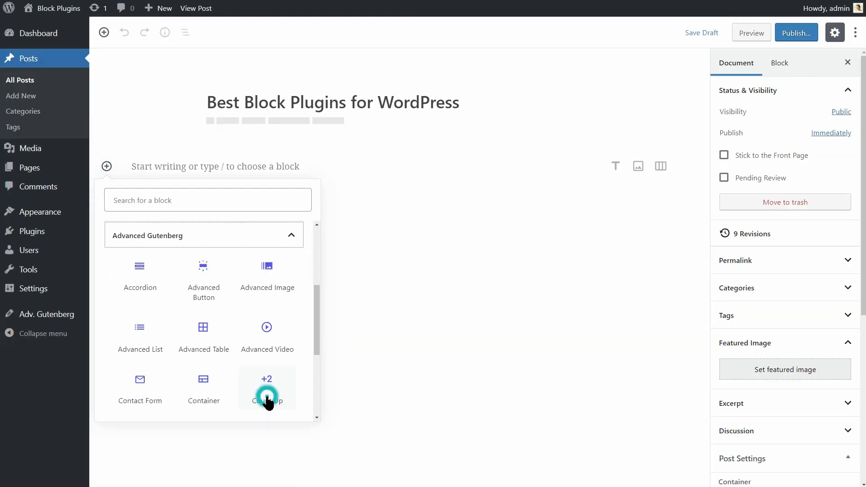
scroll("down", 3)
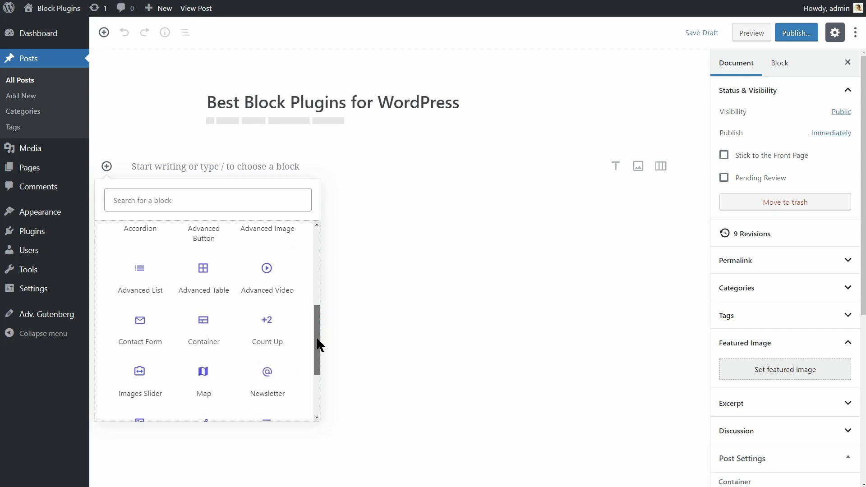
scroll("down", 3)
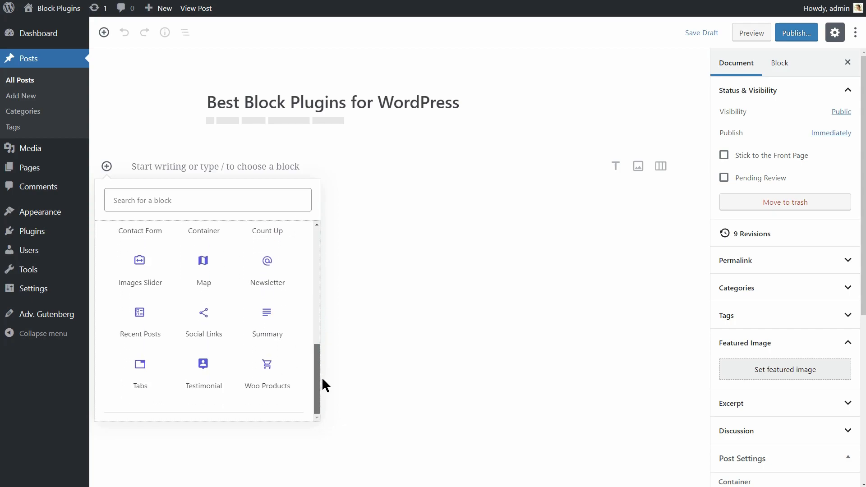
scroll("up", 3)
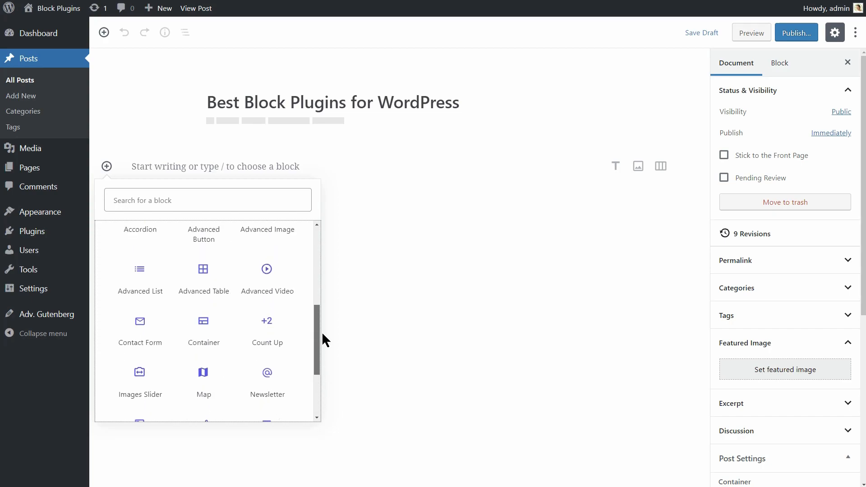
scroll("up", 3)
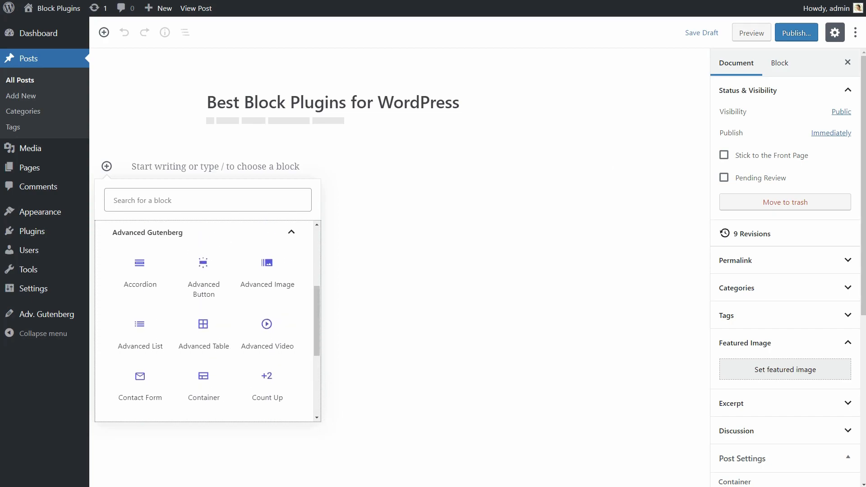
Step: Search 'contact', insert the Advanced Gutenberg Contact Form, and preview the post live
left_click(106, 166)
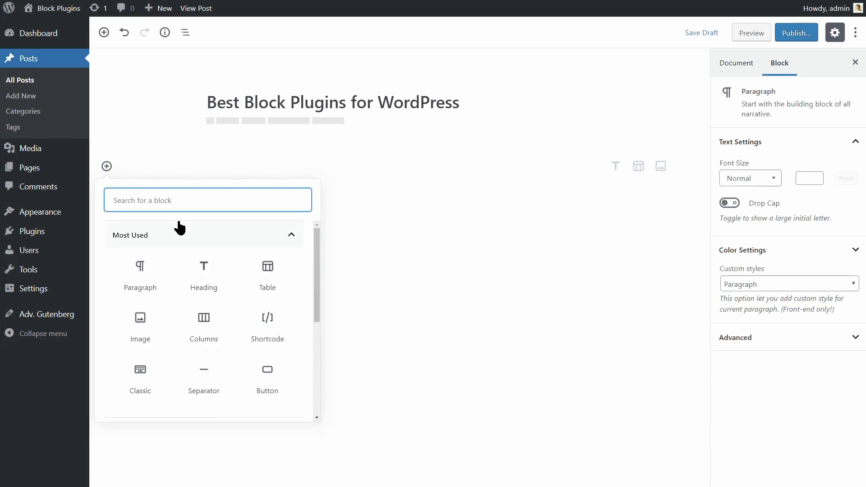
type("contact")
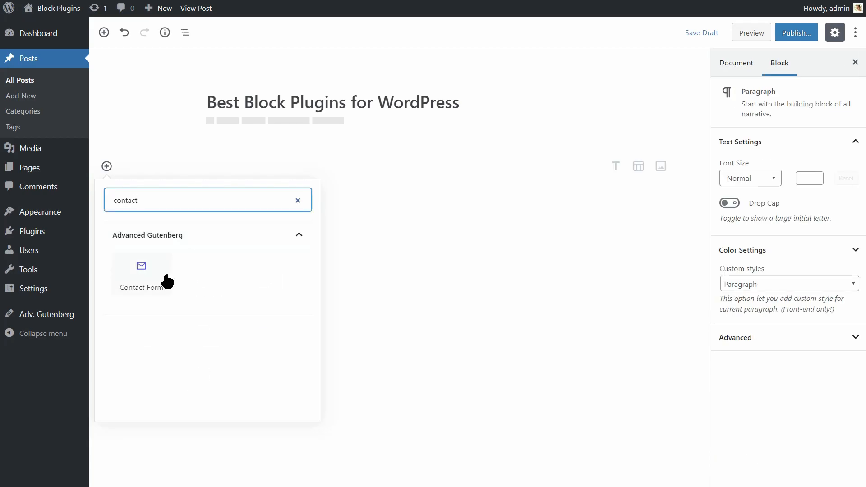
left_click(141, 271)
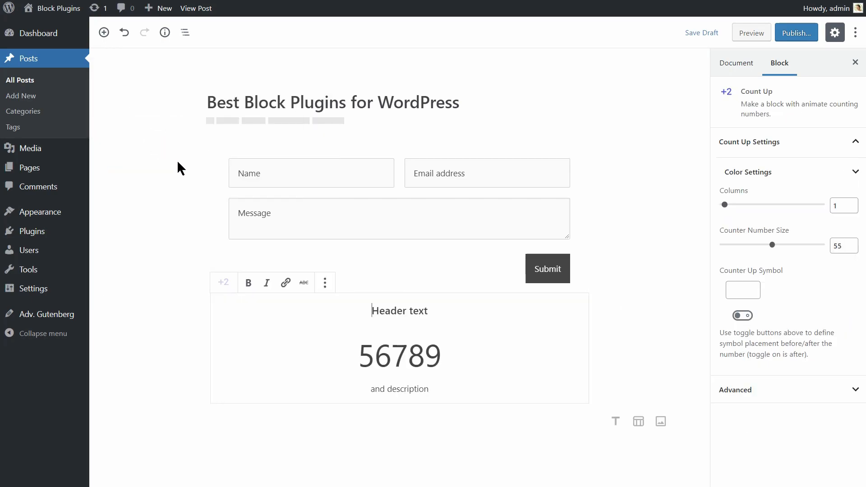
left_click(750, 32)
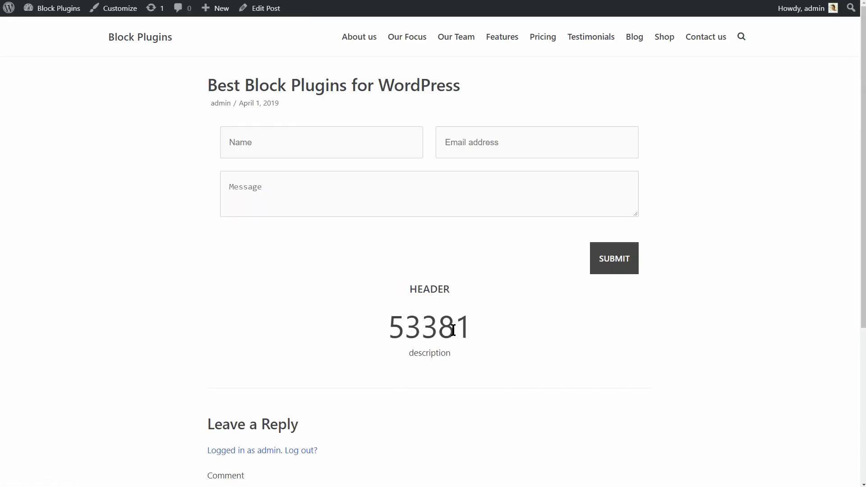
Step: Back in the editor, add an Images Slider and set social icons to Facebook and LinkedIn
left_click(264, 8)
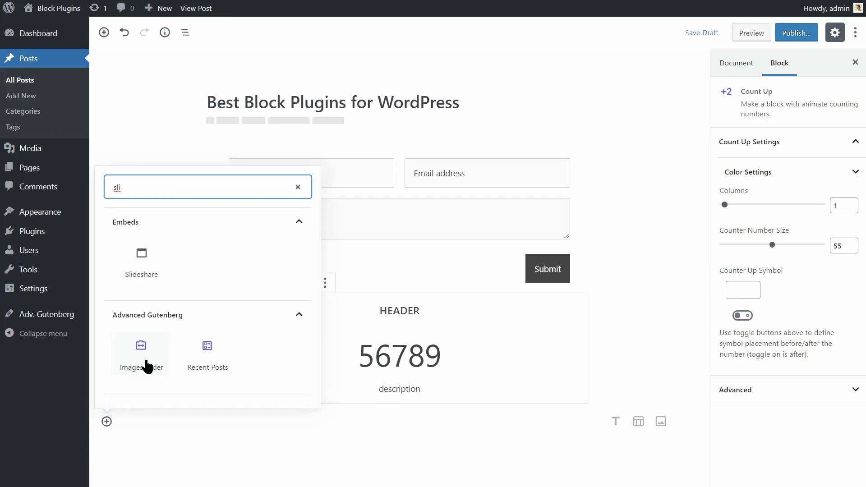
left_click(140, 345)
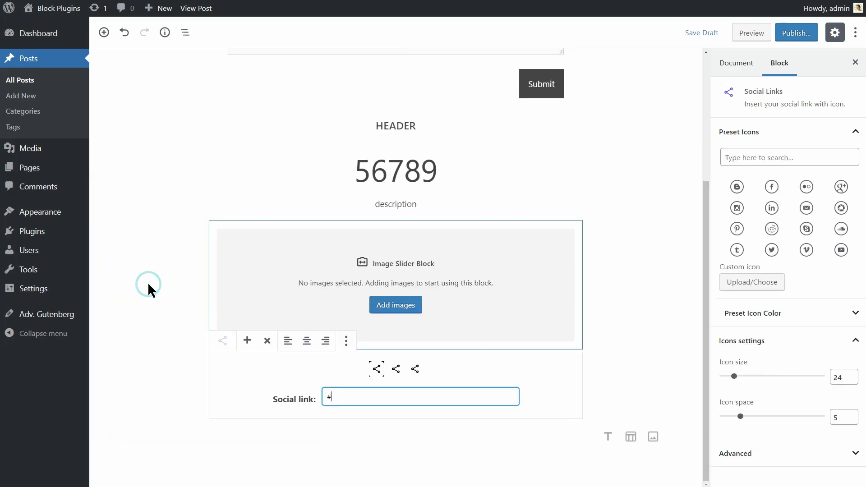
left_click(771, 186)
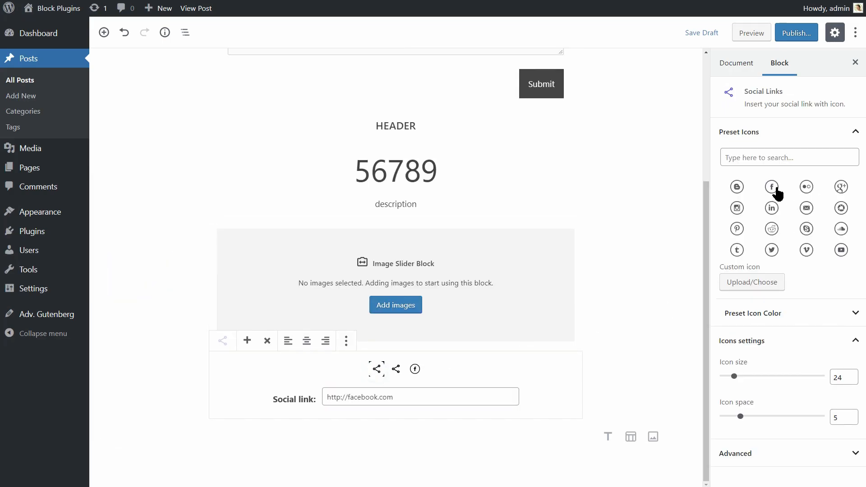
left_click(772, 186)
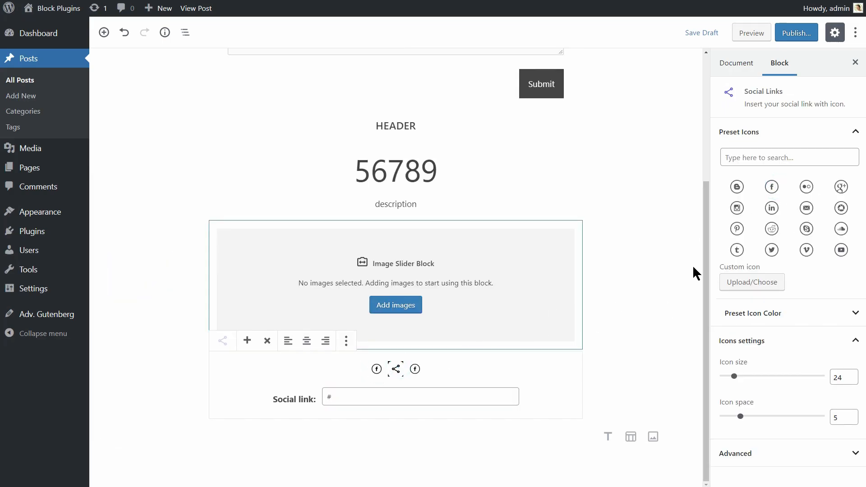
left_click(771, 209)
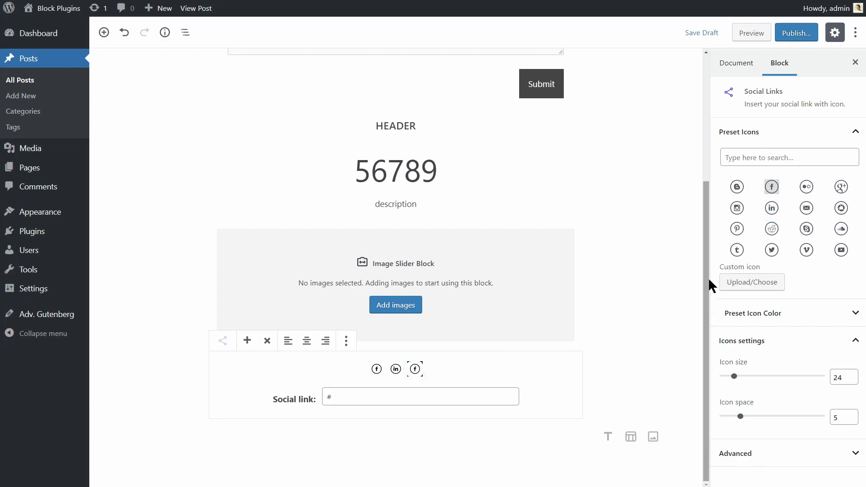
Step: Enter the YouTube URL for the third social link
type("https://youtube.com")
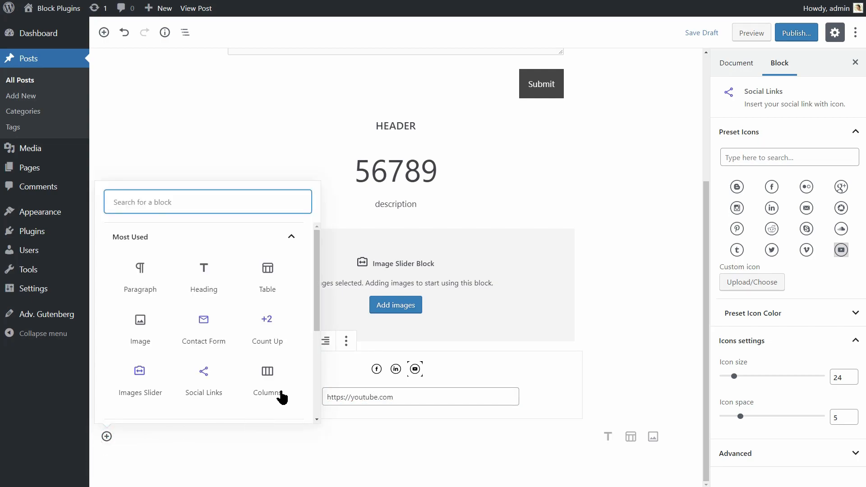
left_click(291, 236)
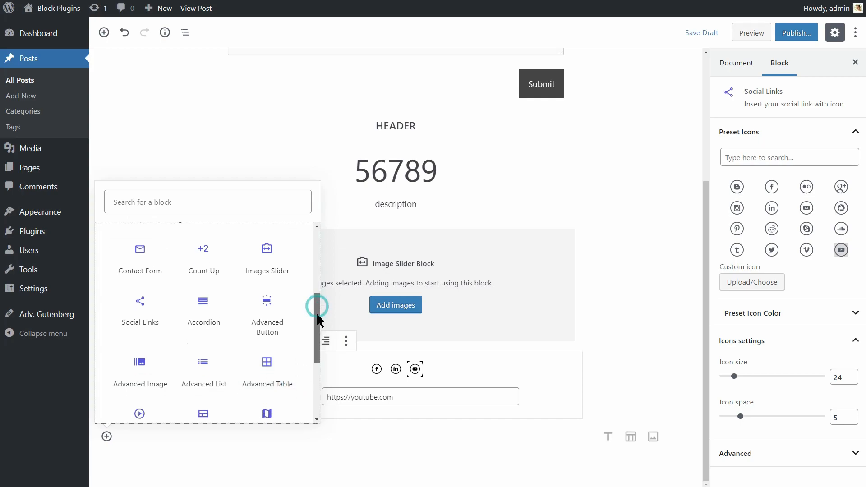
scroll("down", 3)
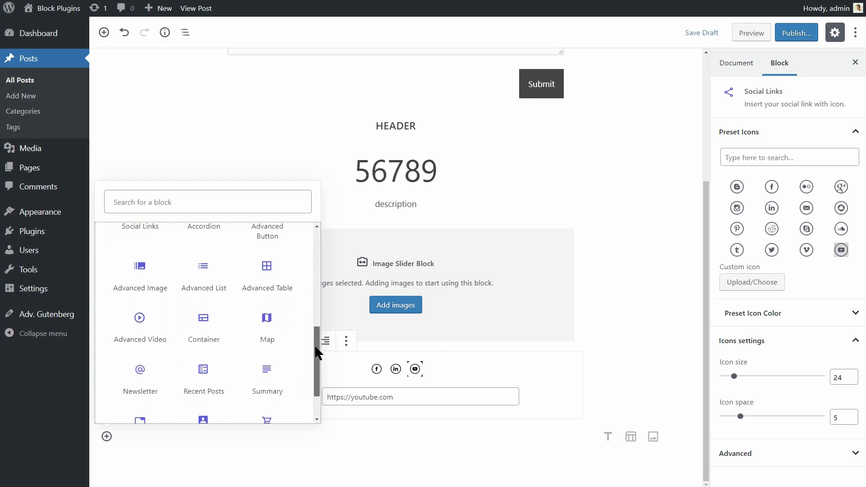
scroll("down", 3)
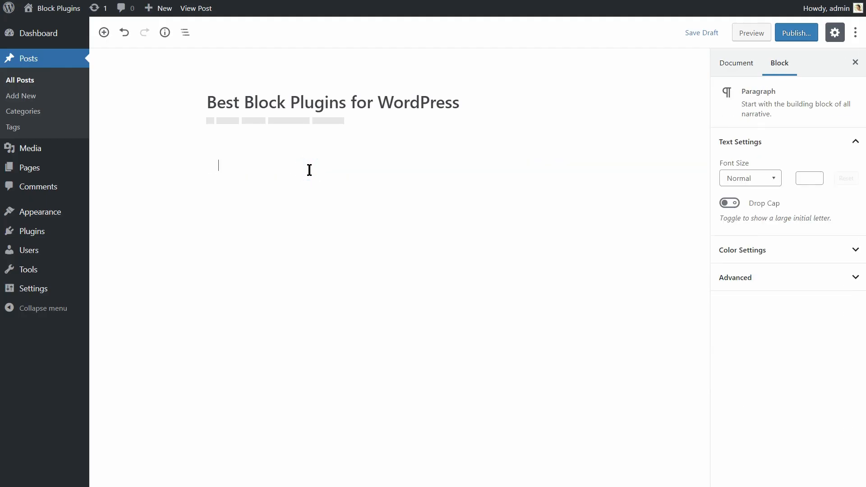
Step: Type the paragraph 'This is a simple text' beneath the title
type("This is a simple")
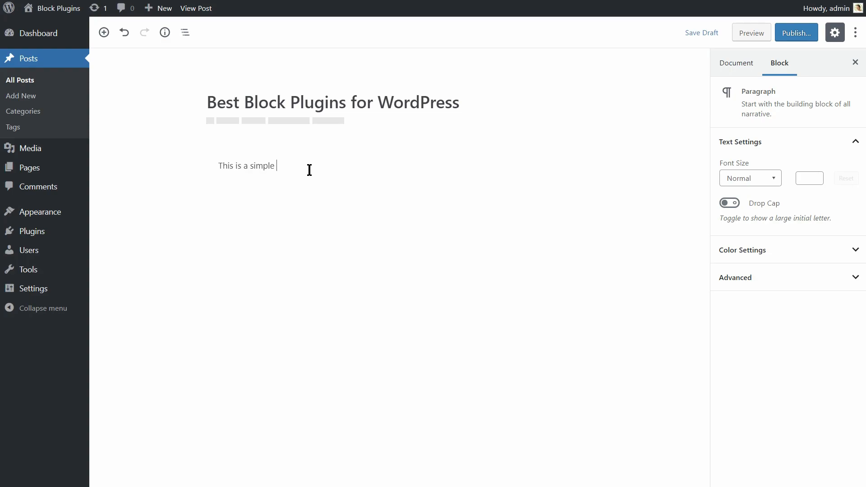
type("text")
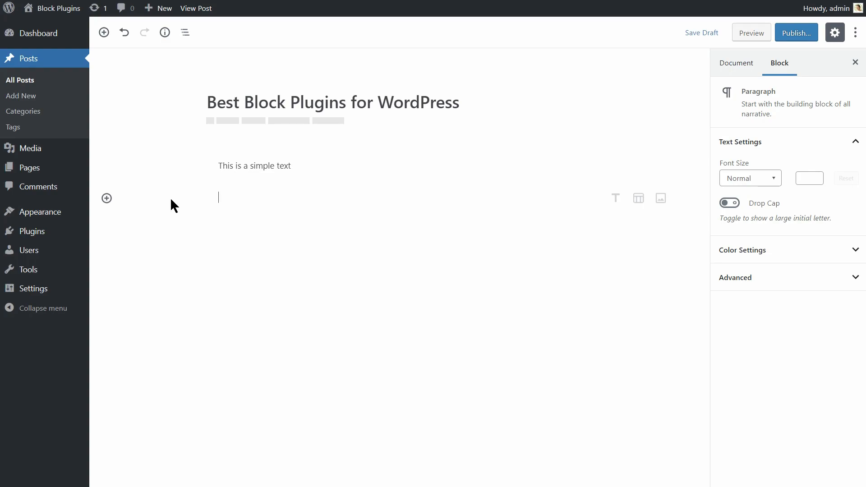
left_click(106, 198)
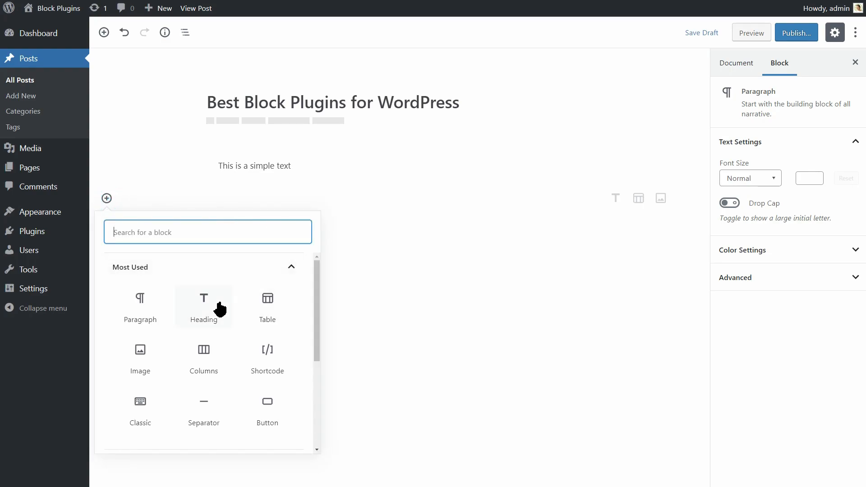
left_click(204, 306)
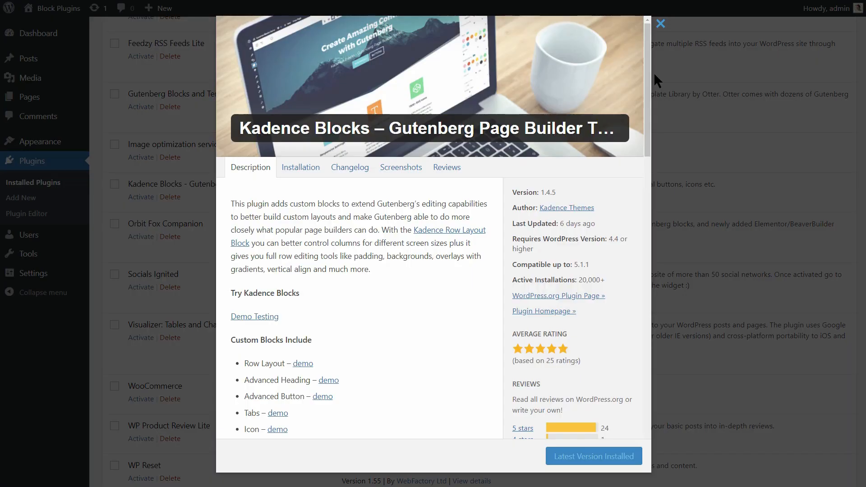
mouse_move(660, 30)
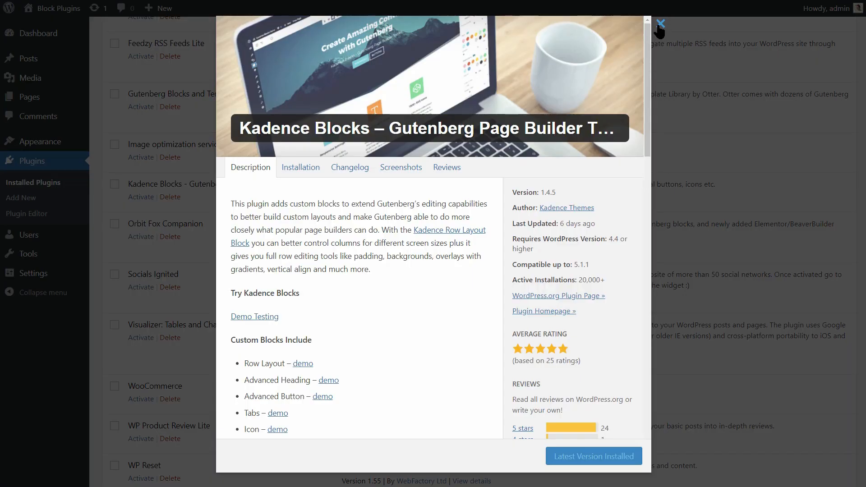
Step: Close the Kadence Blocks plugin details popup
left_click(661, 26)
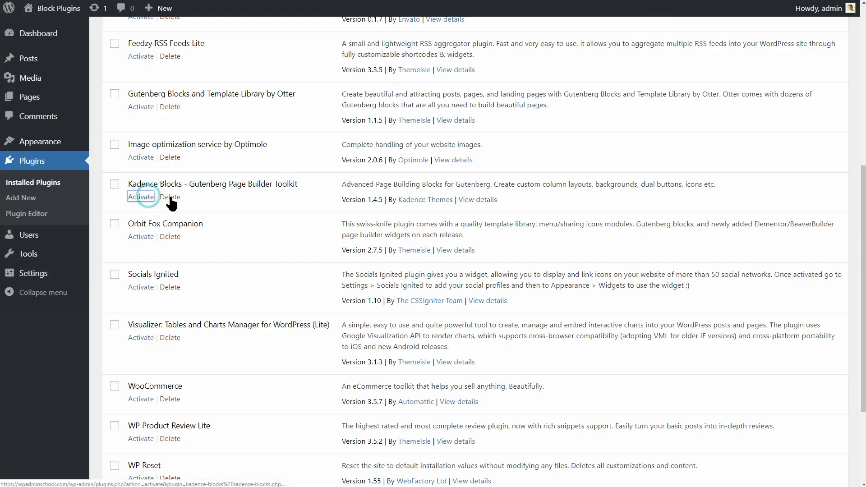
Step: Activate Kadence Blocks and review its settings page of blocks and editor widths
left_click(140, 196)
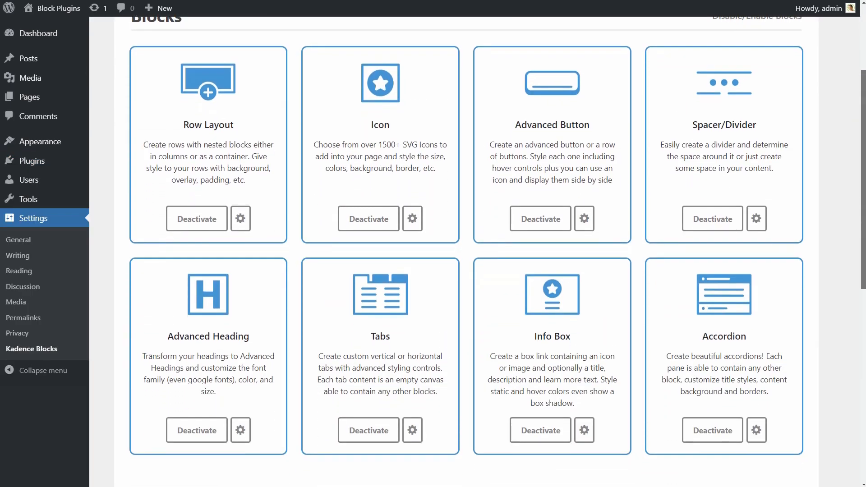
scroll("down", 3)
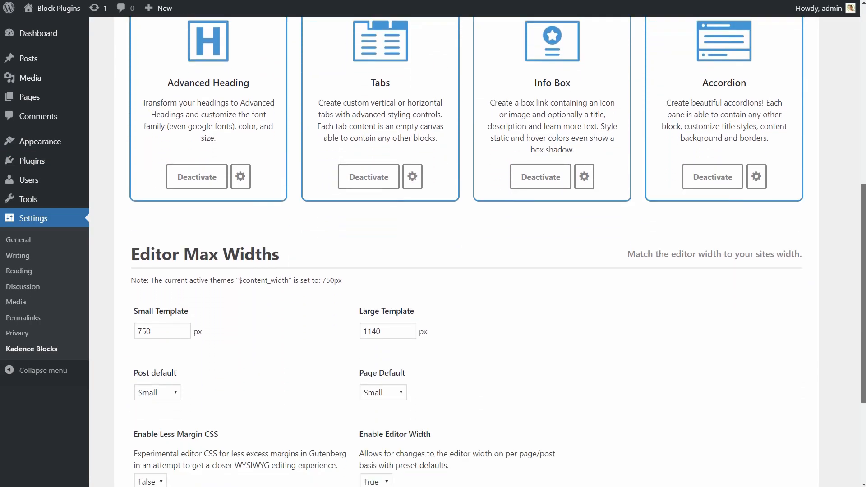
scroll("down", 3)
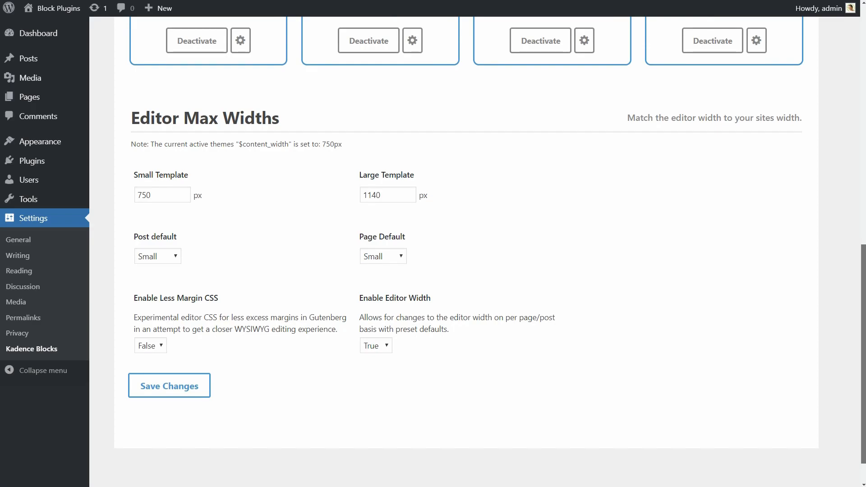
scroll("up", 3)
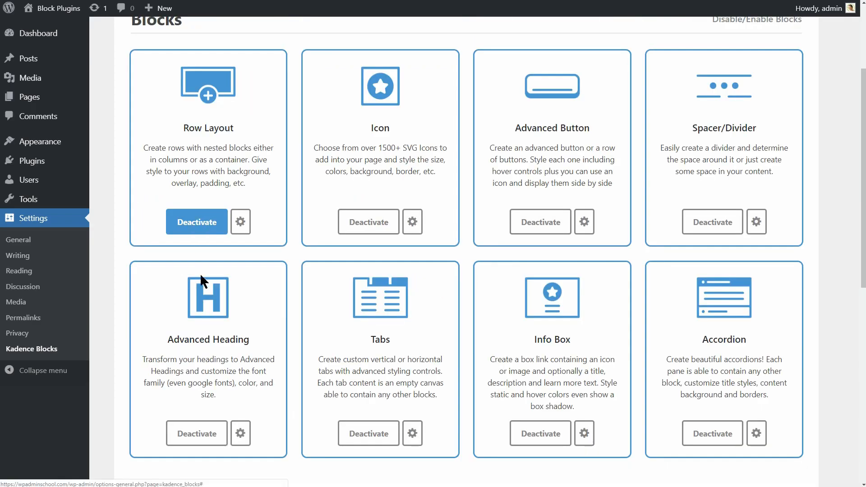
mouse_move(540, 222)
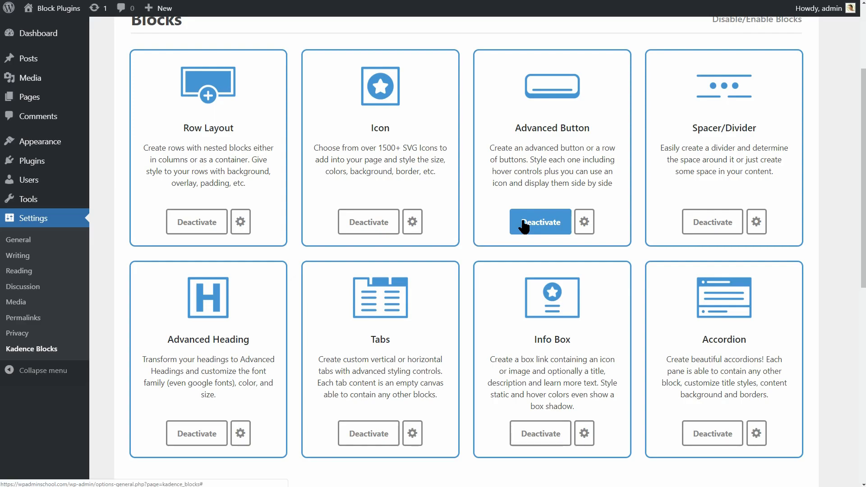
mouse_move(368, 434)
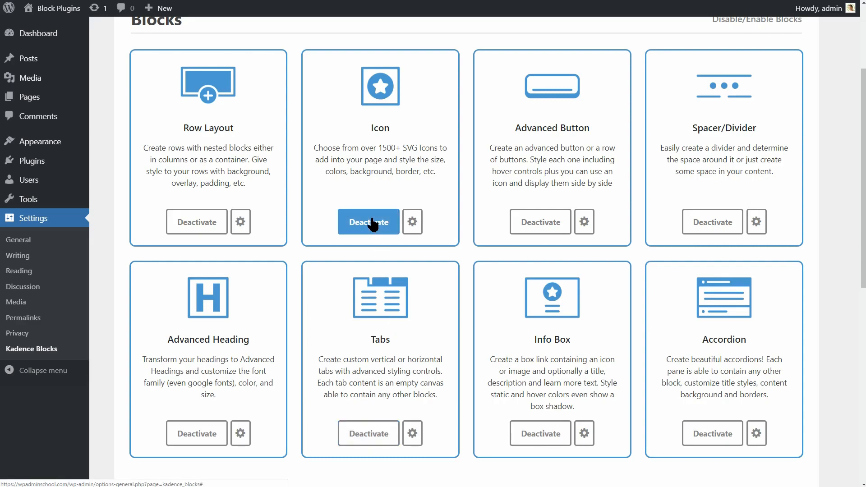
mouse_move(712, 221)
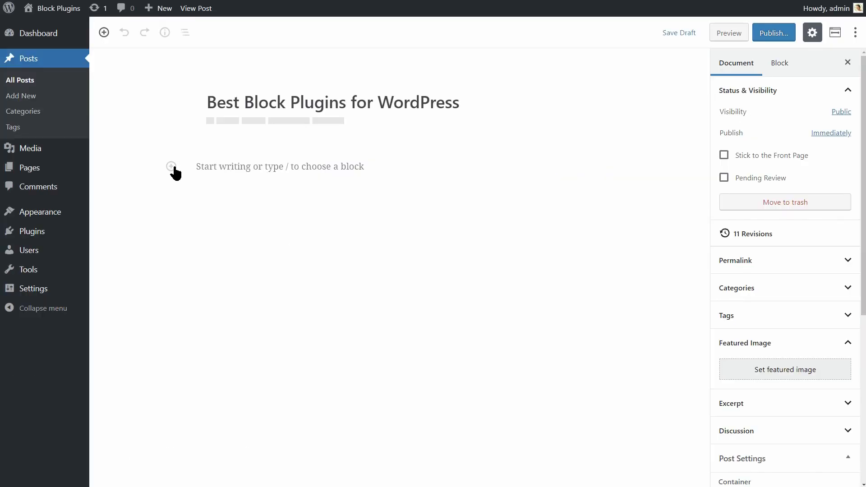
Step: Insert a Kadence Advanced Button block from the Kadence Blocks category
left_click(171, 166)
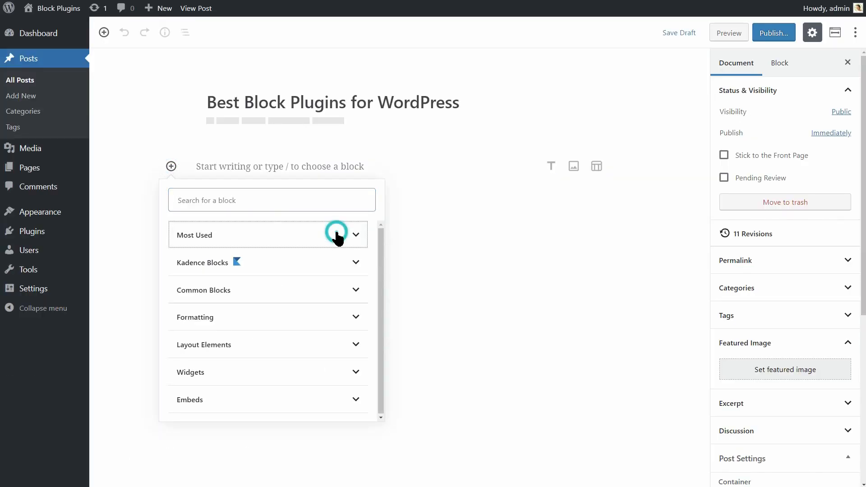
left_click(268, 262)
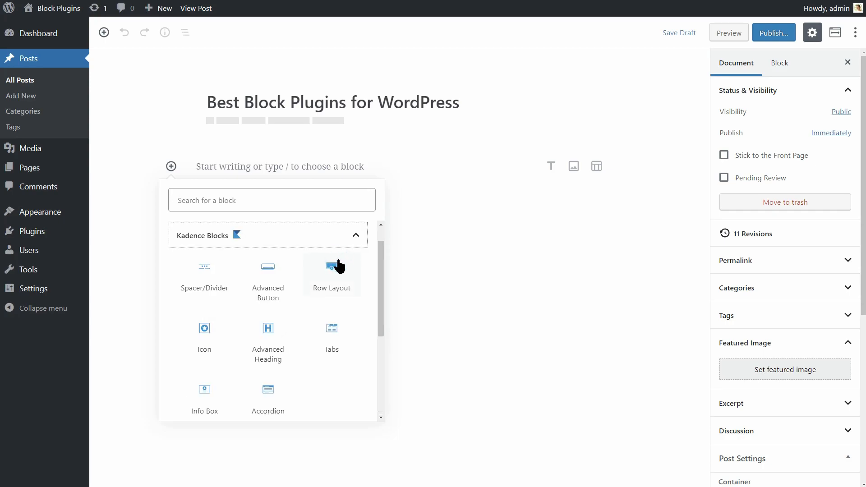
mouse_move(300, 292)
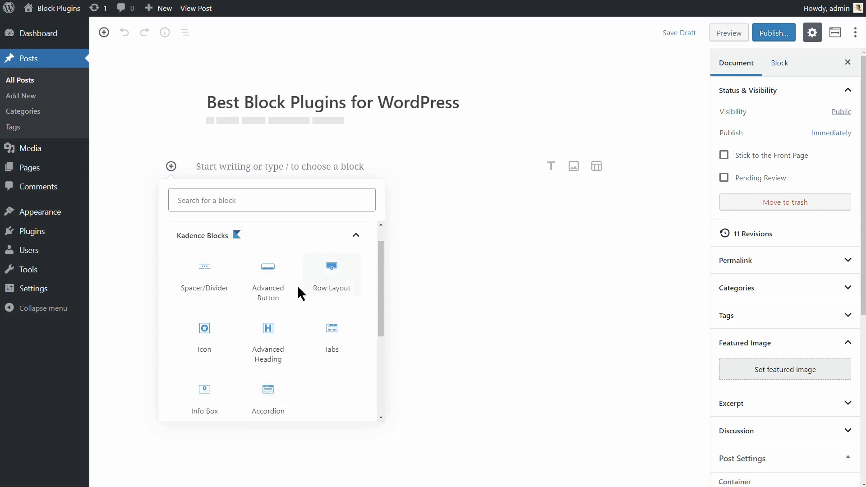
left_click(268, 267)
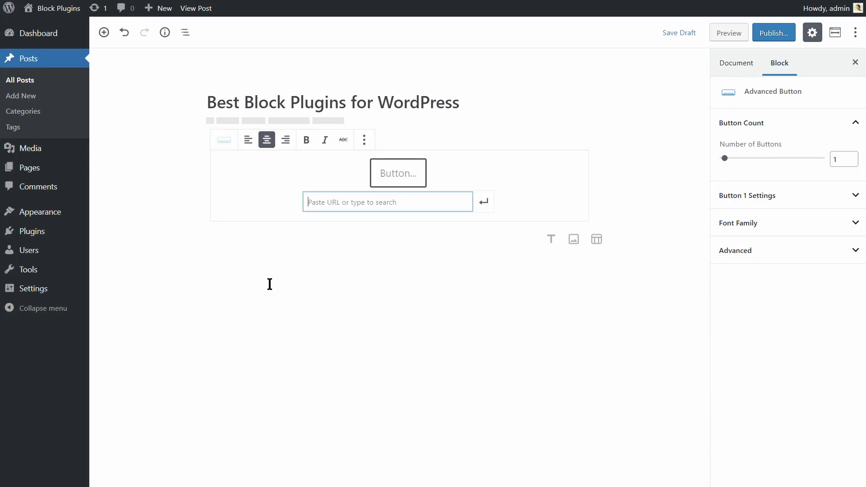
mouse_move(188, 245)
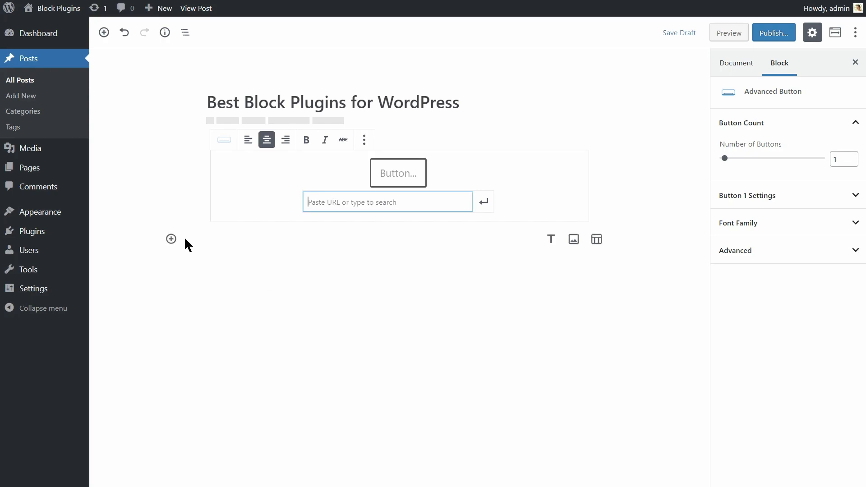
Step: Add a Row Layout below the button with a prebuilt 'Create Amazing Content with Gutenberg' hero
left_click(171, 238)
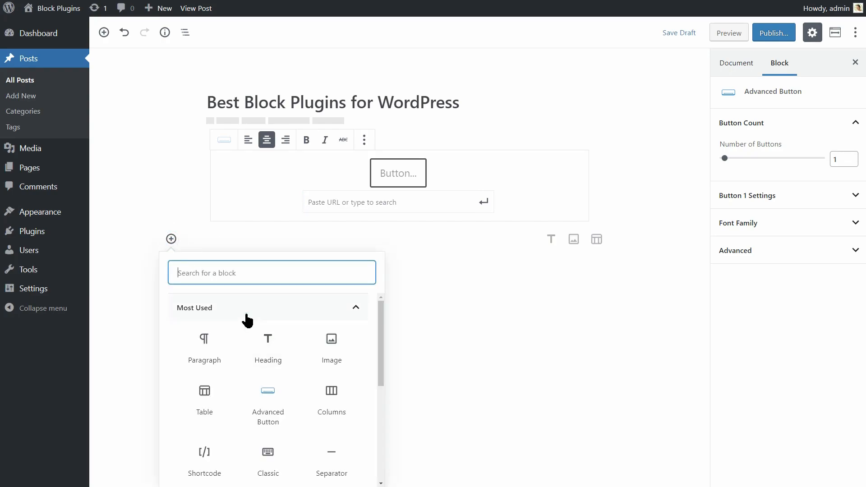
scroll("down", 3)
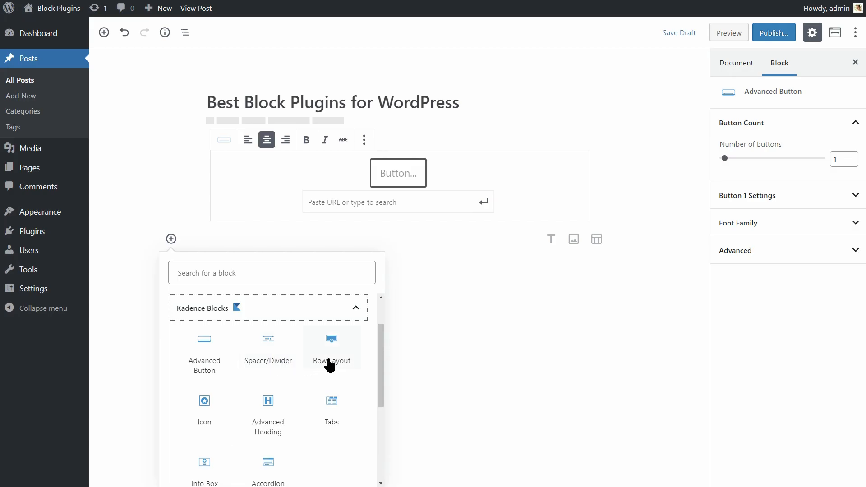
left_click(332, 348)
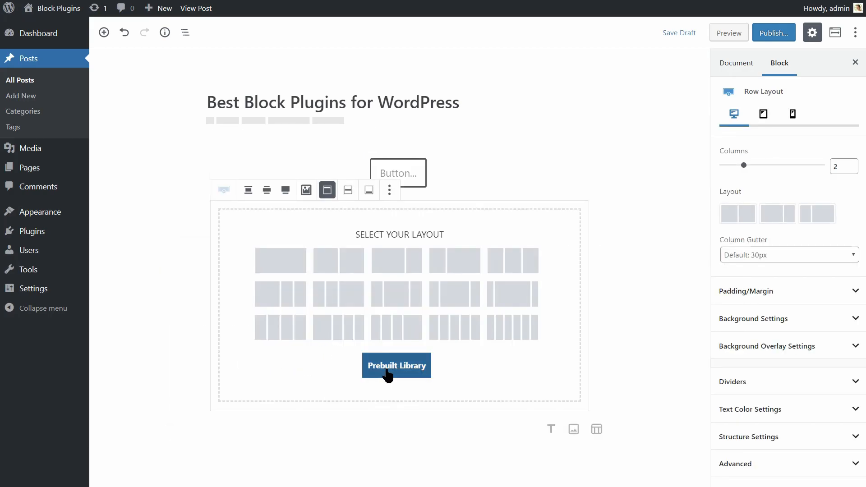
left_click(396, 364)
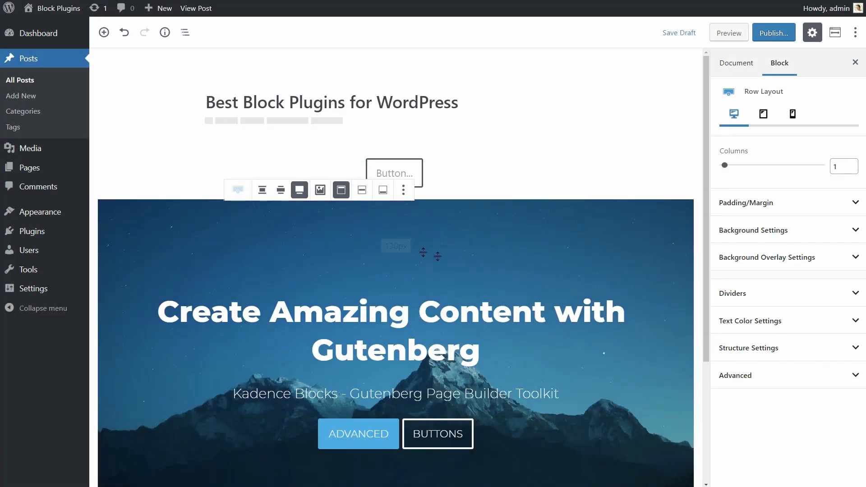
scroll("down", 3)
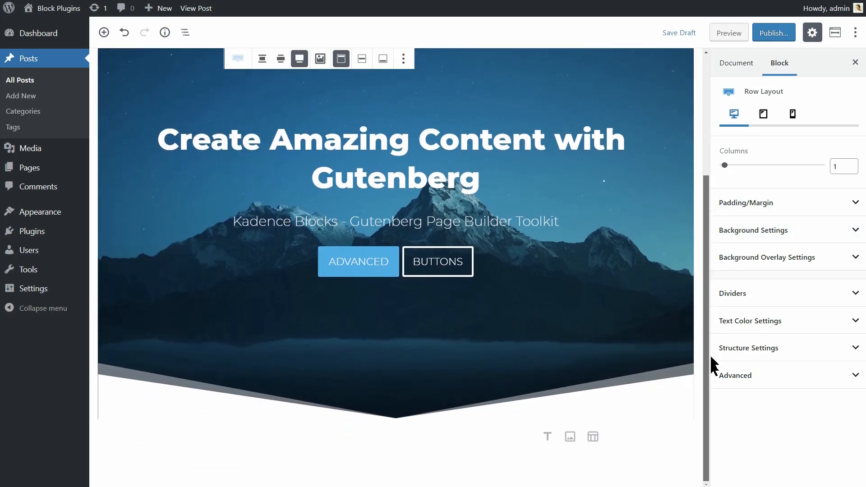
left_click(167, 436)
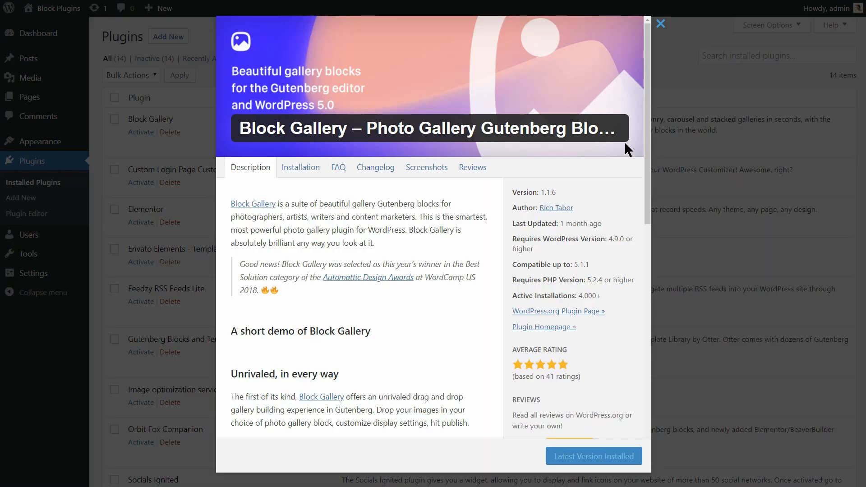
mouse_move(652, 66)
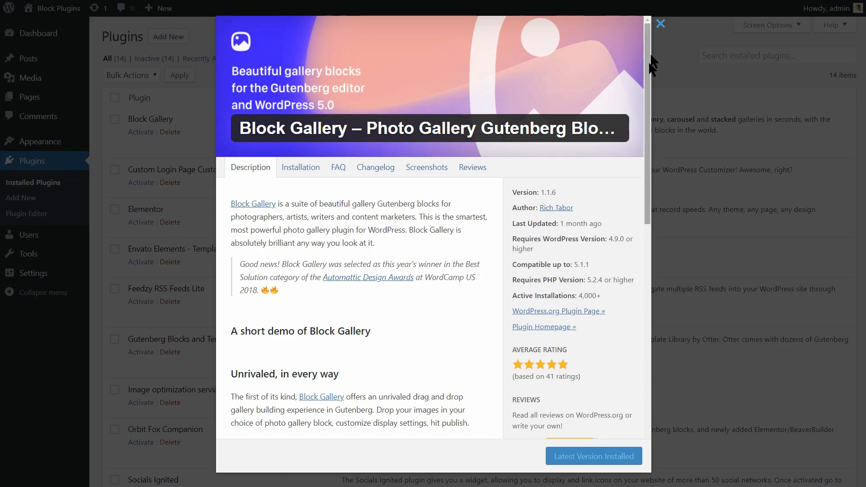
Step: Close the Block Gallery plugin details window to return to the empty post
left_click(660, 24)
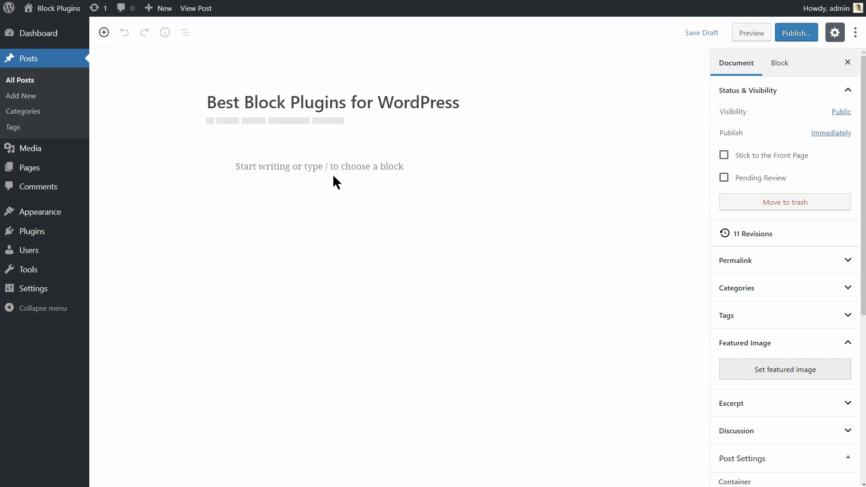
Step: Insert a Masonry gallery with the palm tree, flower shop and river boats photos, palm first
left_click(211, 166)
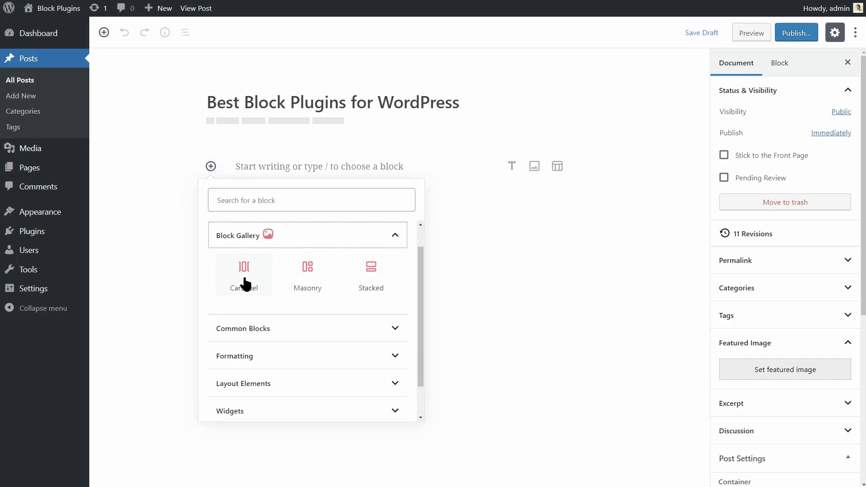
mouse_move(307, 271)
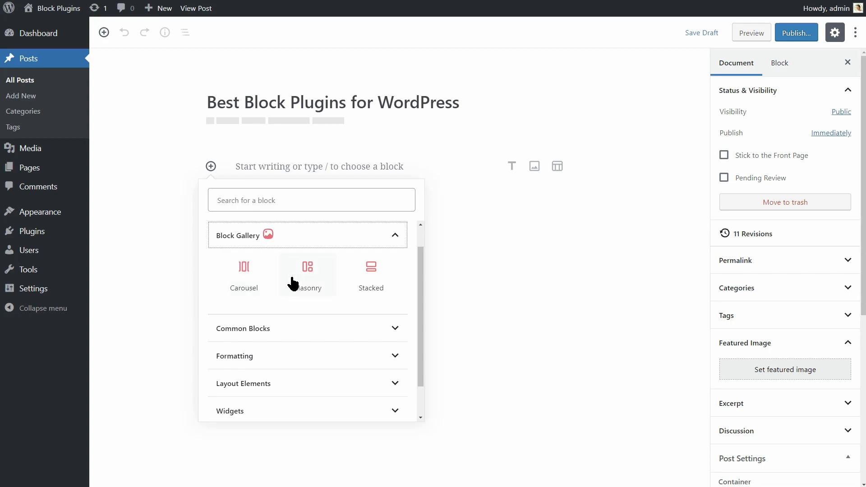
mouse_move(315, 286)
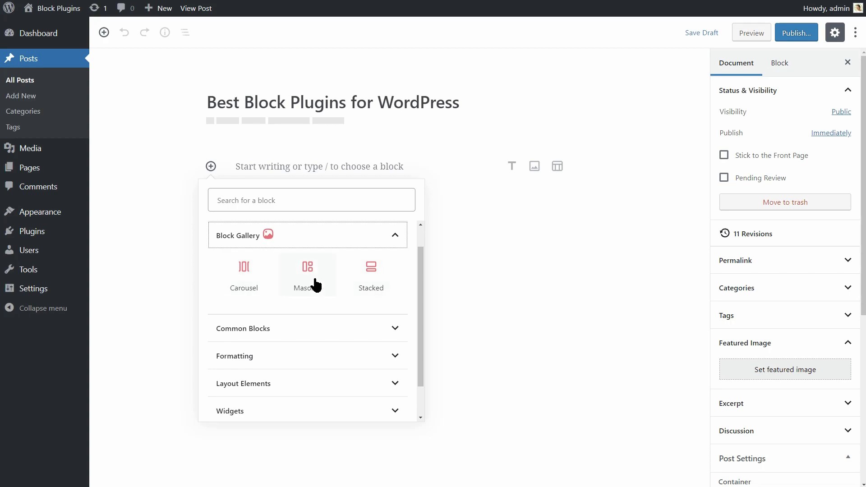
left_click(307, 271)
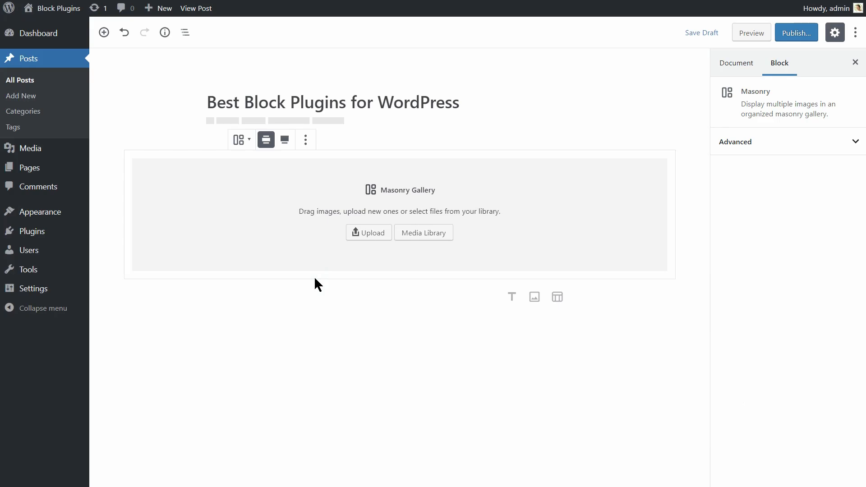
left_click(423, 233)
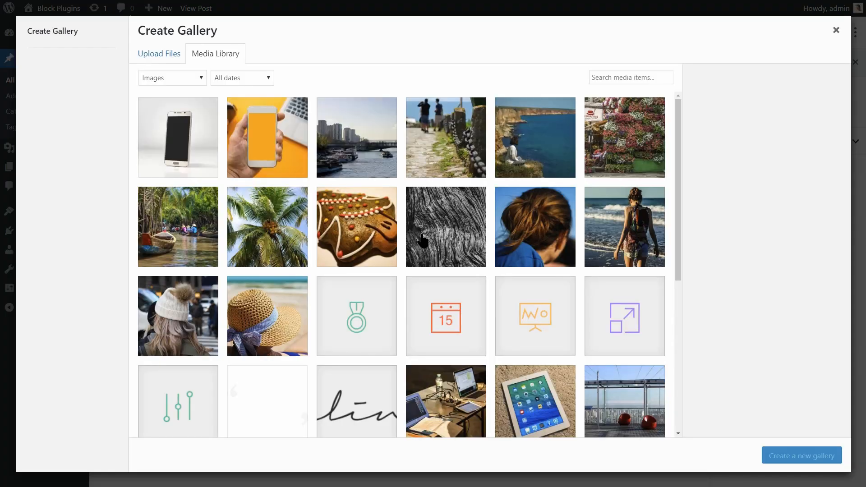
left_click(625, 137)
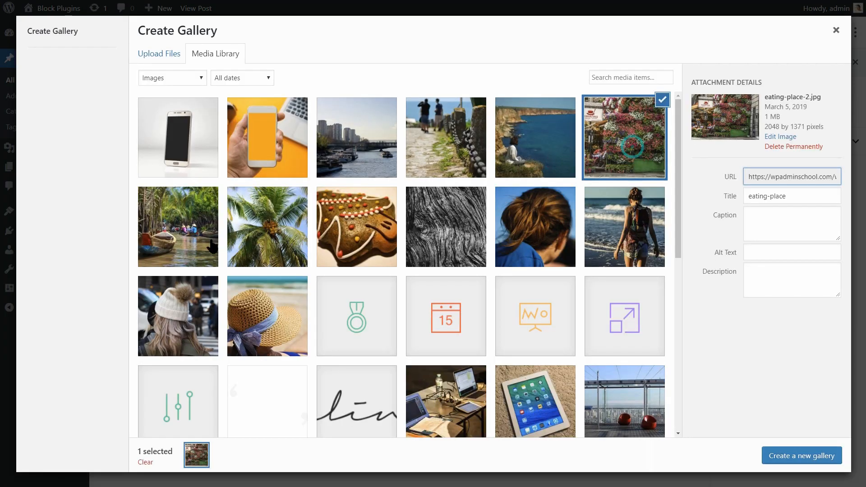
left_click(267, 226)
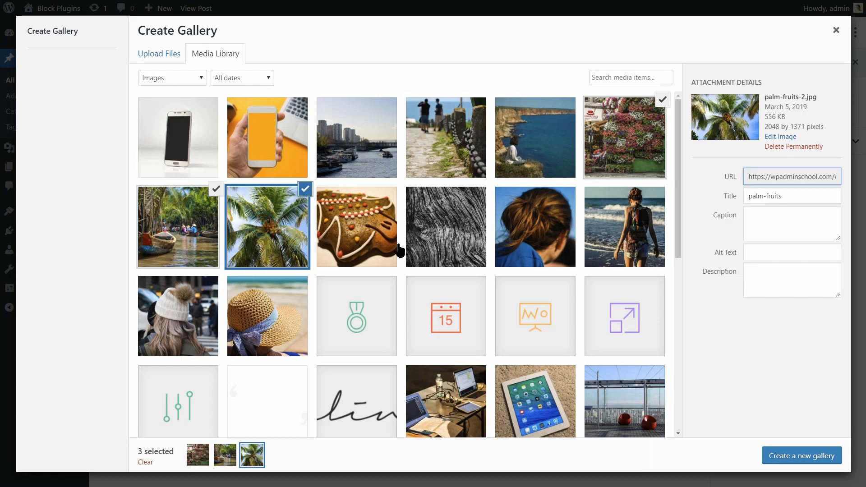
left_click(801, 456)
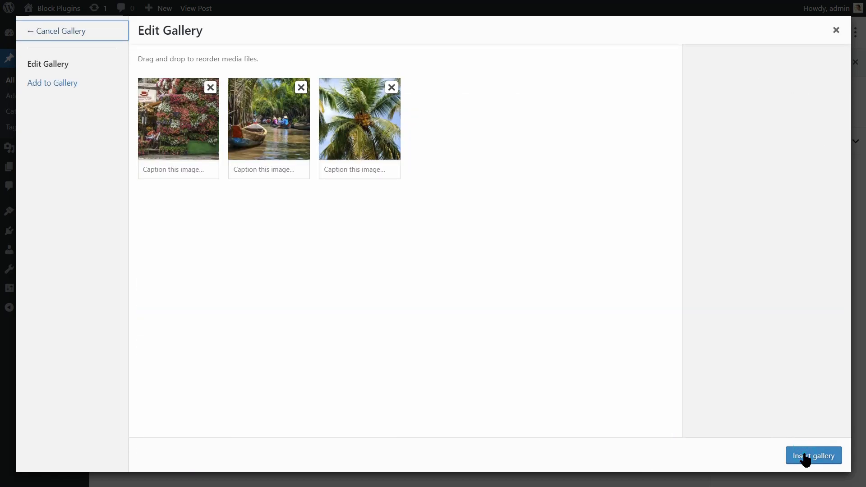
mouse_move(374, 136)
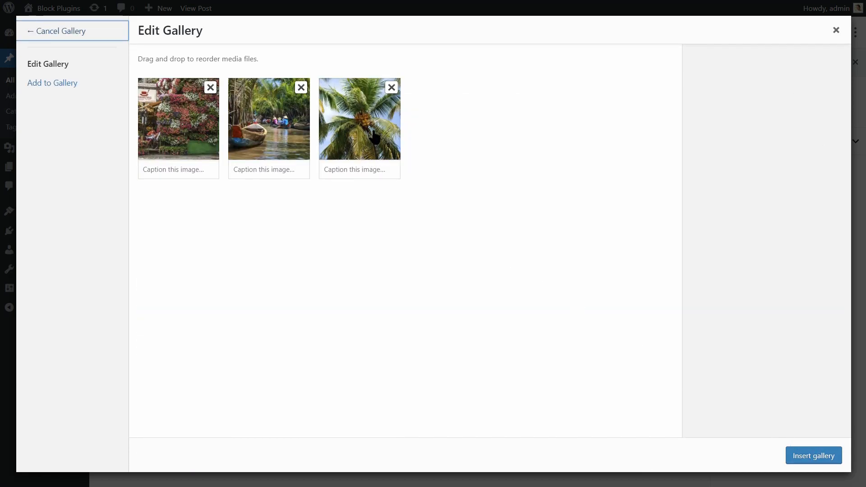
left_click_drag(359, 119, 179, 118)
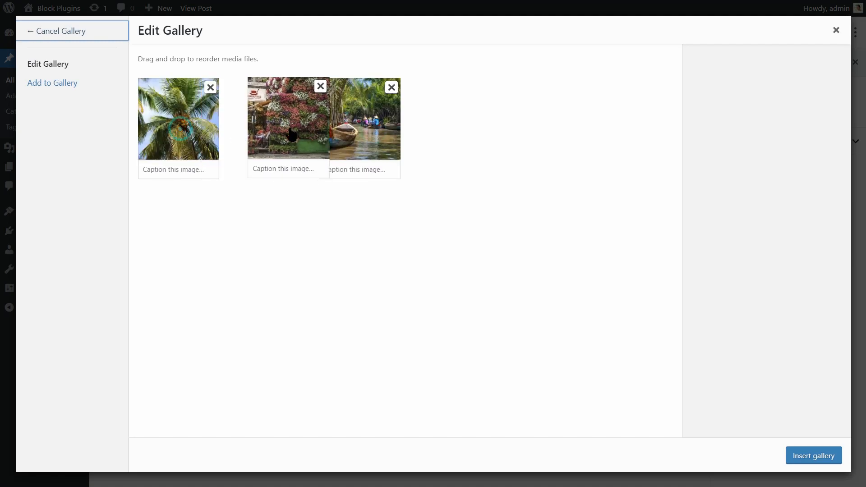
left_click(812, 456)
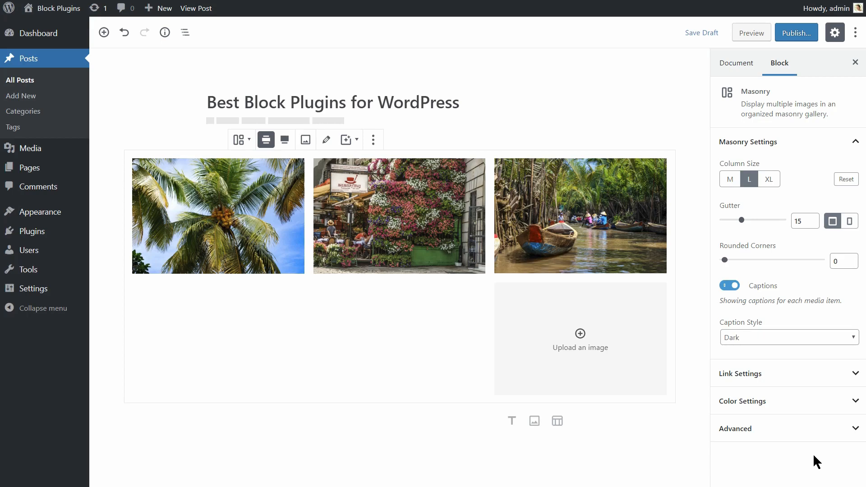
mouse_move(604, 421)
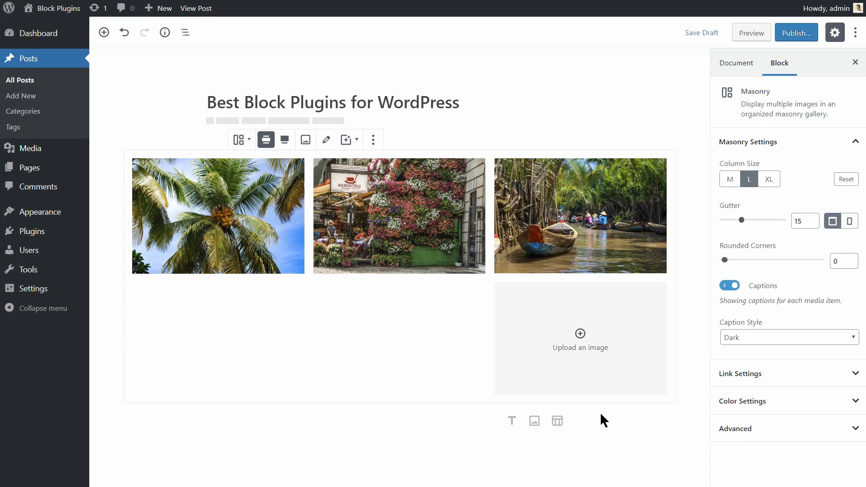
mouse_move(210, 421)
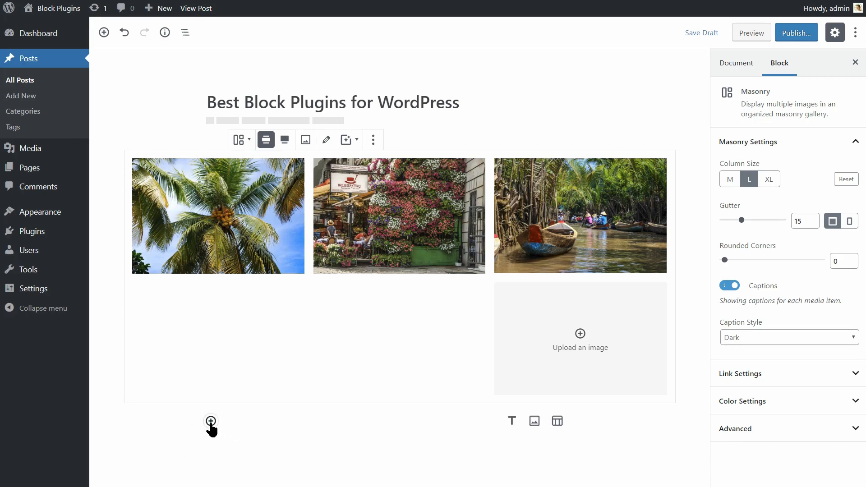
Step: Add a Carousel gallery block below the masonry gallery, filled with Media Library photos
left_click(211, 421)
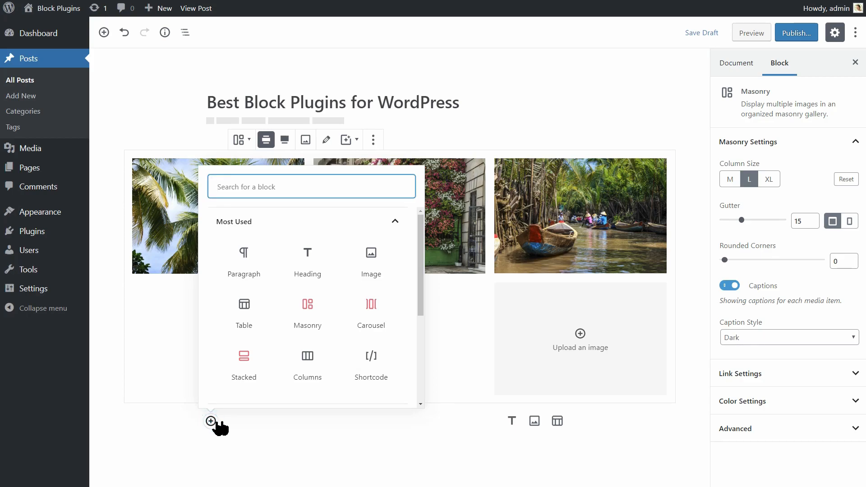
left_click(371, 309)
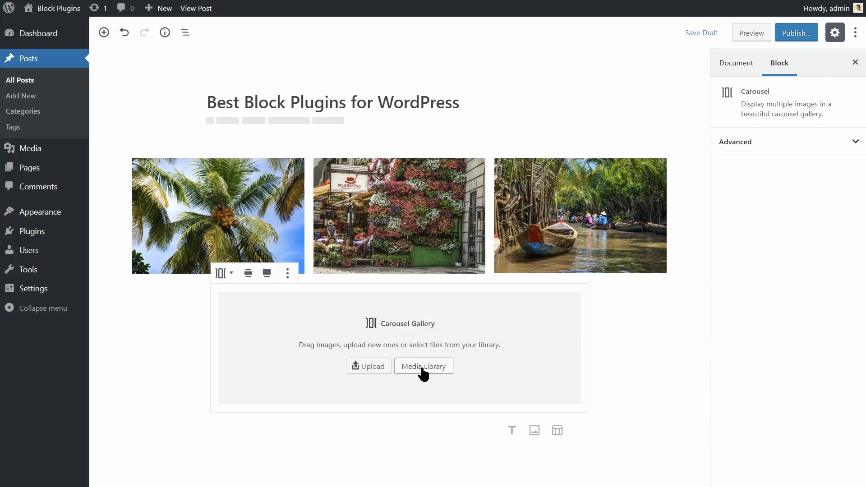
left_click(423, 365)
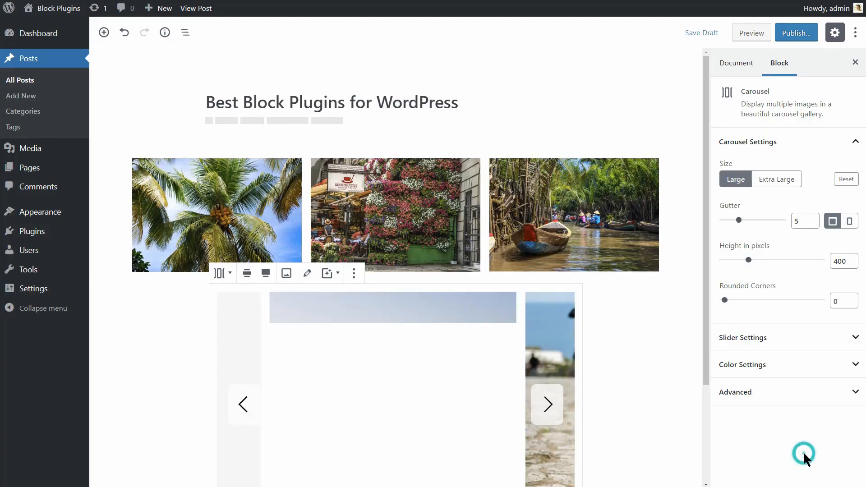
scroll("down", 3)
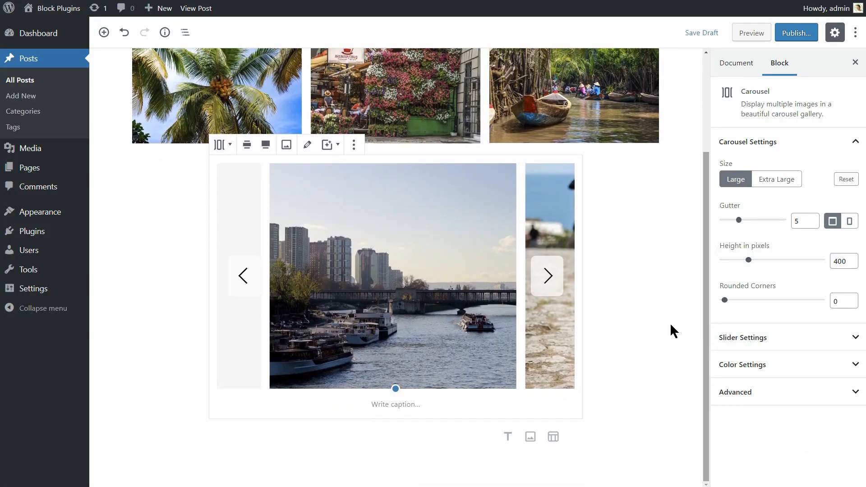
Step: Make the carousel full width with extra-large slides
left_click(280, 145)
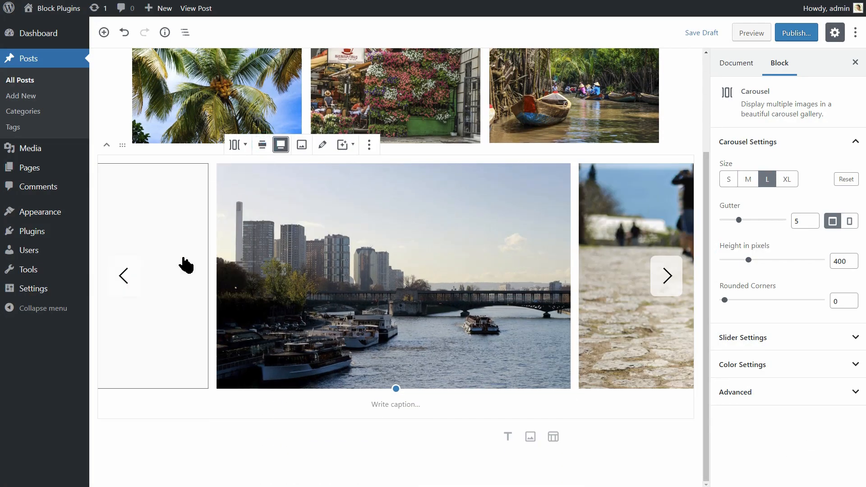
left_click(787, 179)
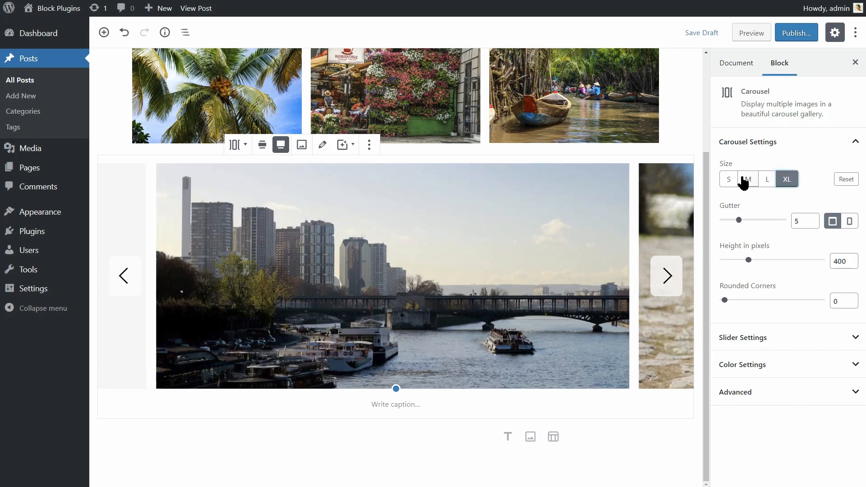
left_click(748, 179)
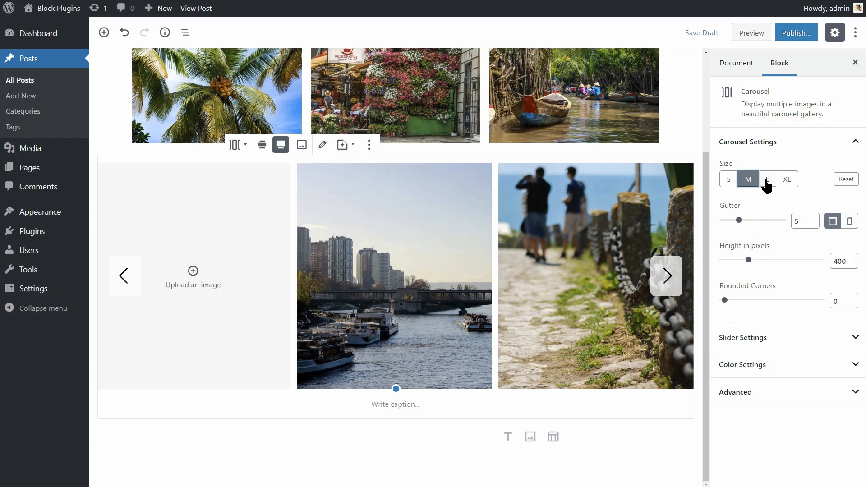
left_click(787, 179)
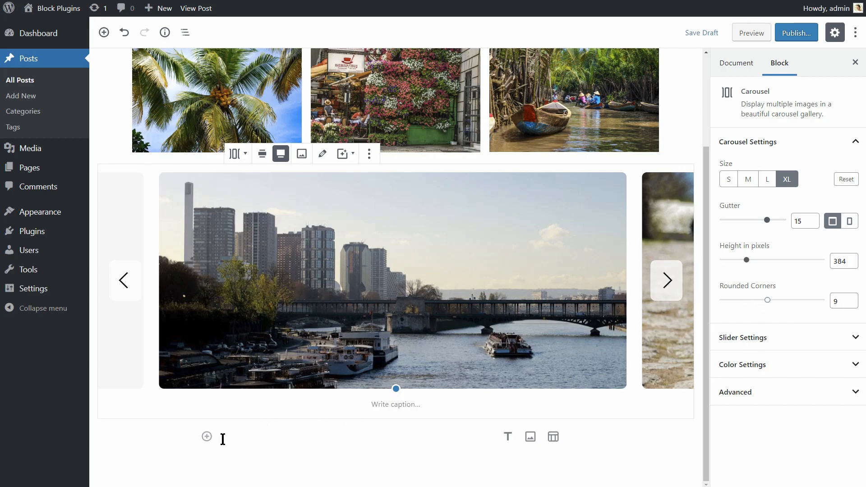
Step: Insert a Stacked gallery of palm tree, decorated cookie and wood texture photos below the carousel
left_click(206, 436)
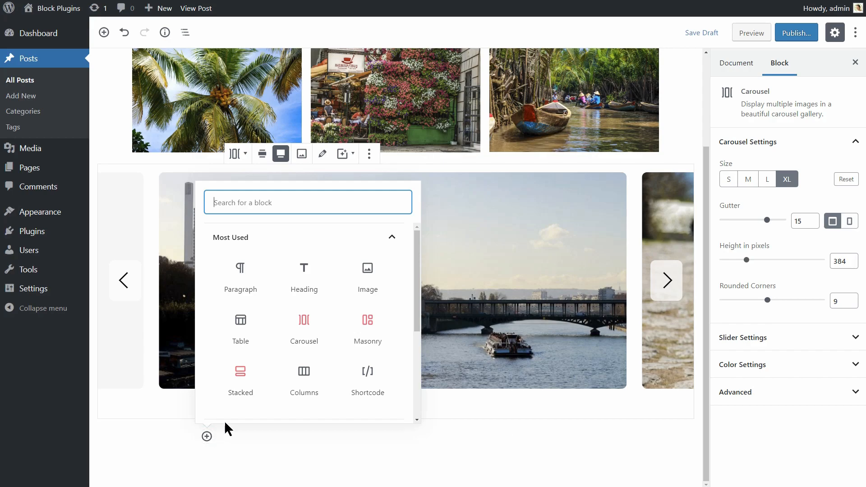
left_click(239, 380)
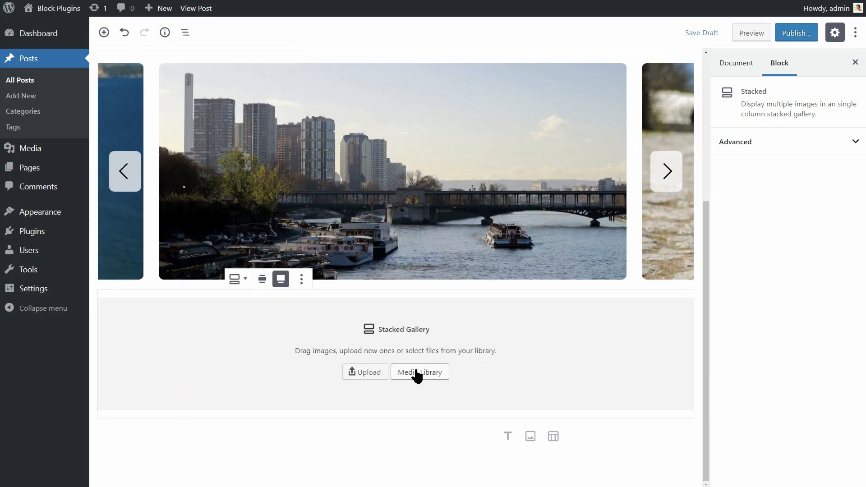
left_click(419, 371)
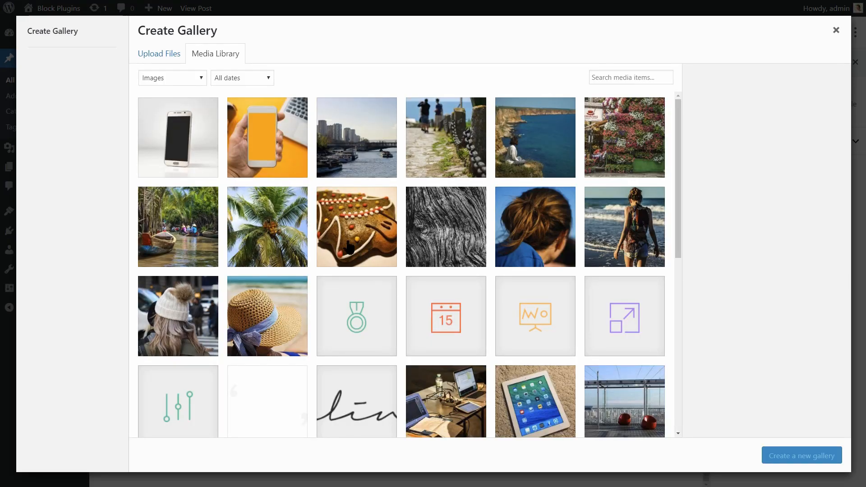
left_click(445, 226)
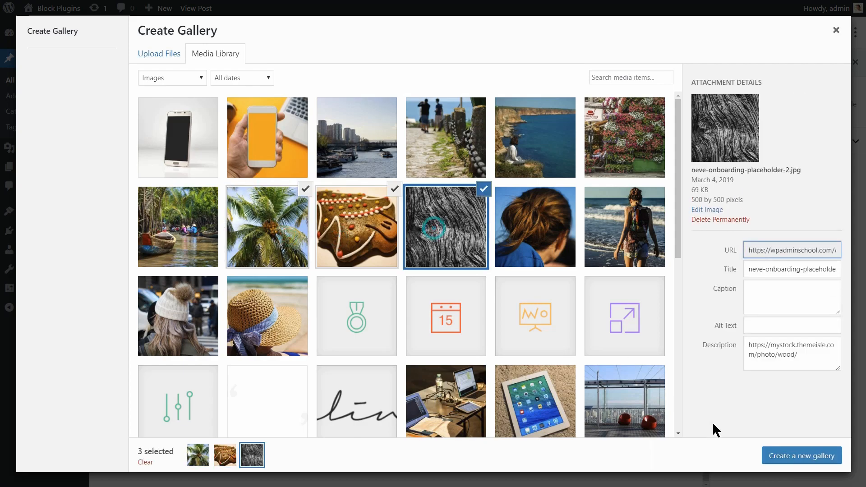
left_click(800, 456)
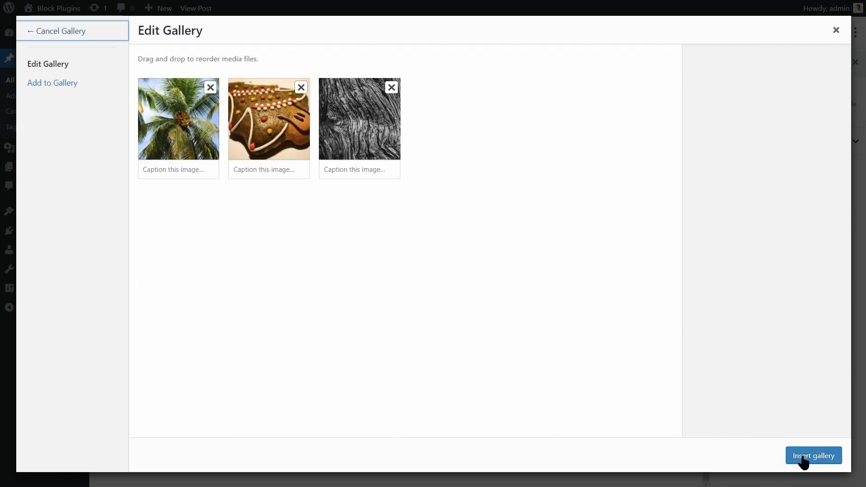
left_click(813, 455)
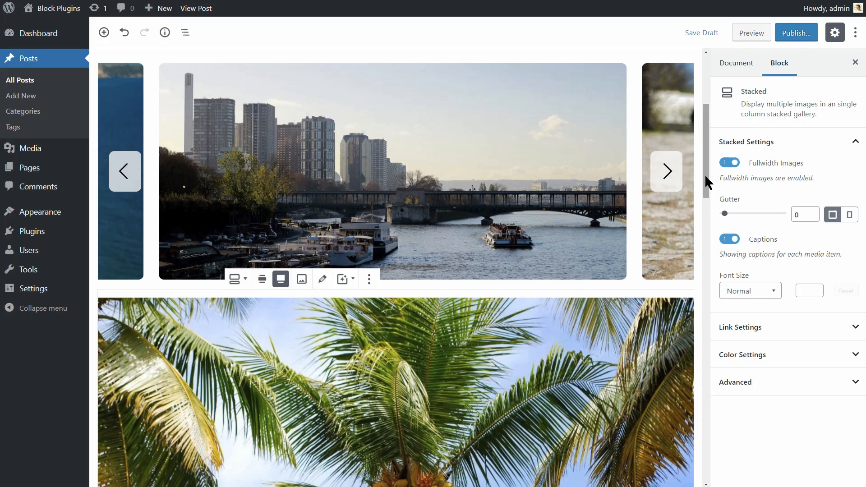